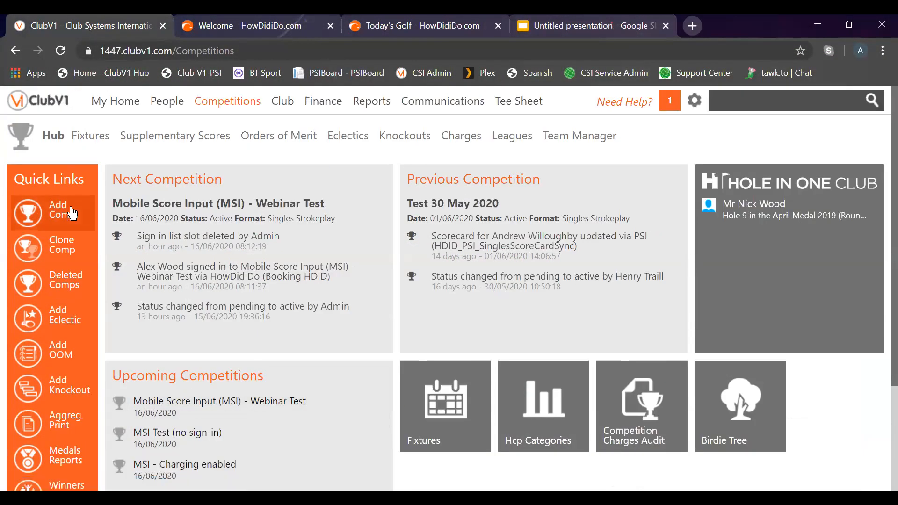
Launch the Competition Wizard from Add Comp in Quick Links
click(52, 213)
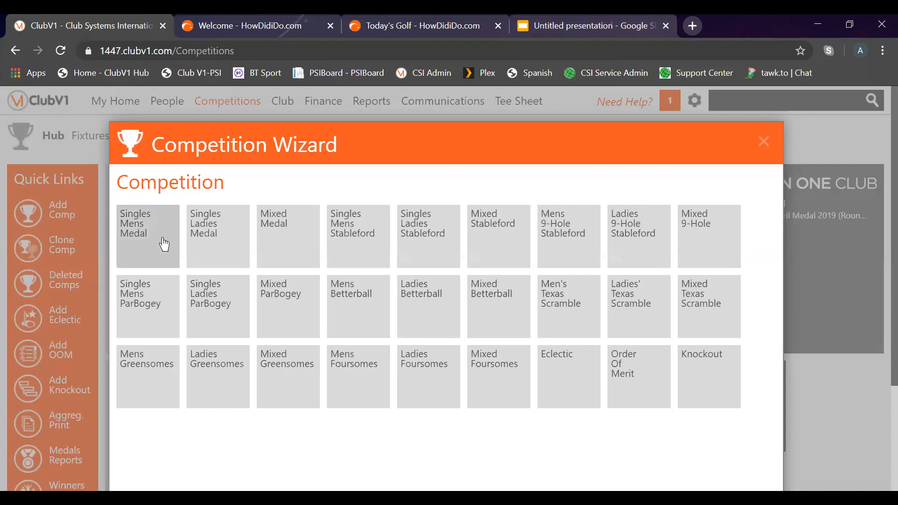
mouse_move(286, 248)
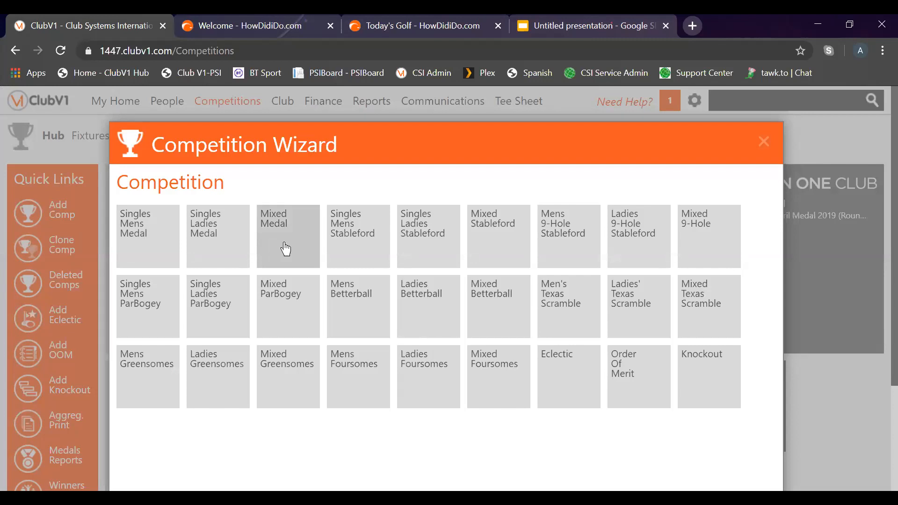
Choose the Mixed Medal format, name it 'MSI TEST', and review the default details
click(288, 237)
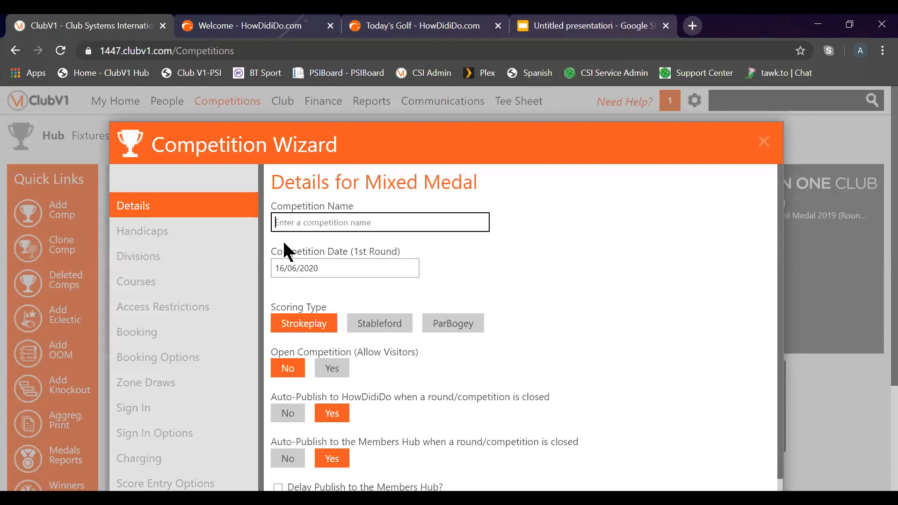
text(MSI TEST)
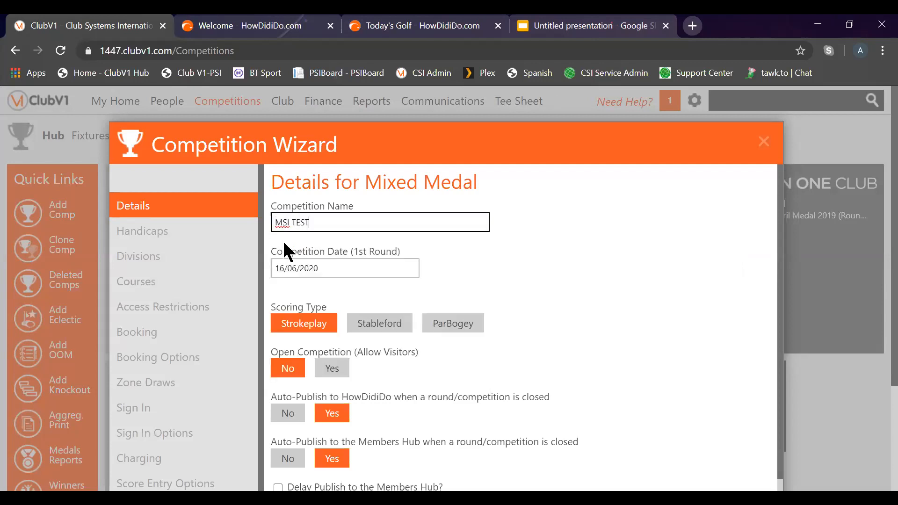
mouse_move(530, 295)
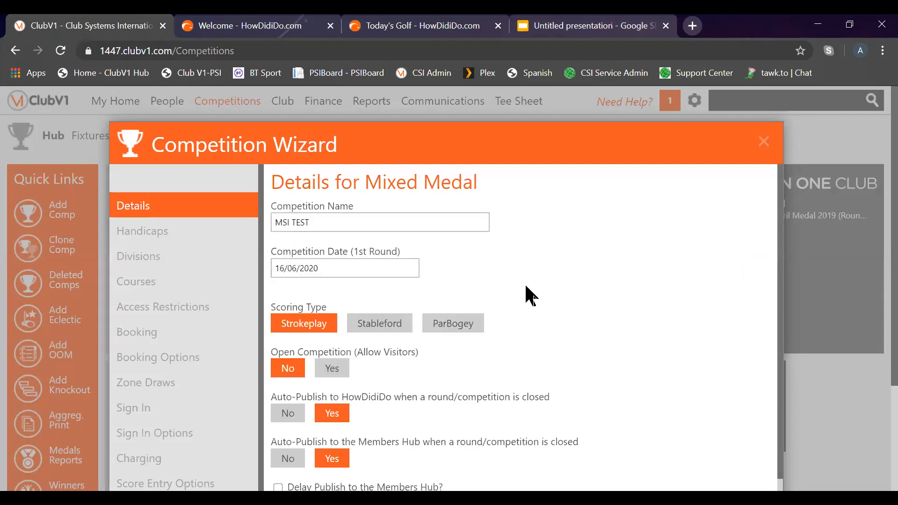
scroll(down, 3)
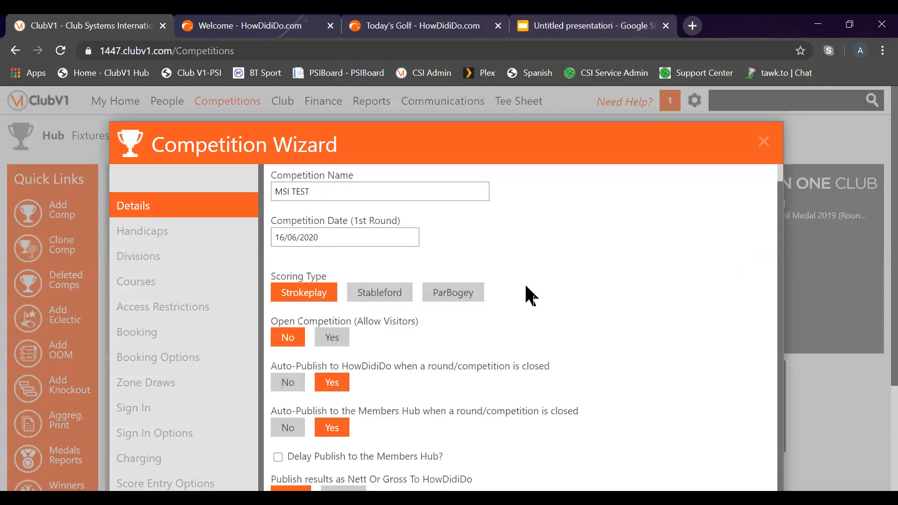
scroll(down, 3)
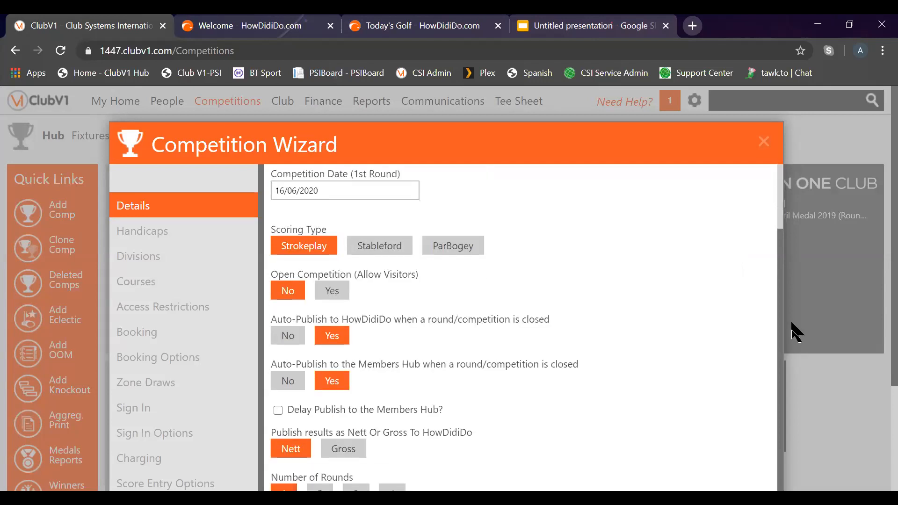
scroll(down, 3)
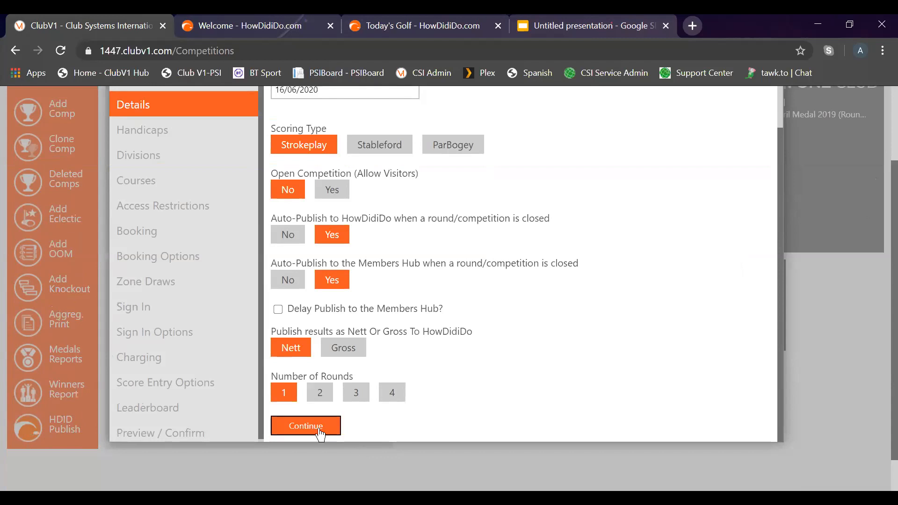
Keep the default handicap, division, course, access and booking settings, advancing to Zone Draws
click(305, 426)
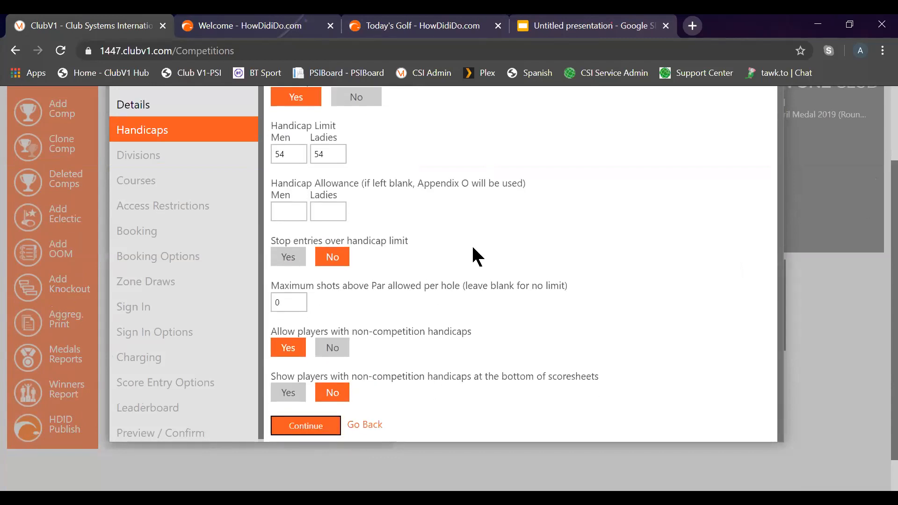
click(305, 425)
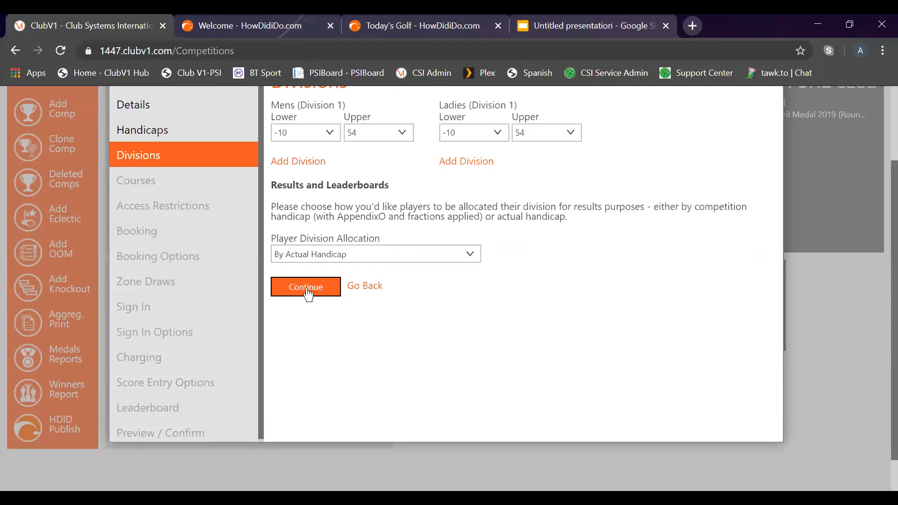
click(306, 287)
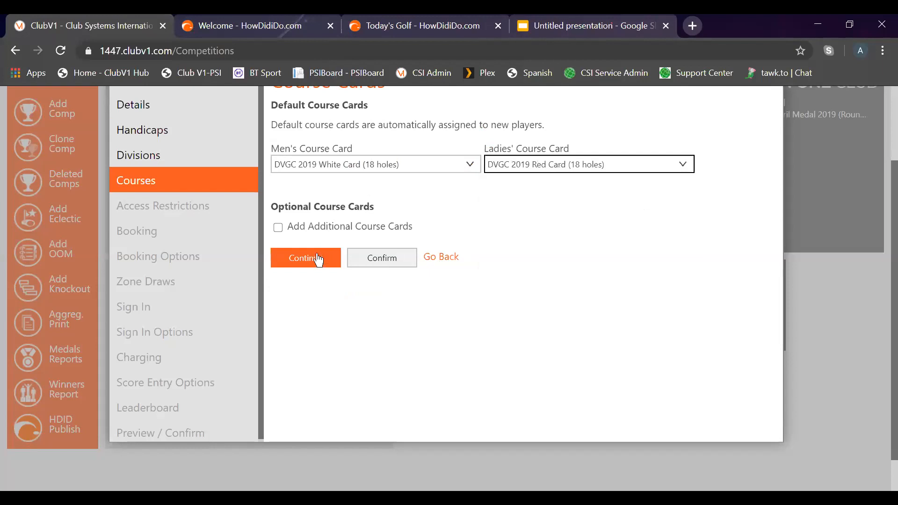
click(305, 258)
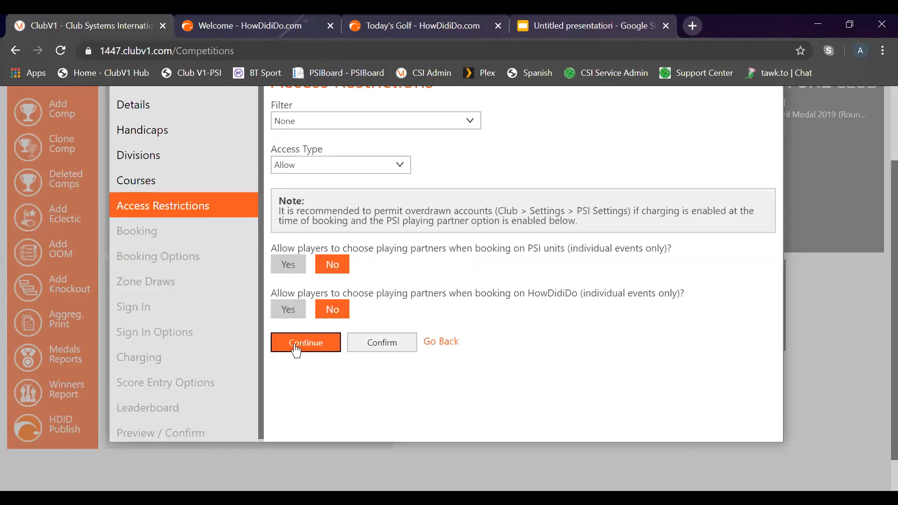
click(306, 342)
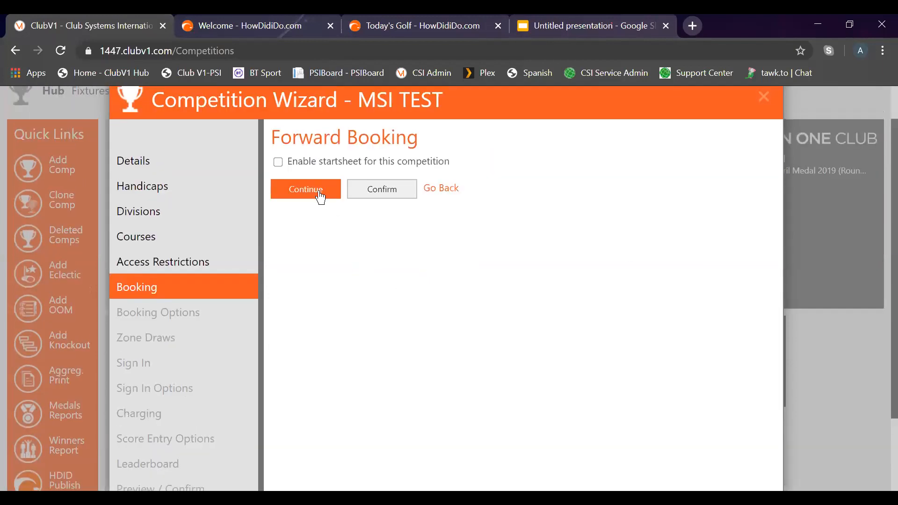
click(305, 189)
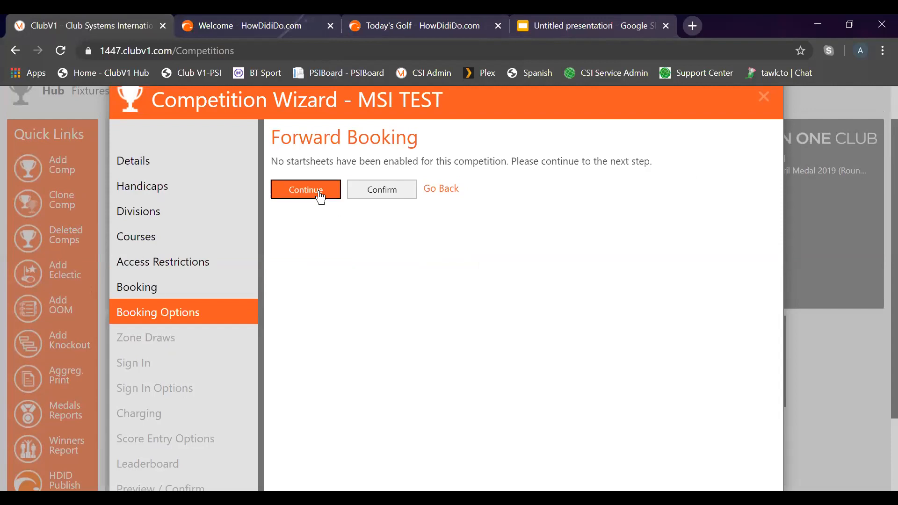
click(306, 189)
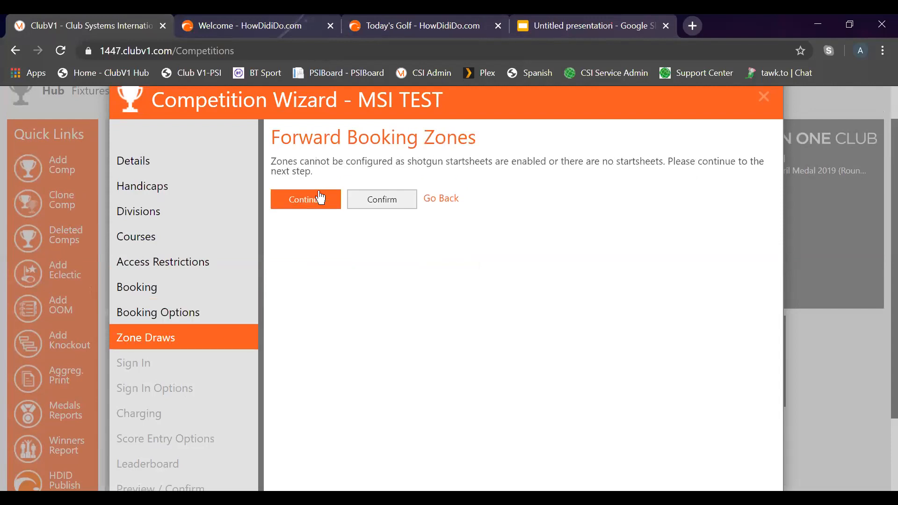
Tick 'Enable sign-in list for this competition' on the Sign In step and continue
click(306, 199)
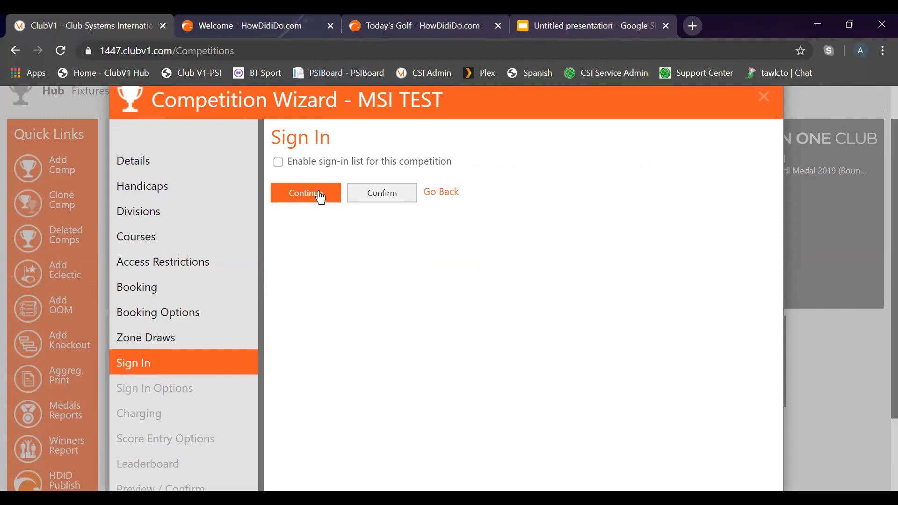
mouse_move(278, 168)
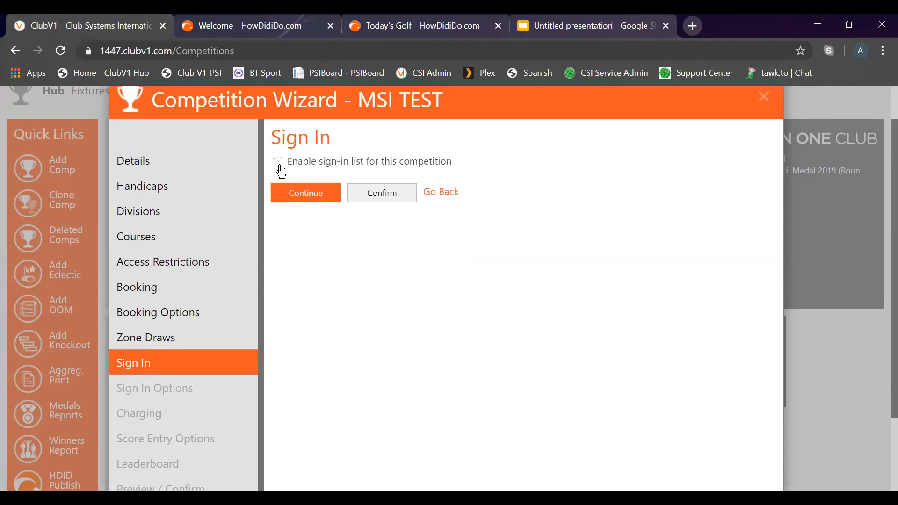
click(277, 162)
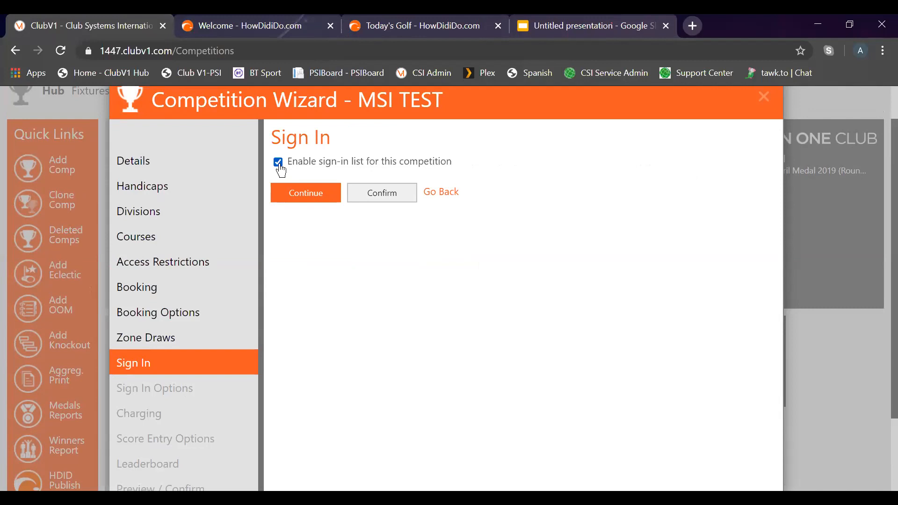
mouse_move(296, 194)
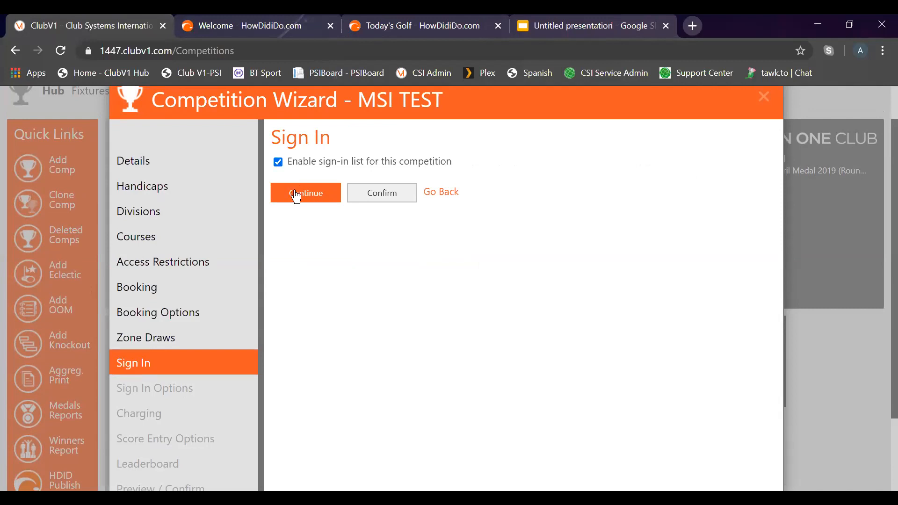
click(306, 192)
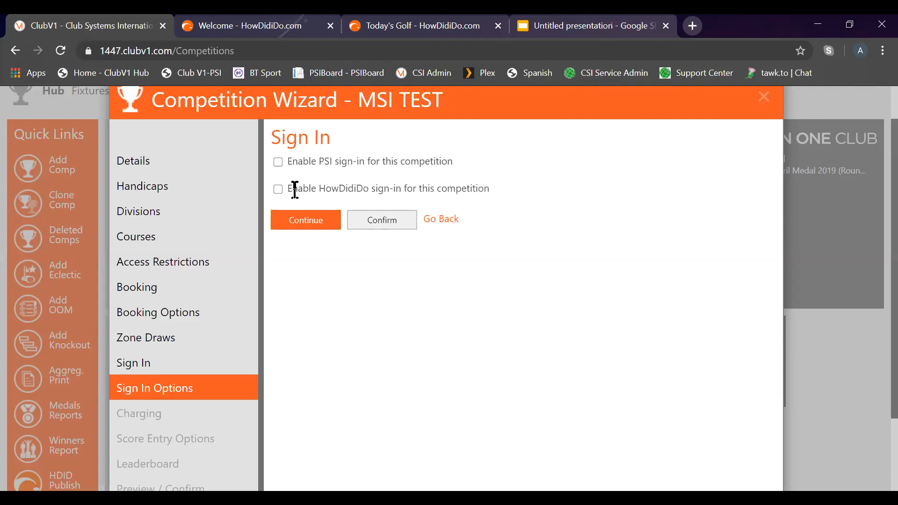
Enable HowDidiDo sign-in from 07:00 to 19:00 on 16/06/2020 and continue
click(277, 189)
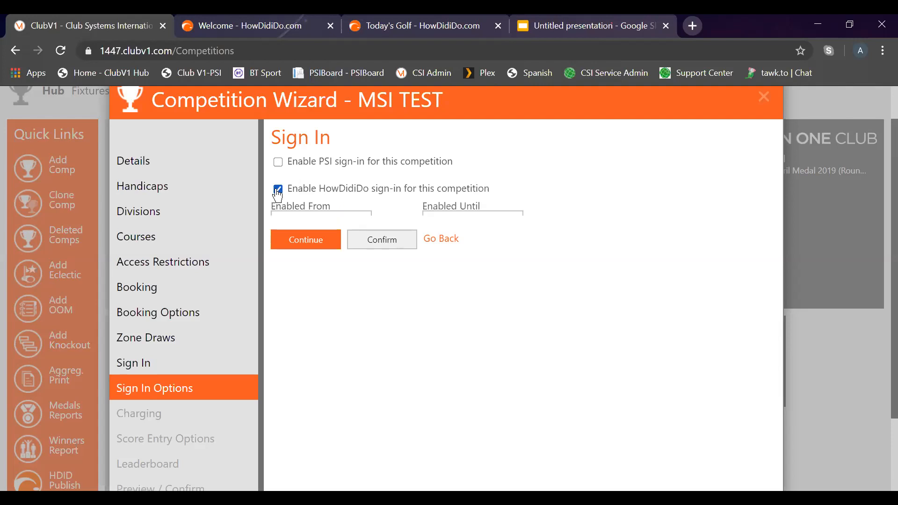
click(278, 189)
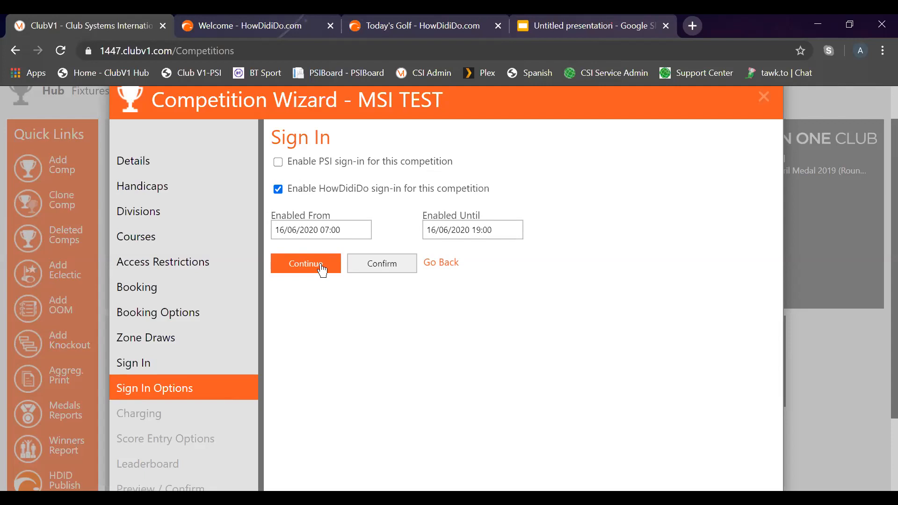
click(305, 263)
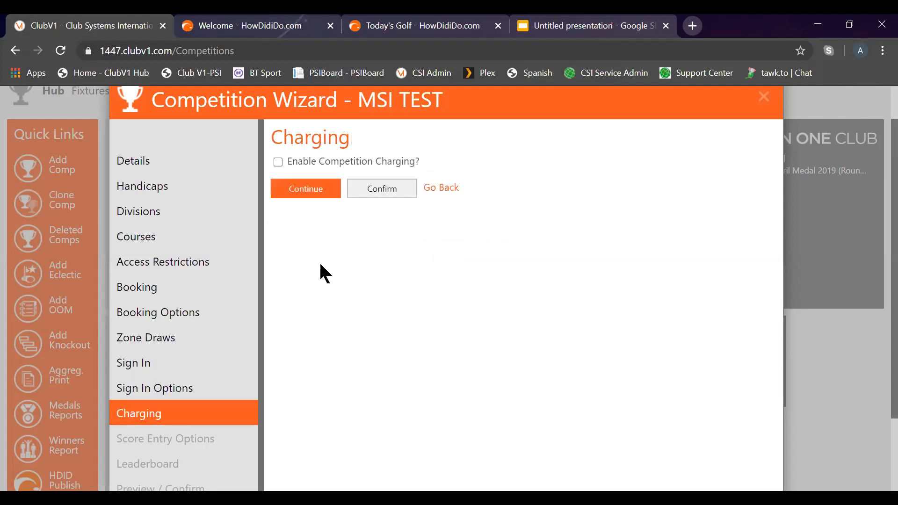
Enable charging with a 2.00 Member Fee charged at Sign In, cancelling the optional item
click(277, 161)
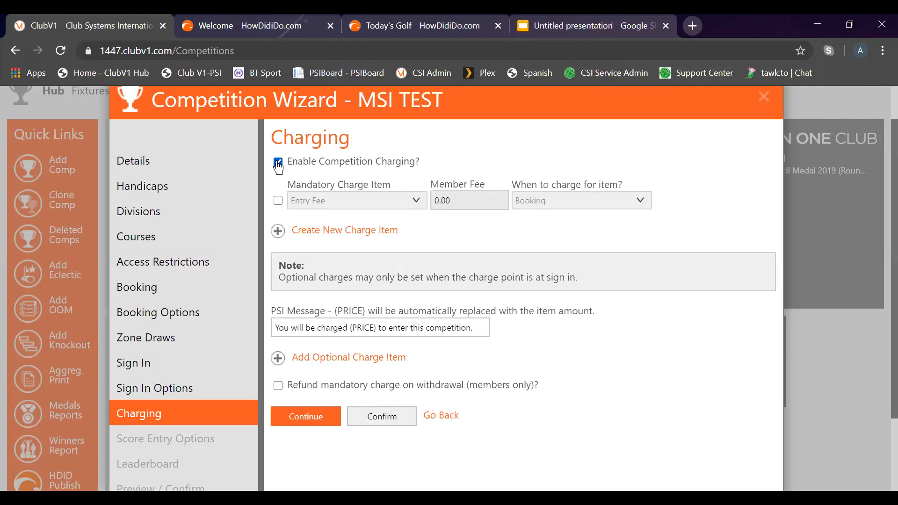
click(278, 162)
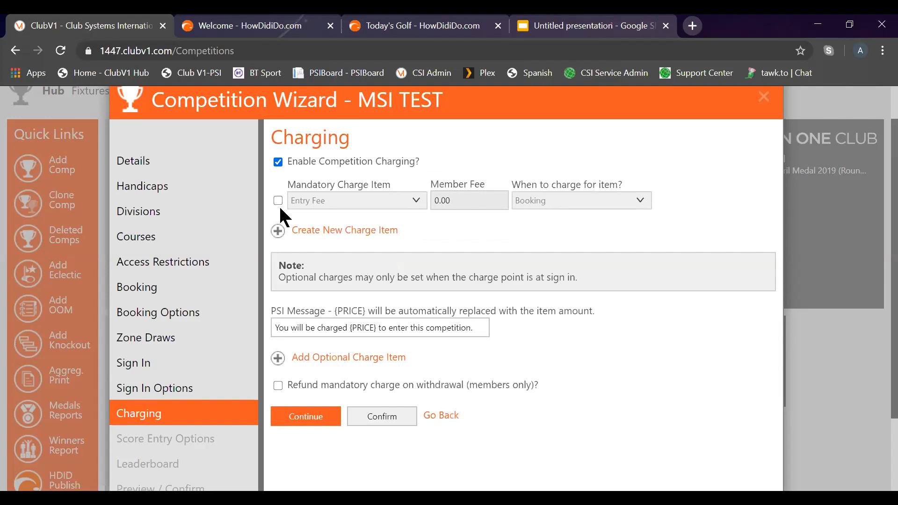
click(277, 200)
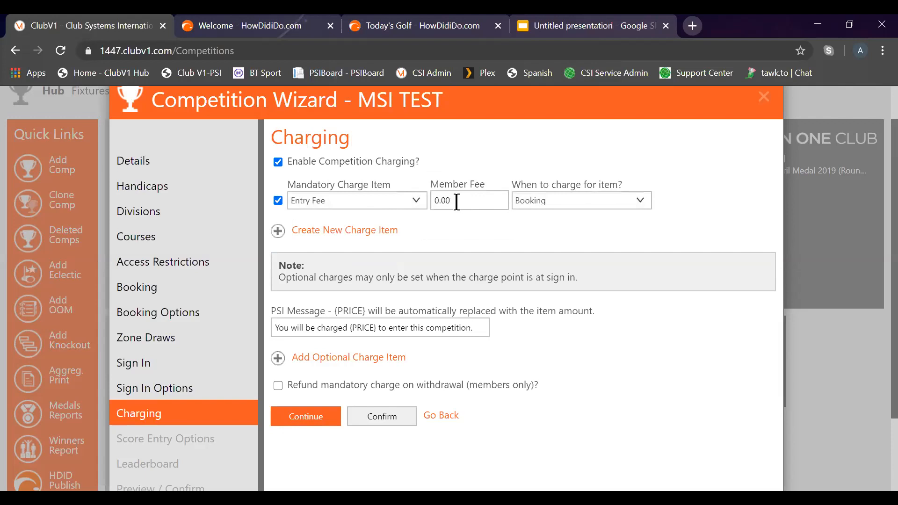
text(2.00)
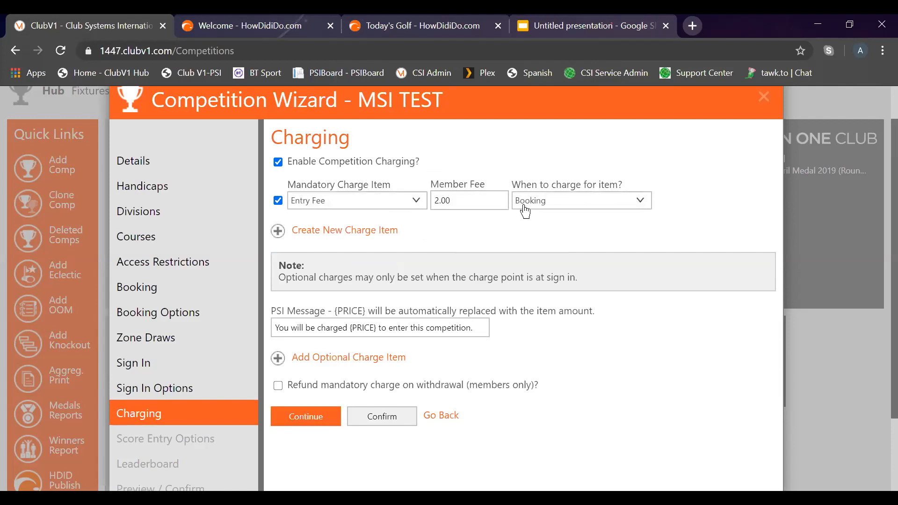
click(580, 200)
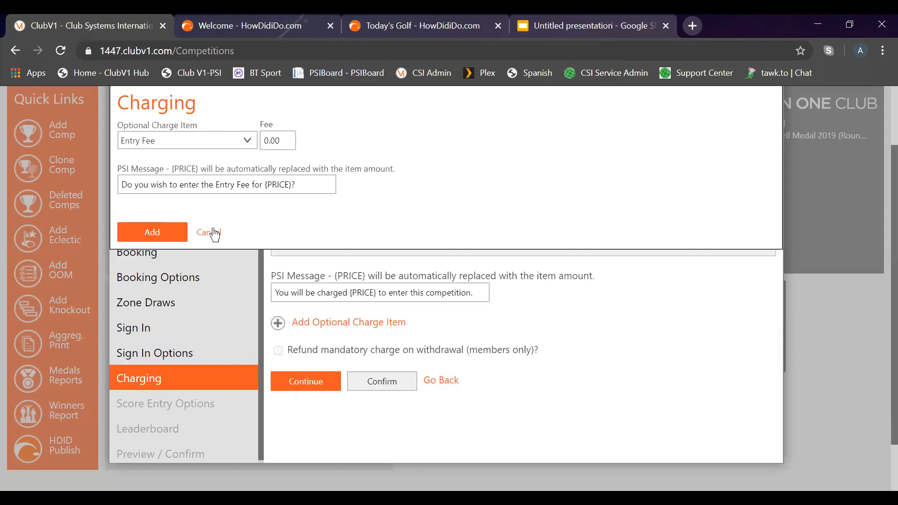
click(209, 232)
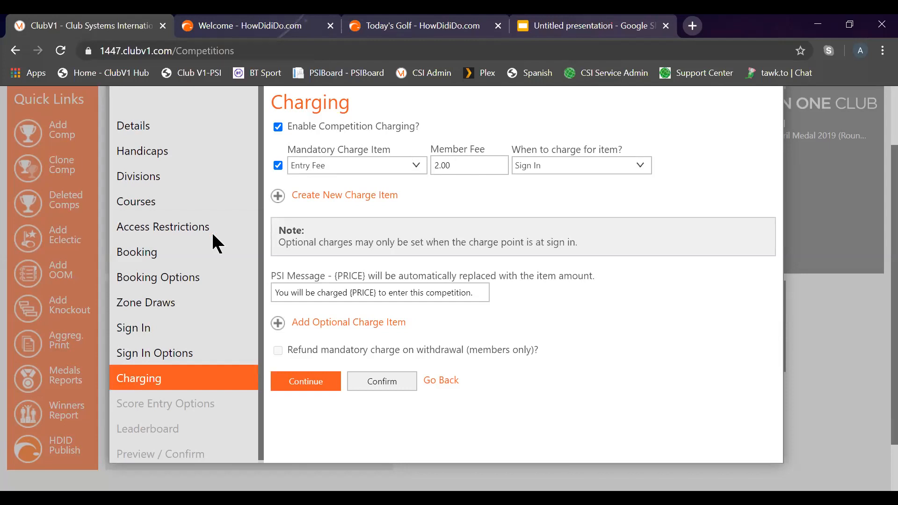
mouse_move(246, 301)
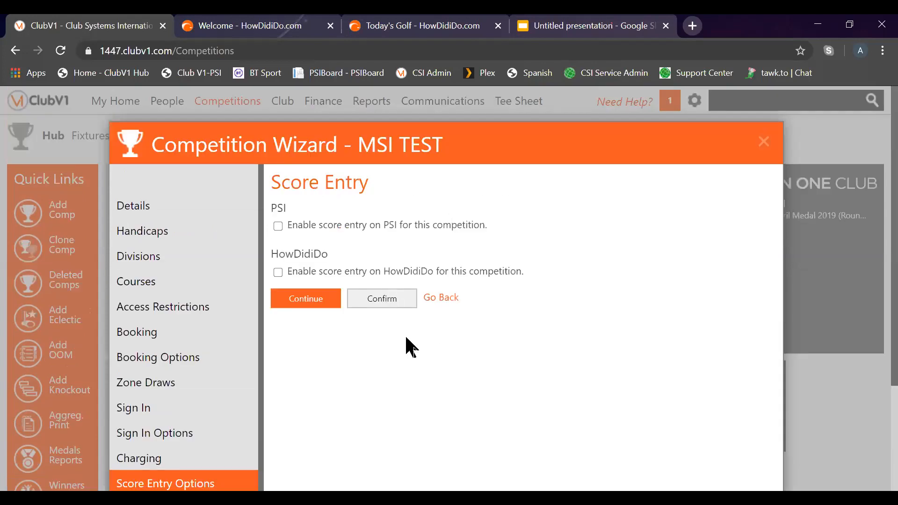
mouse_move(278, 273)
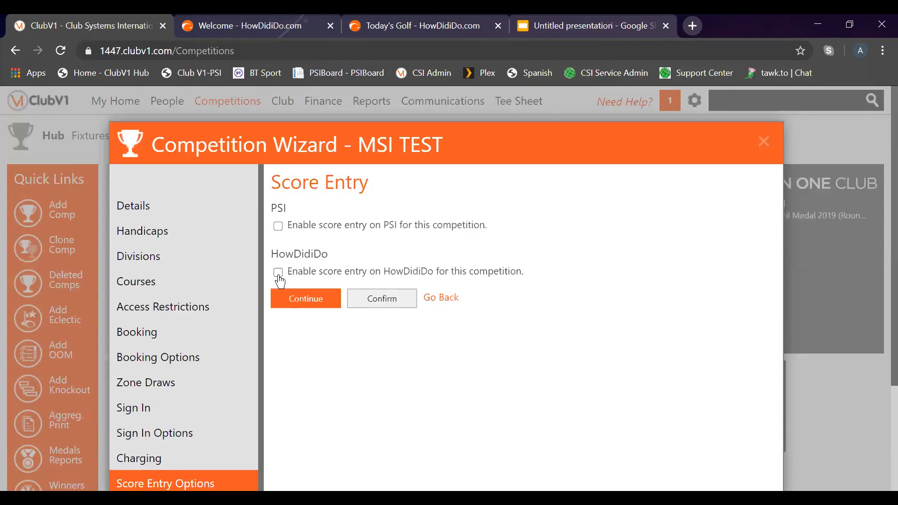
Tick 'Enable score entry on HowDidiDo', keeping 16/06/2020 08:00 to 23:59
click(278, 272)
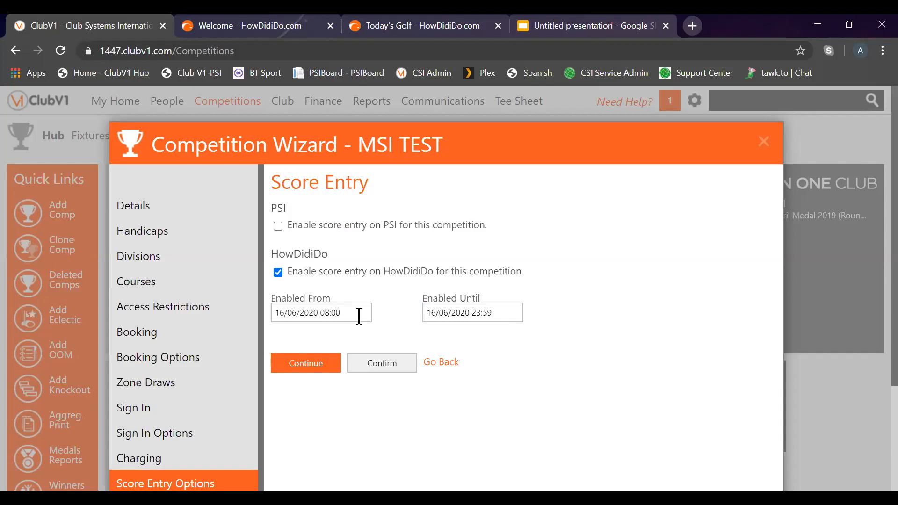
mouse_move(368, 319)
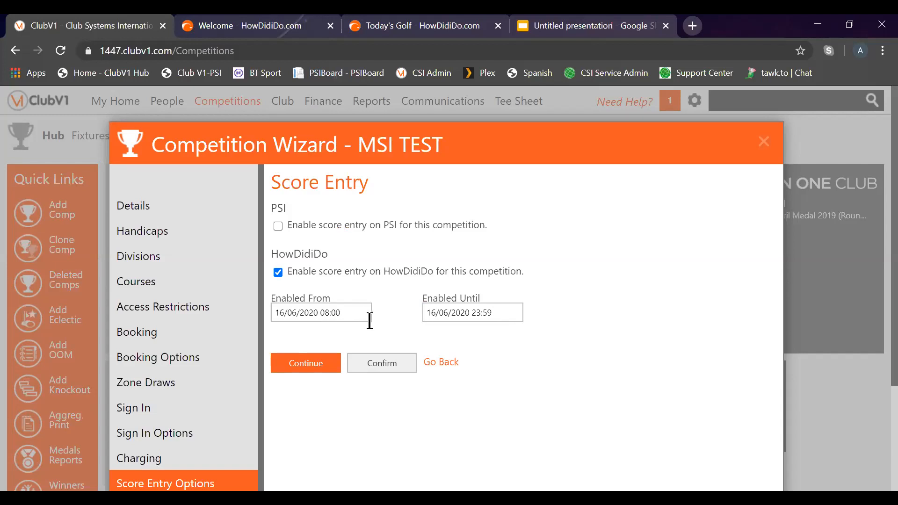
mouse_move(327, 362)
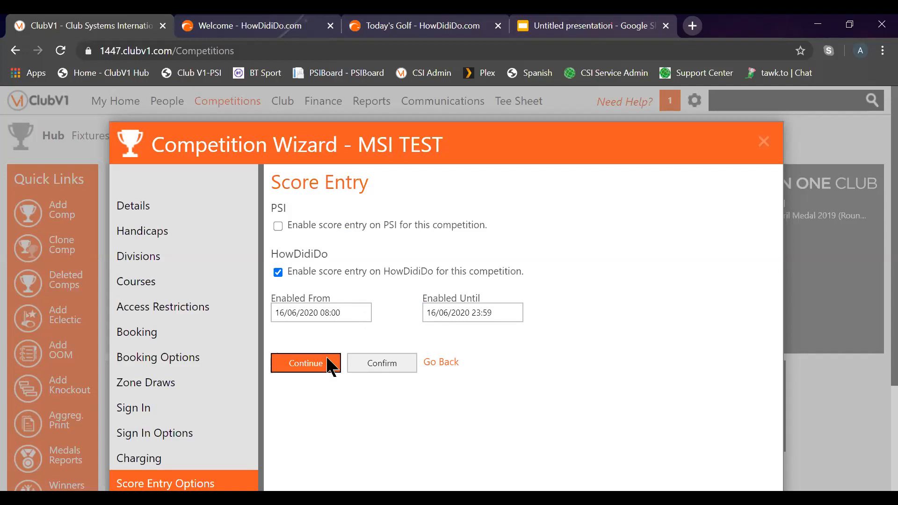
Continue past Score Entry and Leaderboard, review the preview, and finish MSI TEST
click(306, 363)
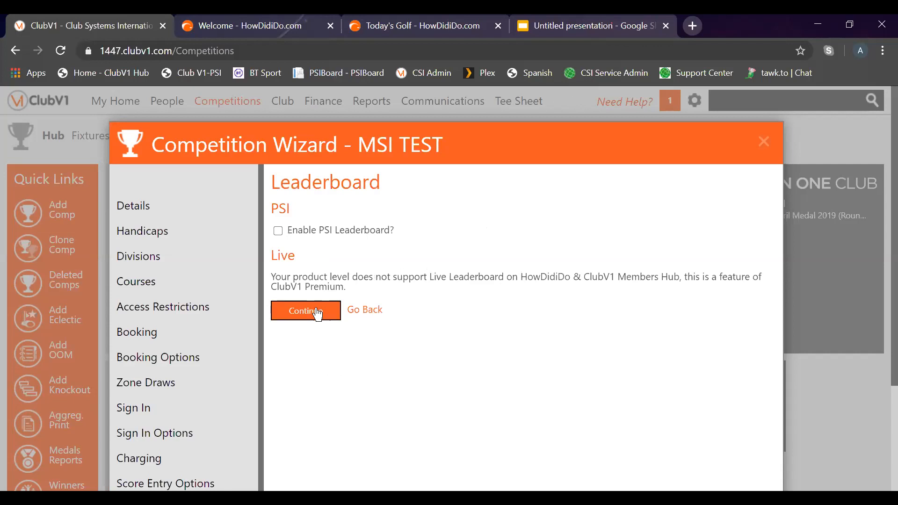
click(305, 311)
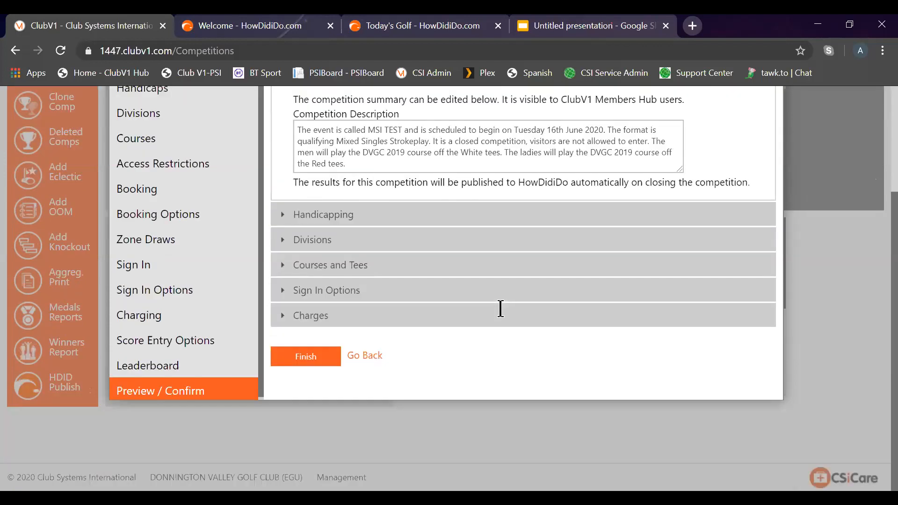
scroll(up, 3)
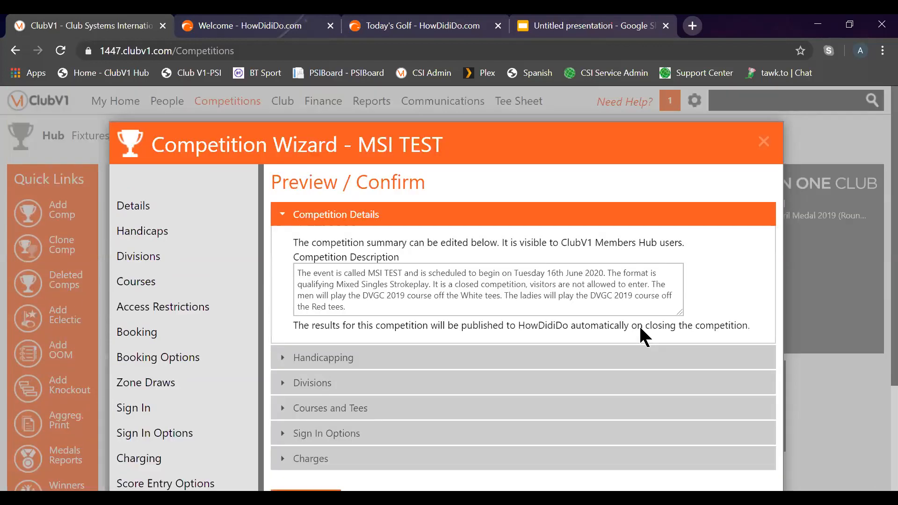
click(762, 141)
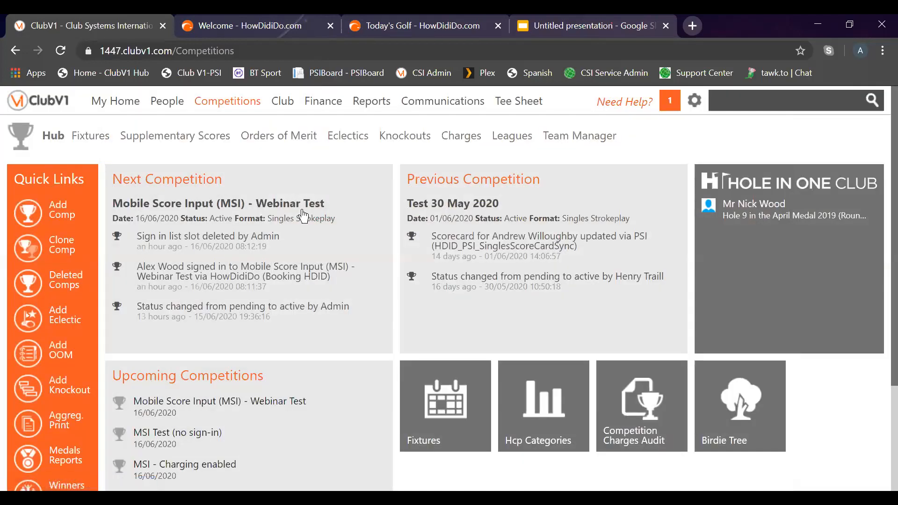
click(218, 204)
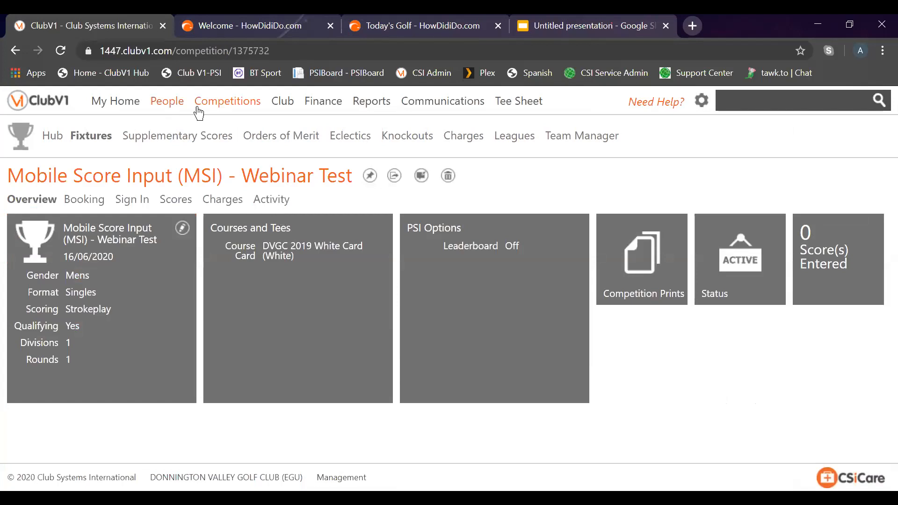
click(228, 101)
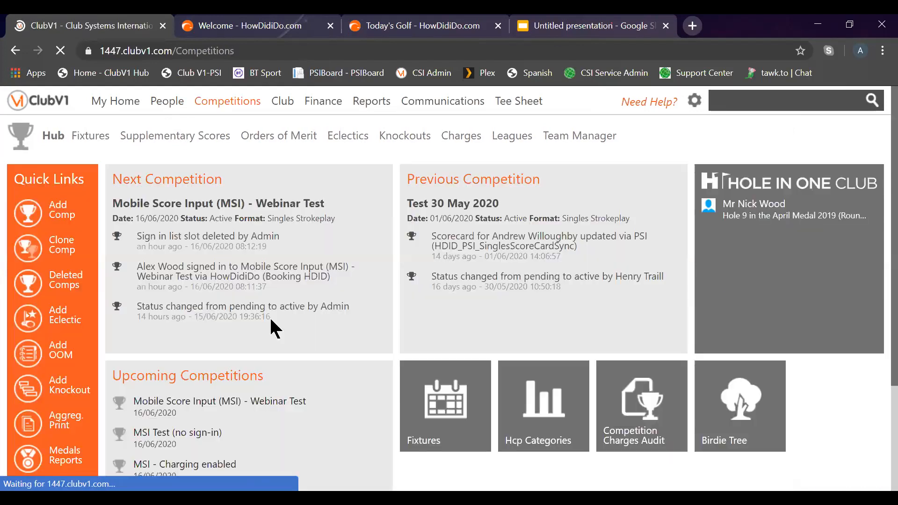
scroll(down, 3)
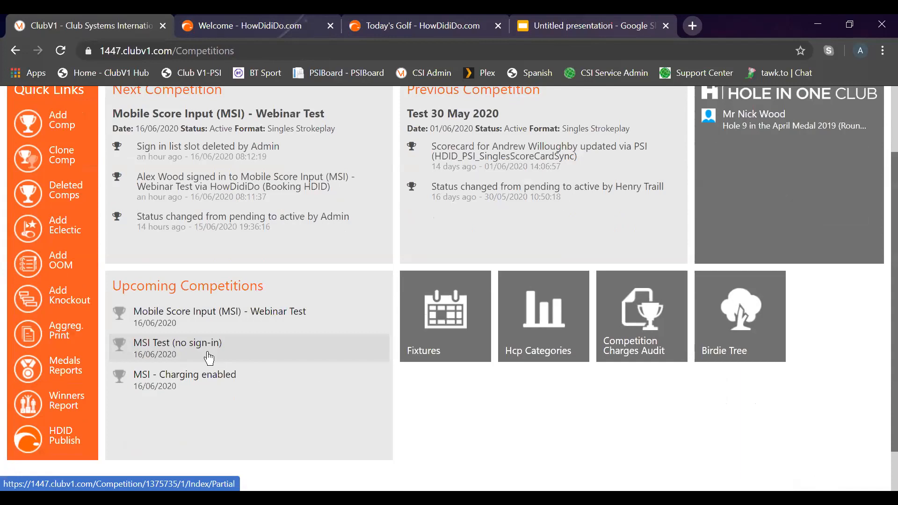
mouse_move(223, 381)
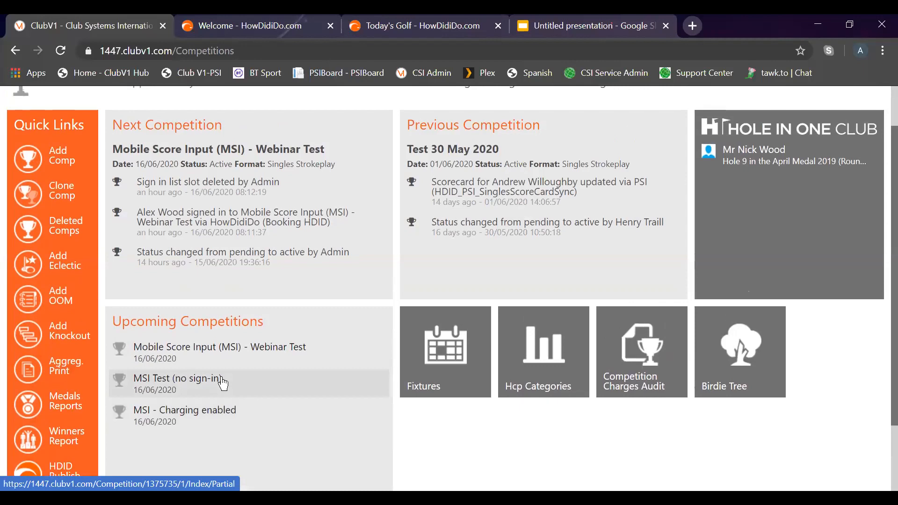
mouse_move(375, 426)
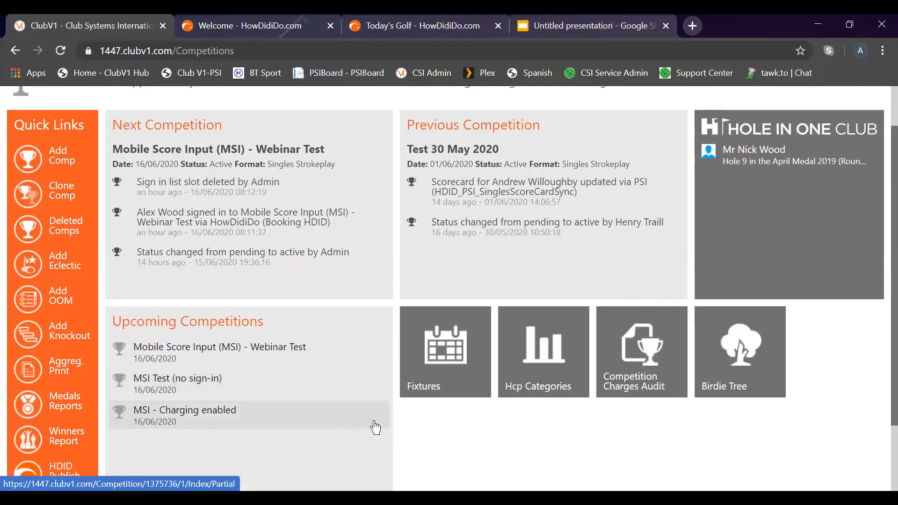
mouse_move(401, 438)
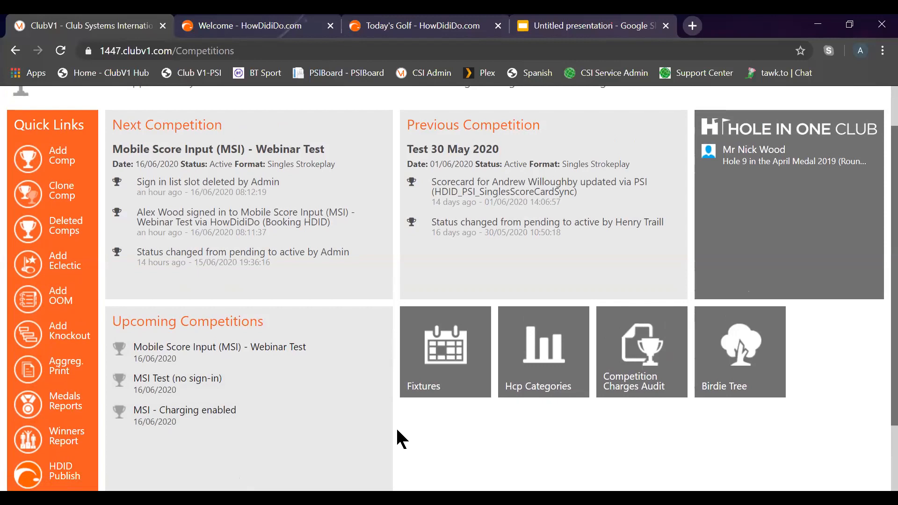
scroll(up, 3)
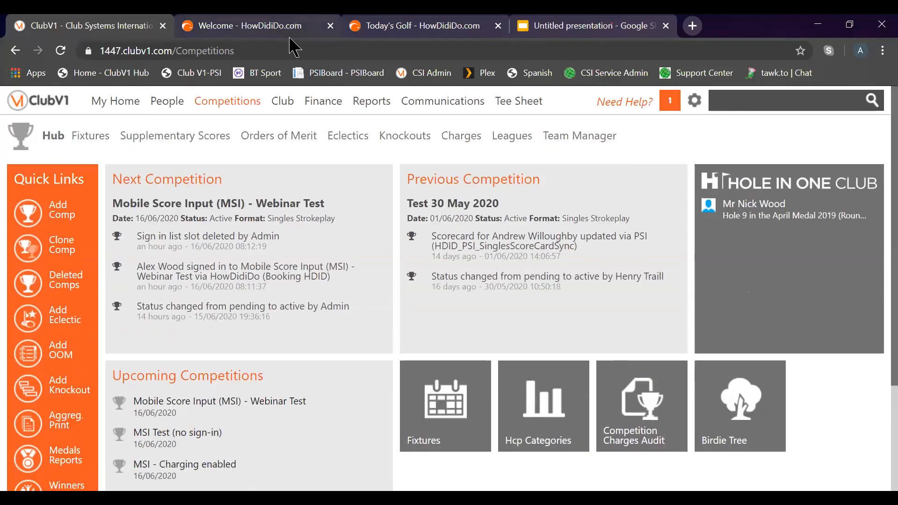
Switch to the 'Welcome - HowDidiDo.com' tab and go to Today's Golf
click(252, 26)
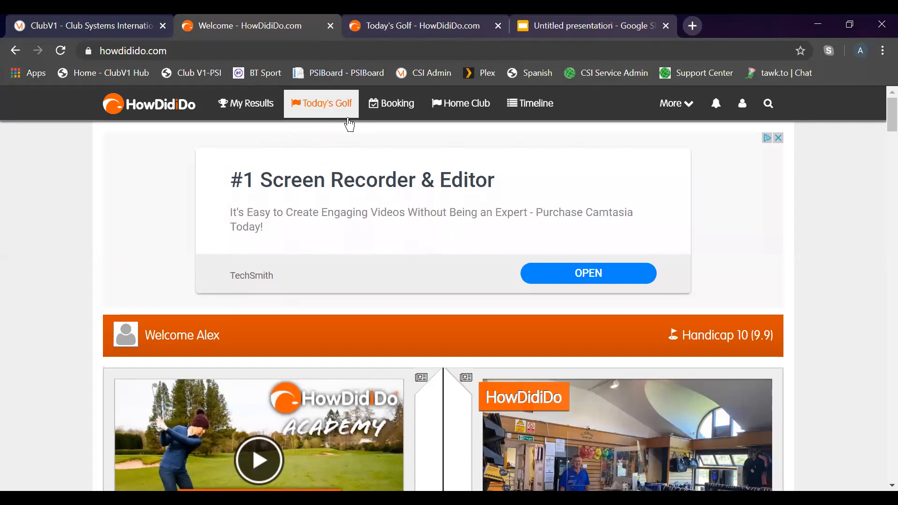
mouse_move(324, 118)
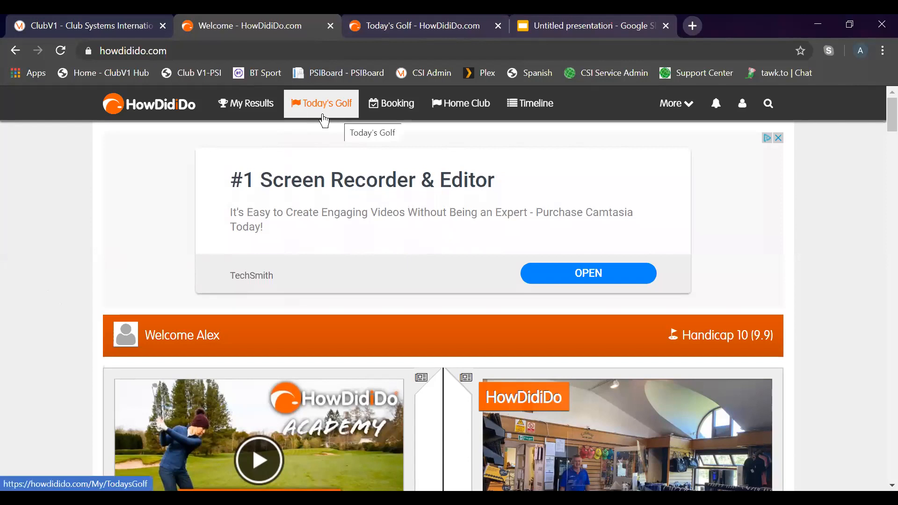
click(321, 104)
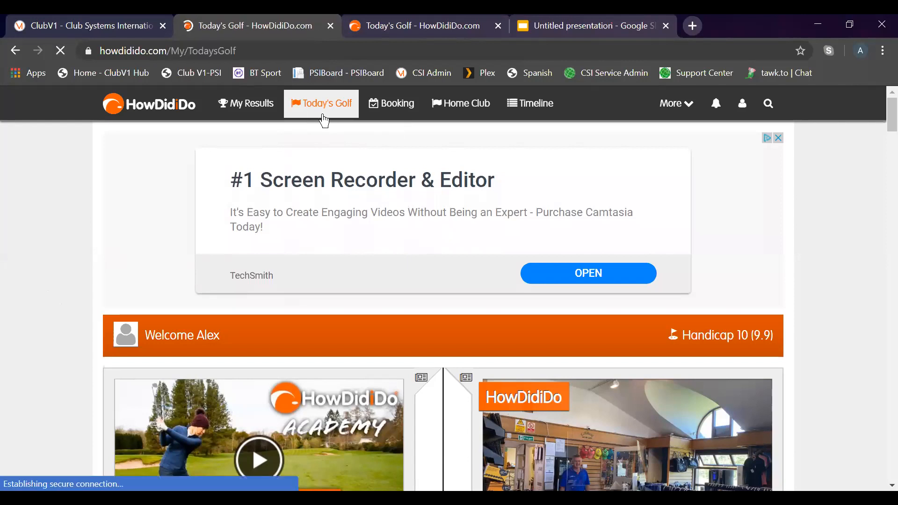
Open Today's Golf > Sign In to list MSI Webinar Test and MSI Charging enabled
click(322, 104)
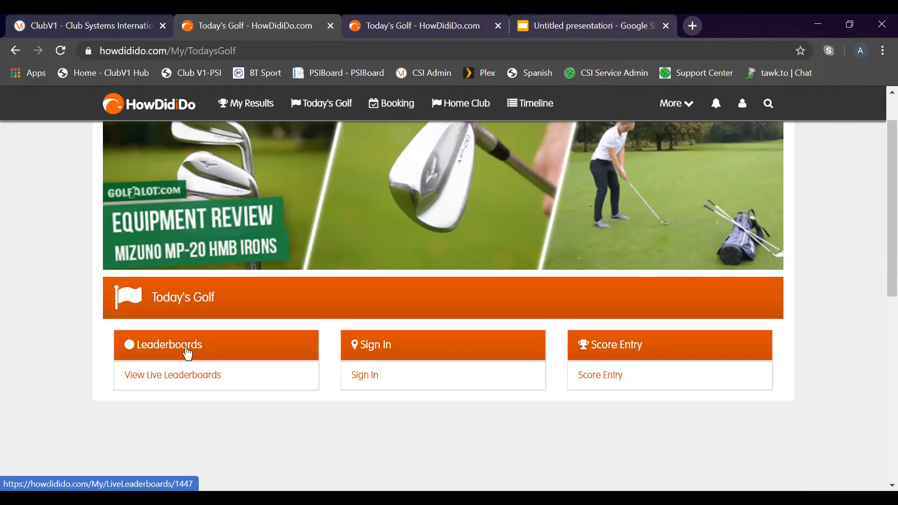
mouse_move(385, 382)
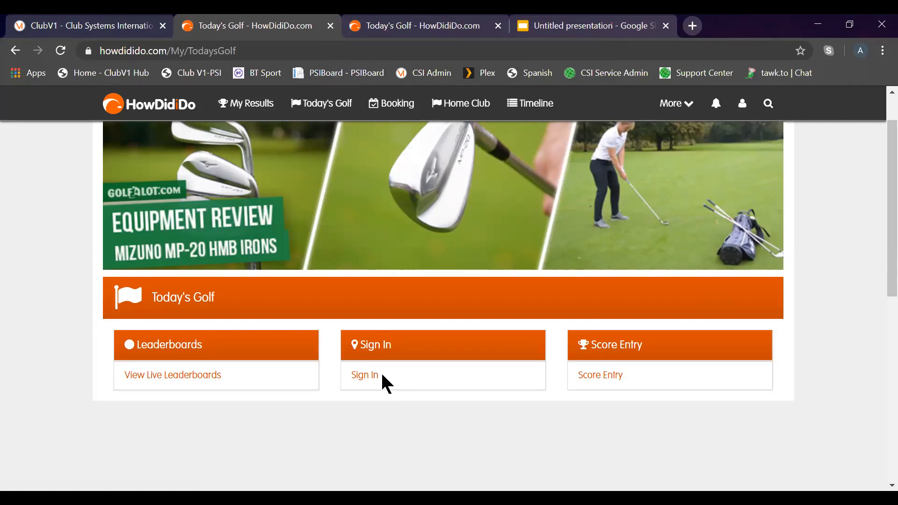
mouse_move(365, 375)
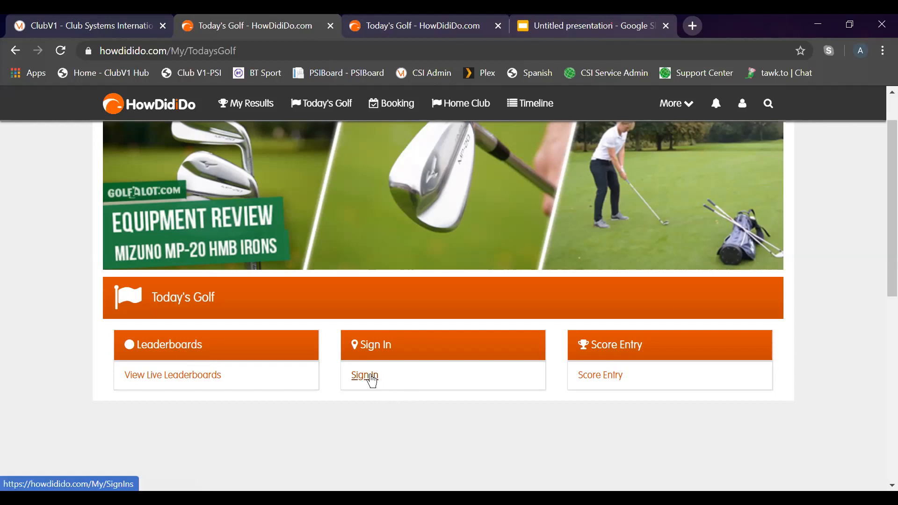
click(364, 375)
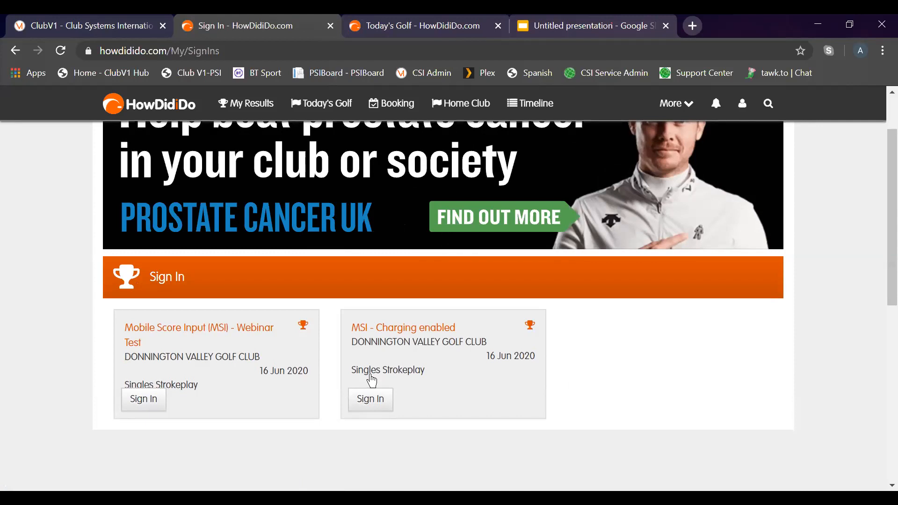
mouse_move(223, 358)
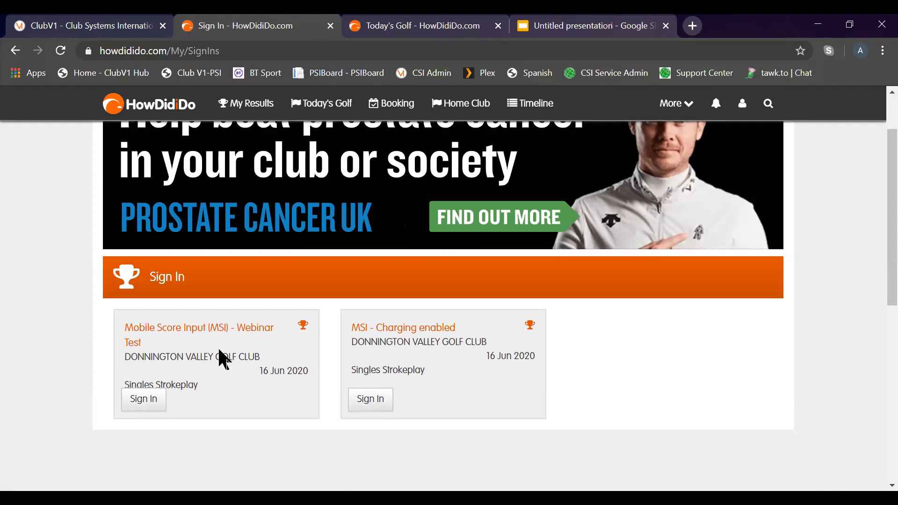
mouse_move(203, 348)
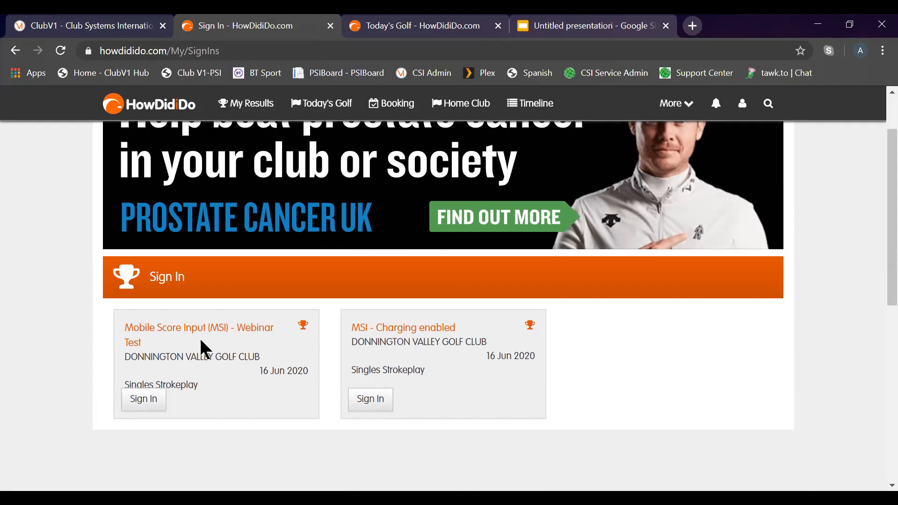
mouse_move(143, 398)
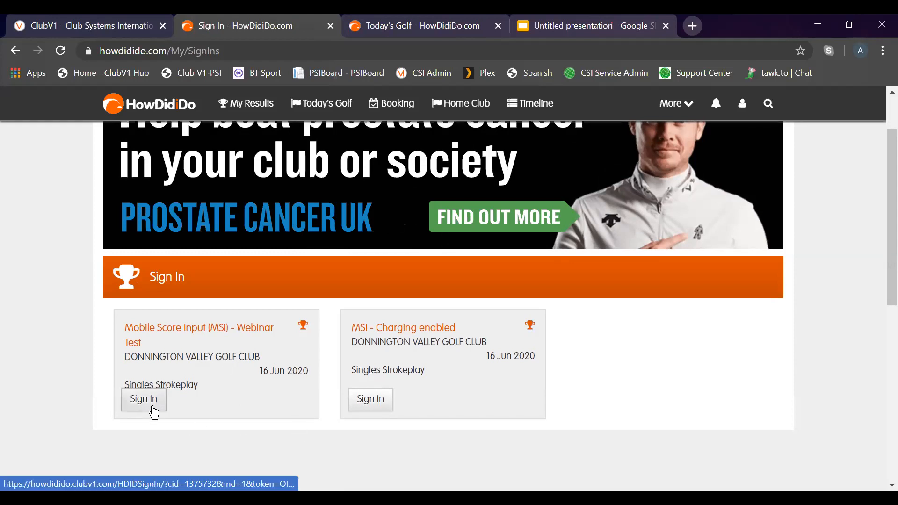
Sign in to the Webinar Test competition via the orange Sign In confirmation, then go back to Today's Golf
click(143, 399)
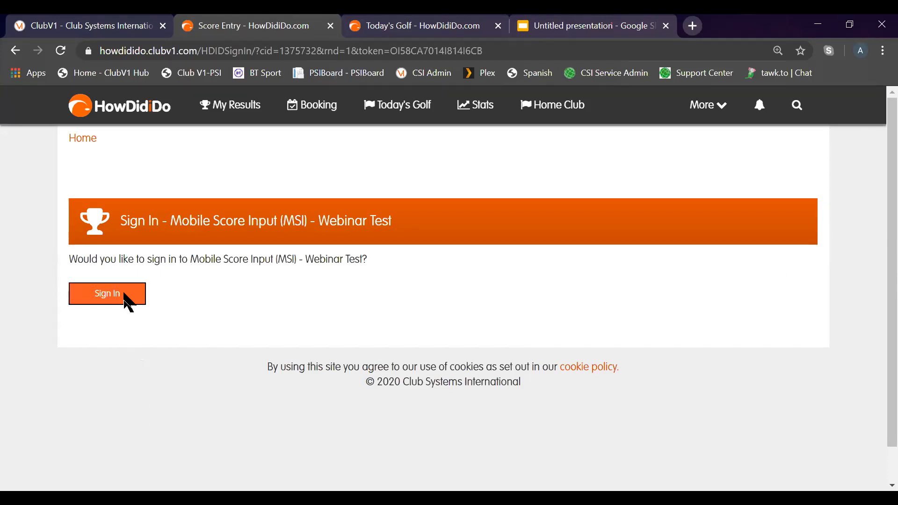
click(107, 293)
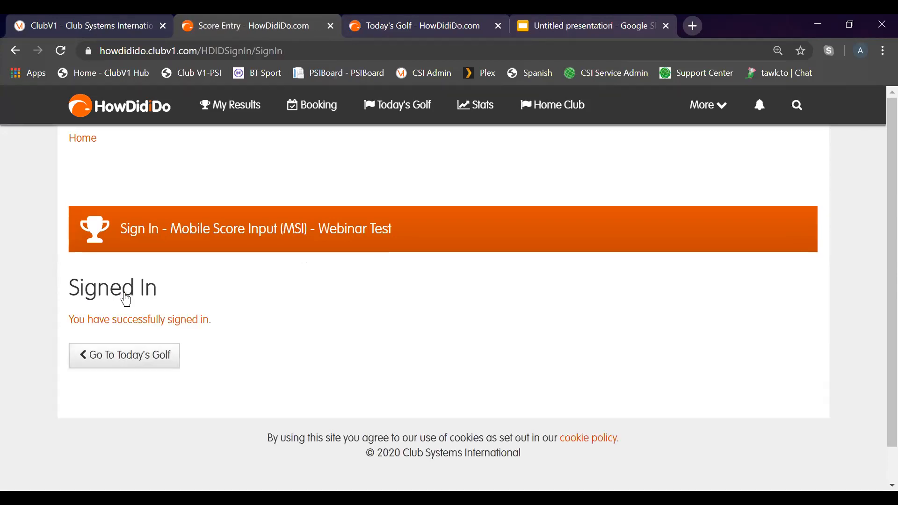
click(124, 355)
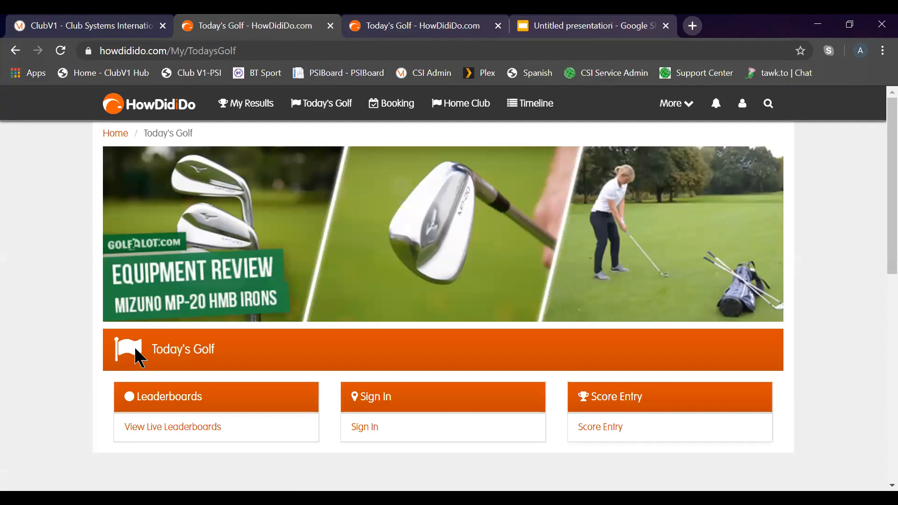
mouse_move(364, 427)
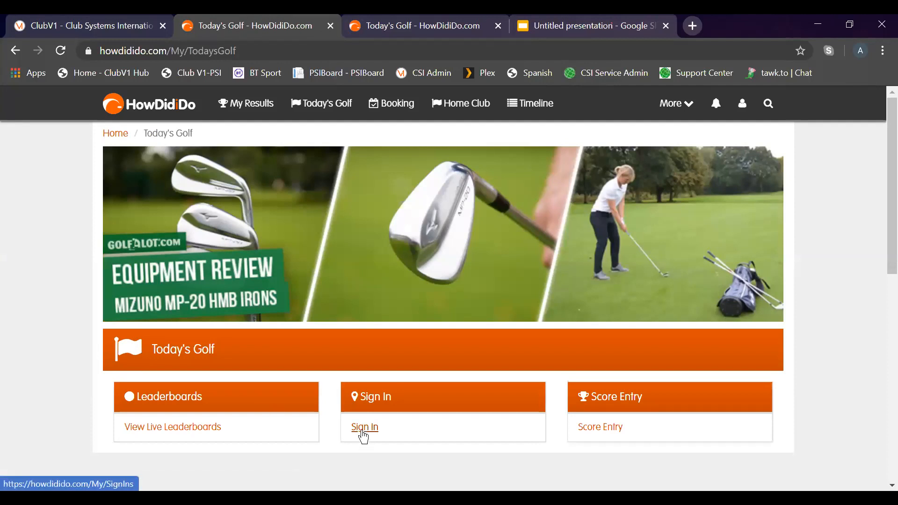
Sign in to MSI - Charging enabled, accepting the £3.00 charge, then return to Today's Golf
click(365, 426)
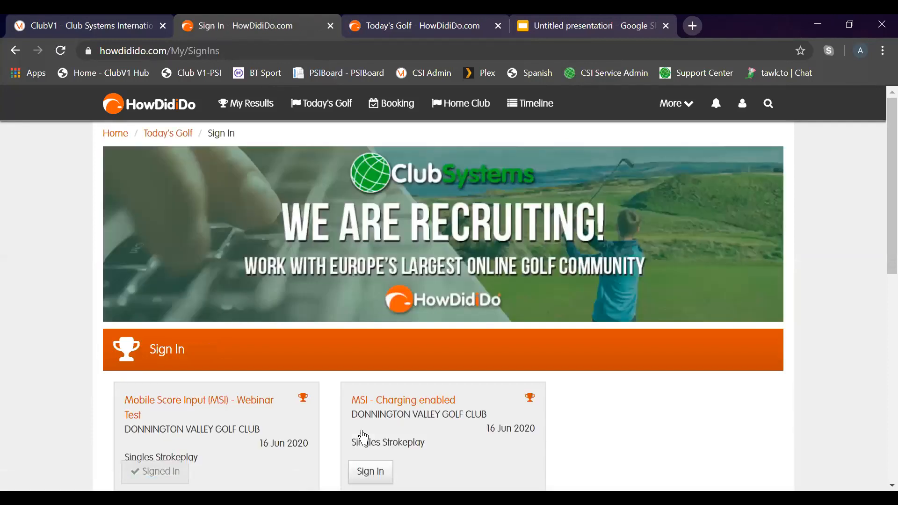
scroll(down, 3)
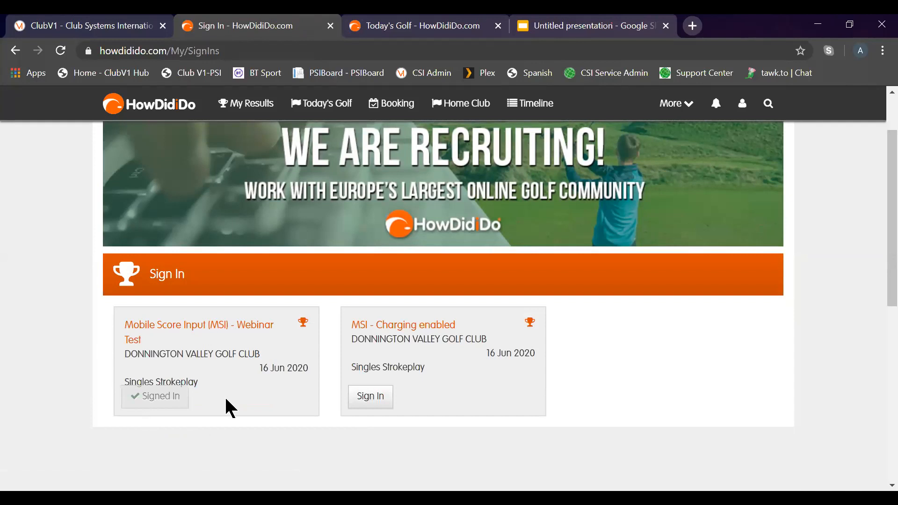
click(369, 396)
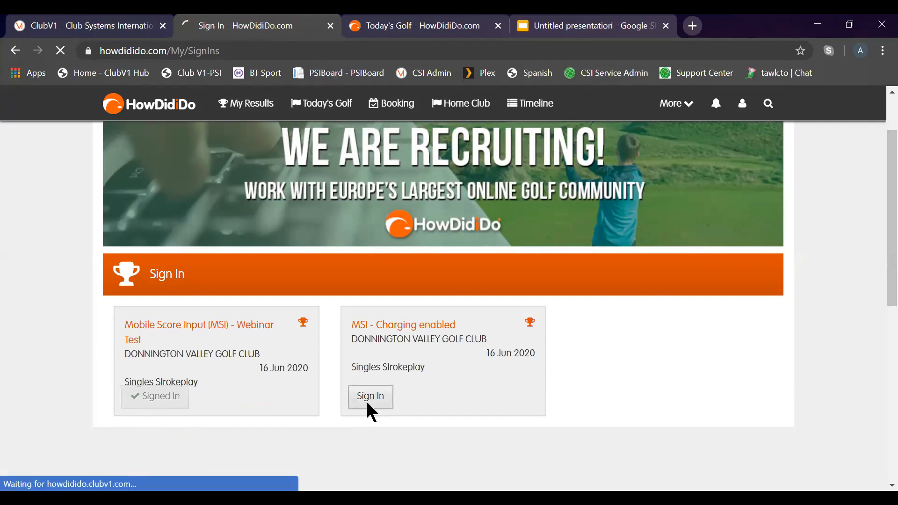
click(370, 396)
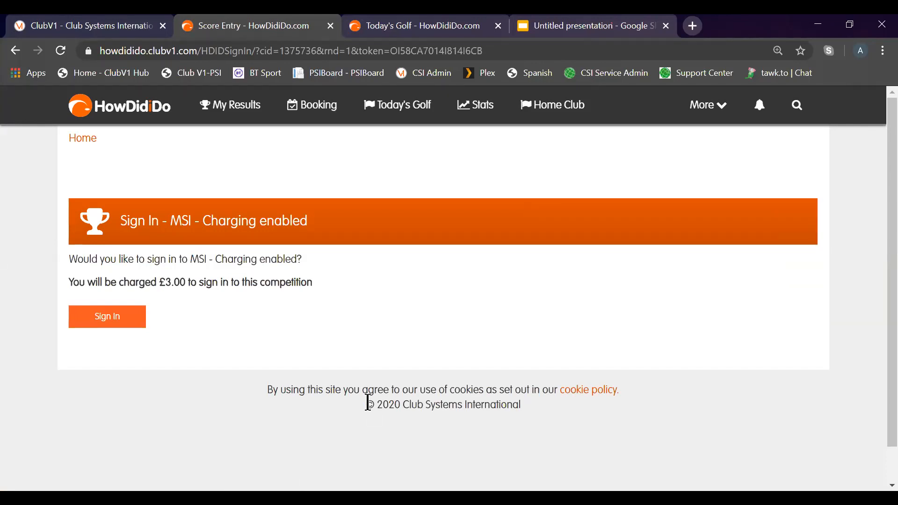
click(107, 317)
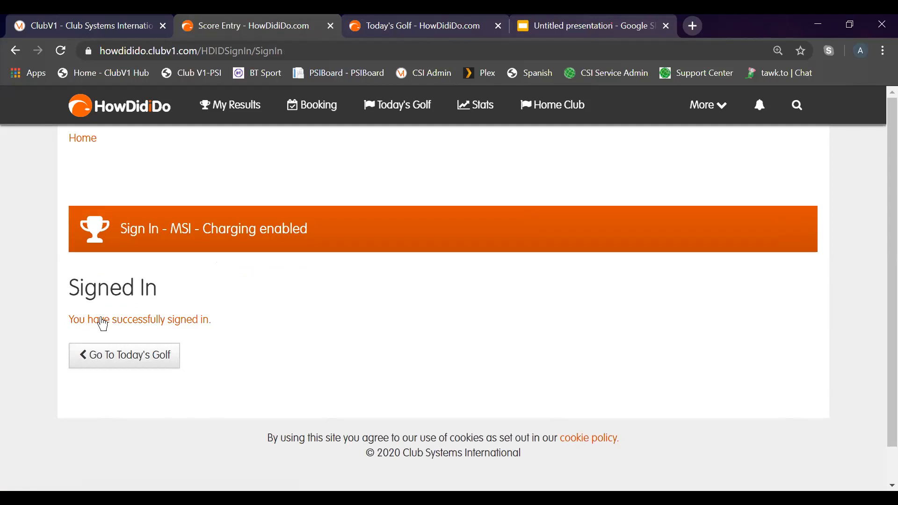
click(123, 355)
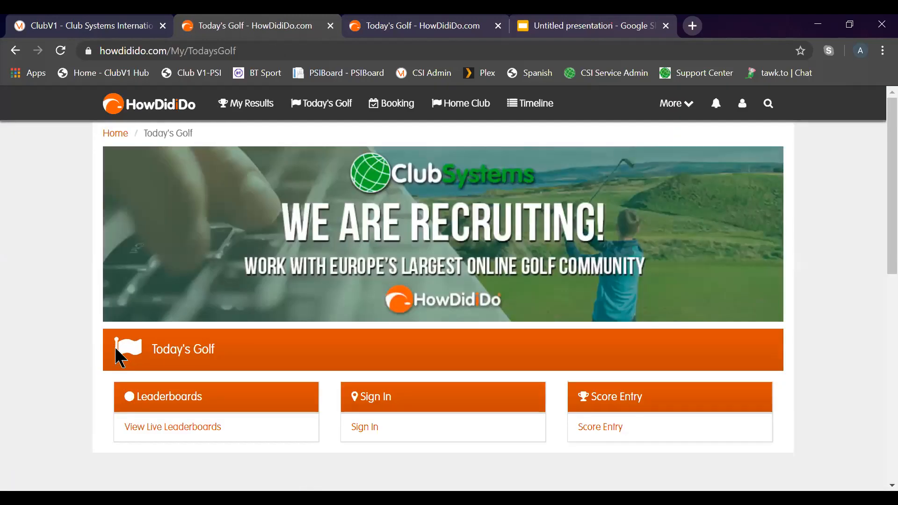
mouse_move(359, 398)
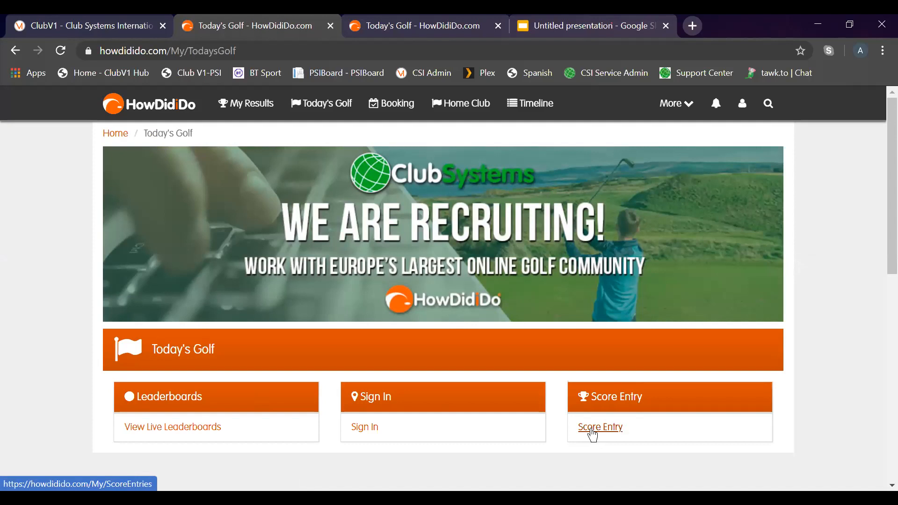
Open Score Entries listing Webinar Test, MSI Test (no sign-in) and Charging enabled
click(600, 427)
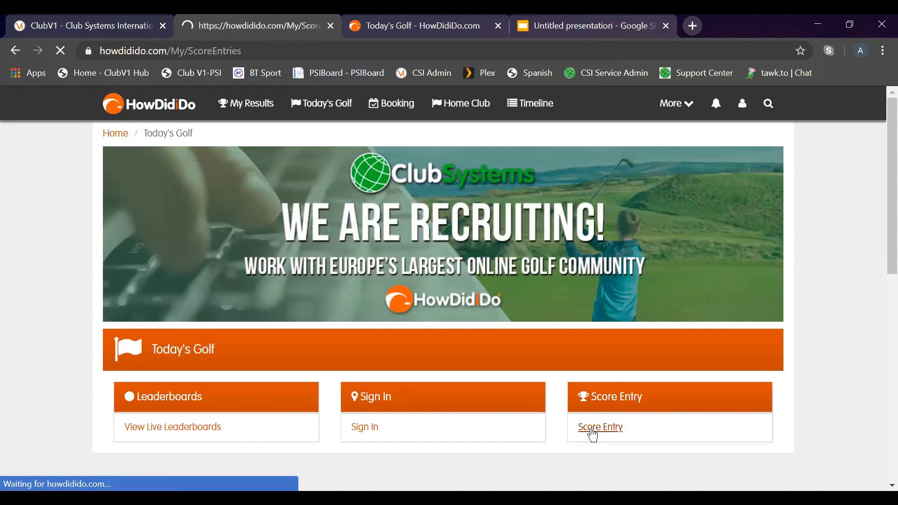
click(600, 427)
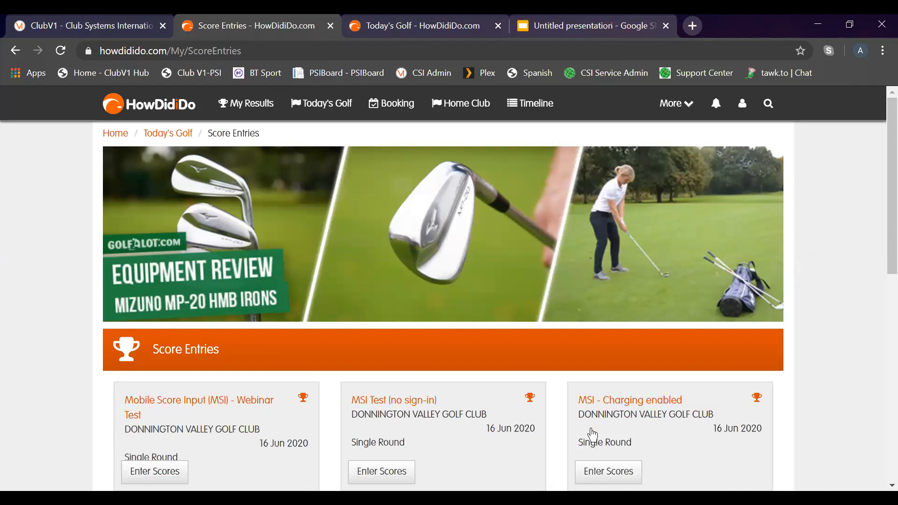
scroll(down, 3)
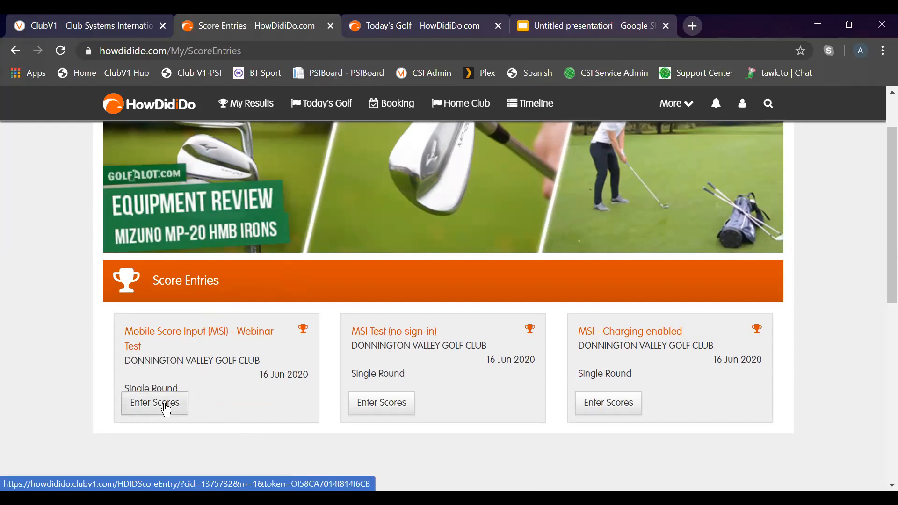
click(153, 402)
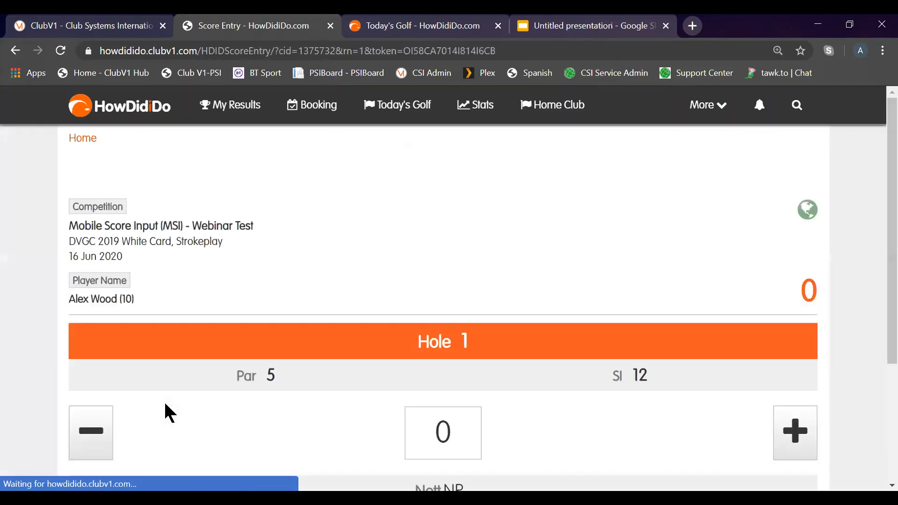
mouse_move(383, 319)
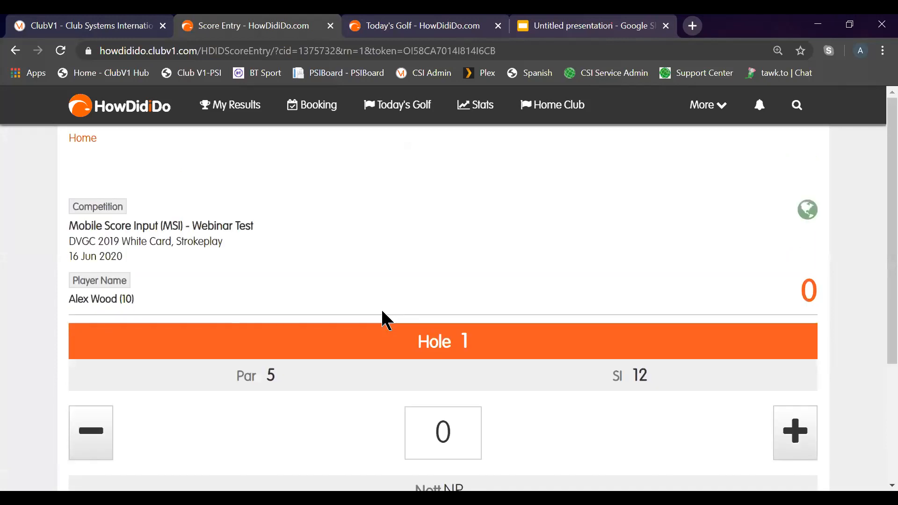
scroll(down, 3)
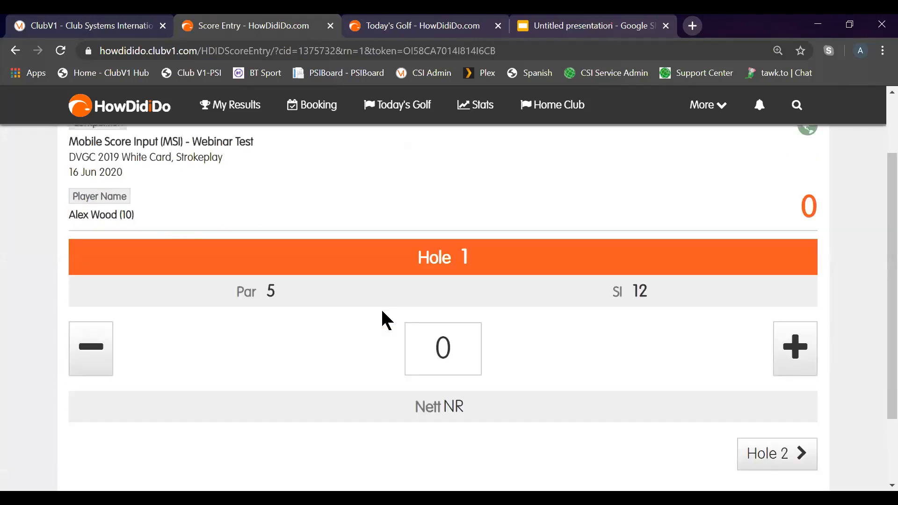
scroll(up, 3)
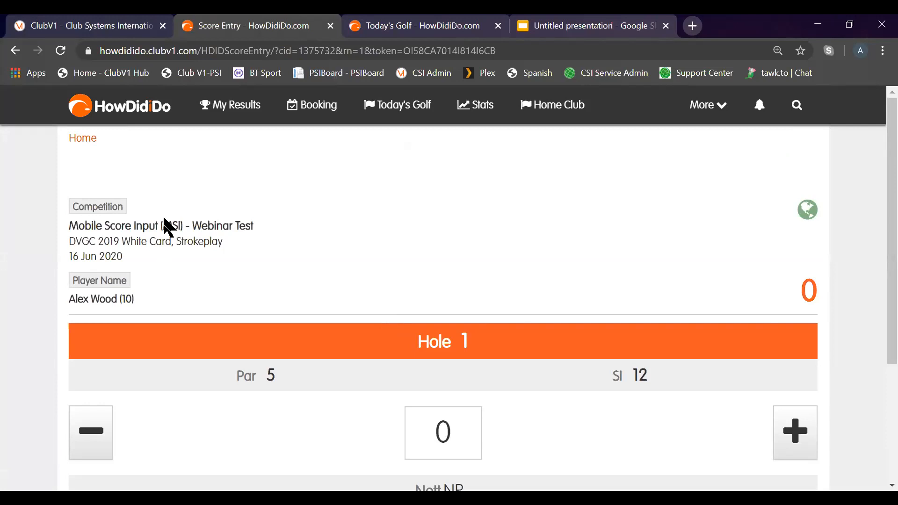
scroll(down, 3)
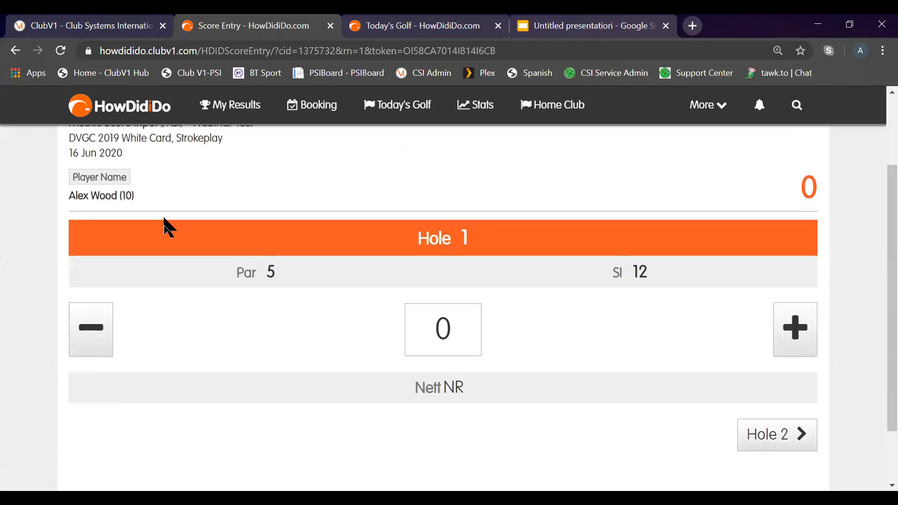
mouse_move(649, 286)
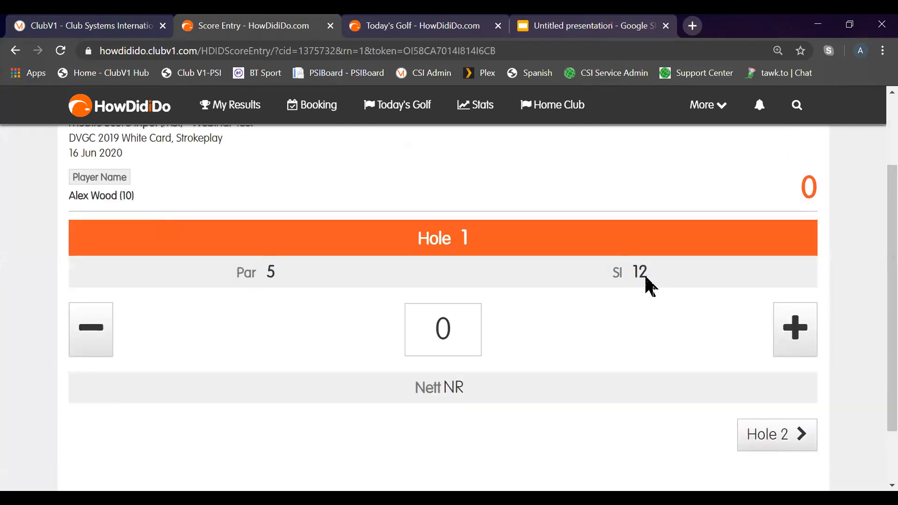
mouse_move(829, 314)
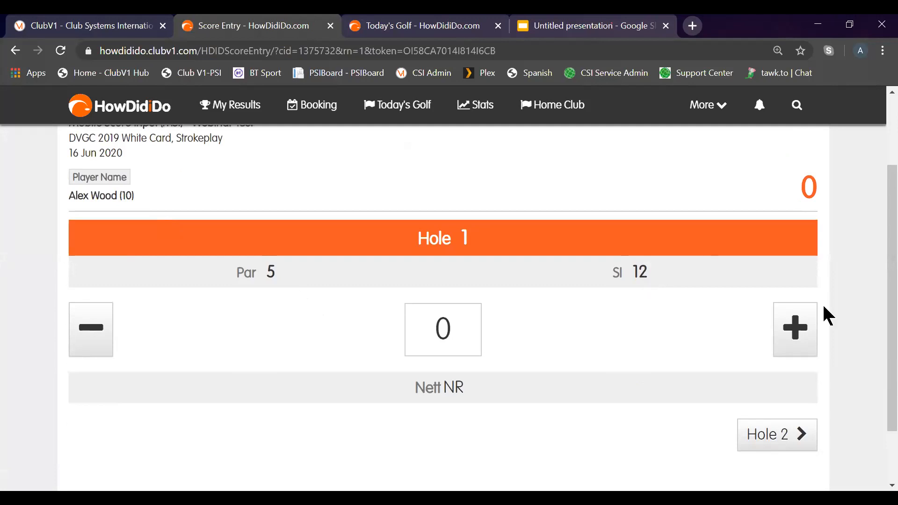
Enter strokes for holes 1 through 5 on the Webinar Test card
click(794, 330)
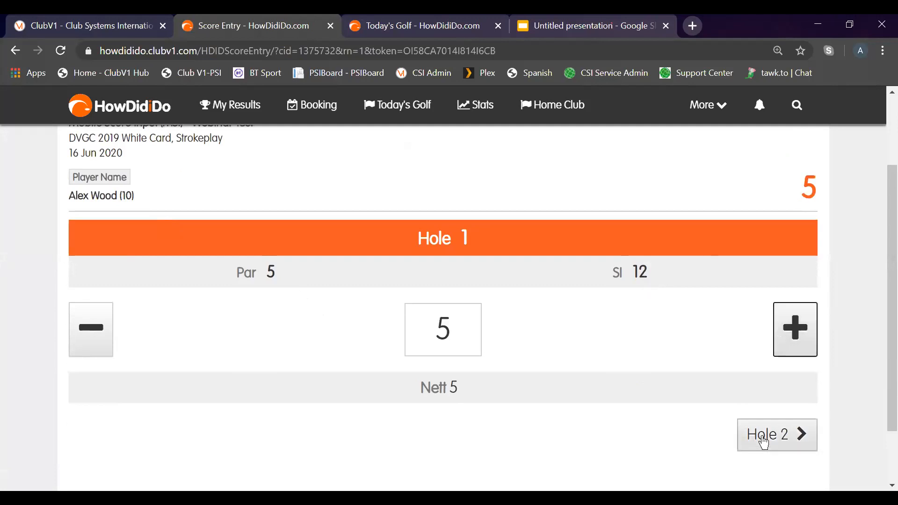
click(775, 435)
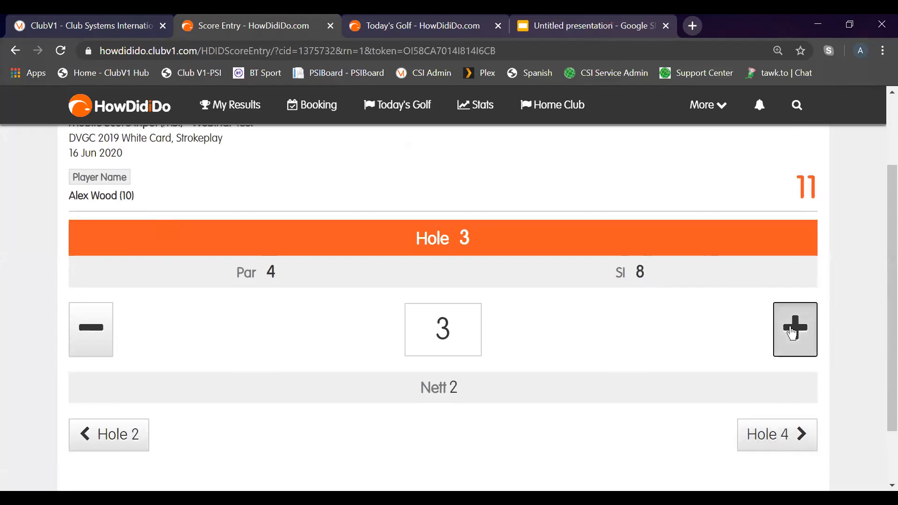
click(775, 434)
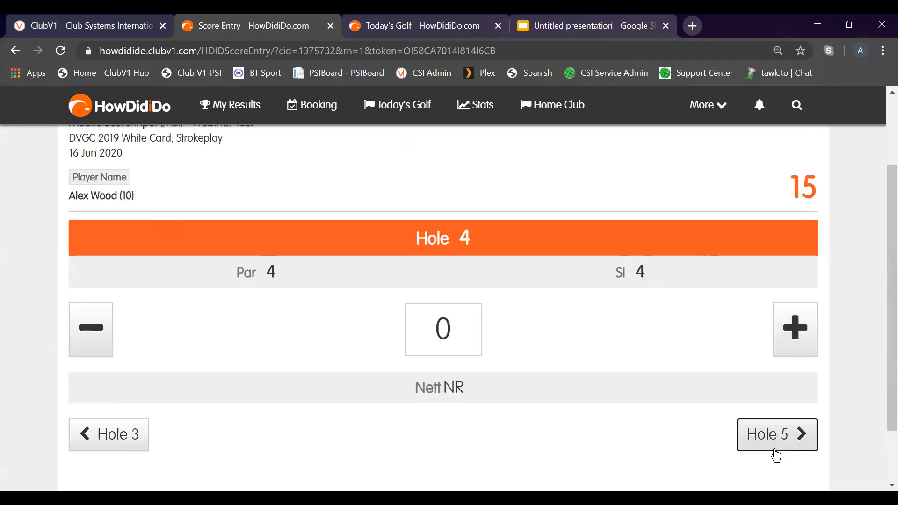
click(776, 434)
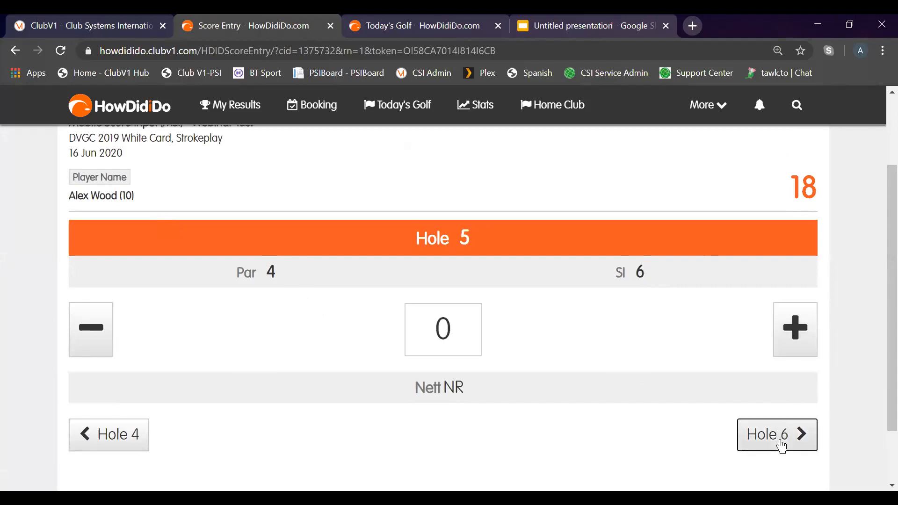
click(794, 330)
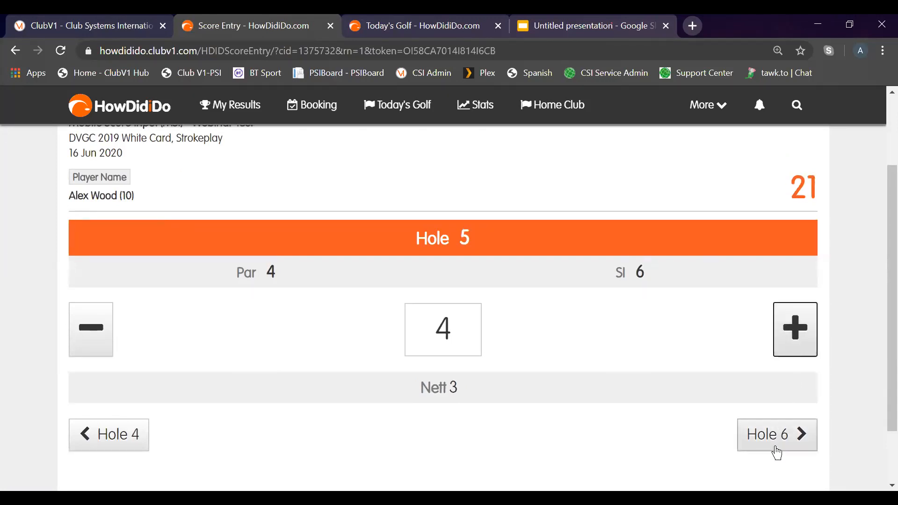
Score holes 6 to 9 and bring up the Front 9 Summary showing par 36
click(775, 434)
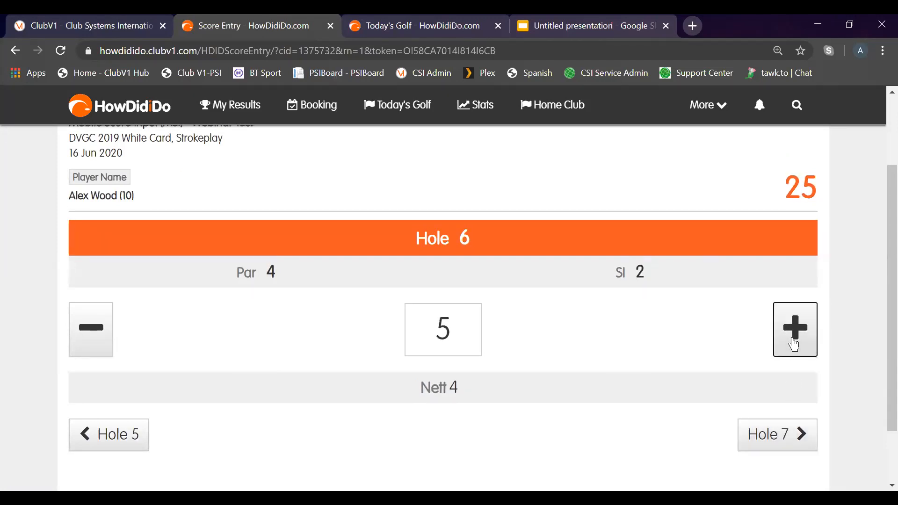
click(776, 434)
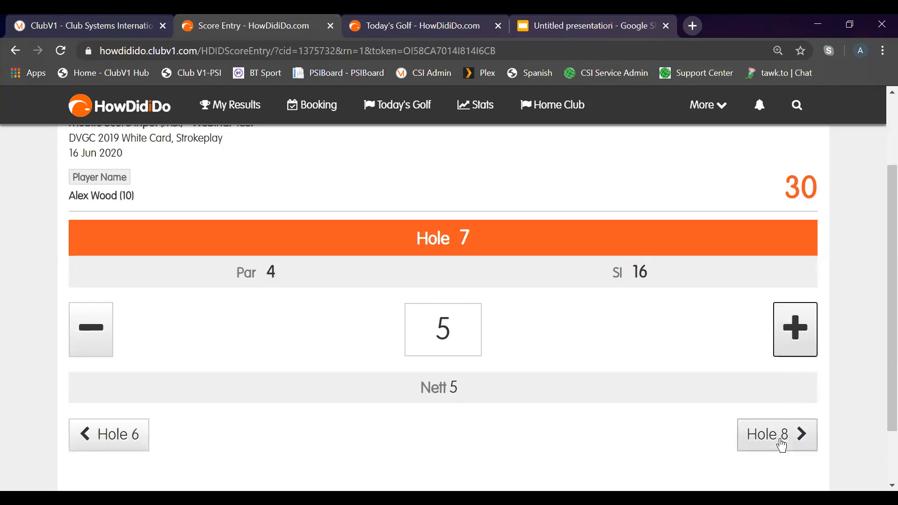
click(776, 434)
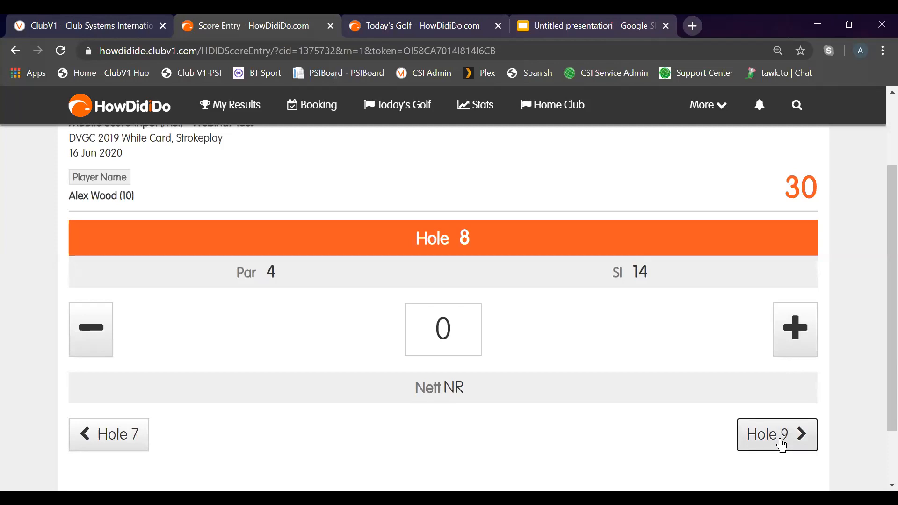
click(776, 434)
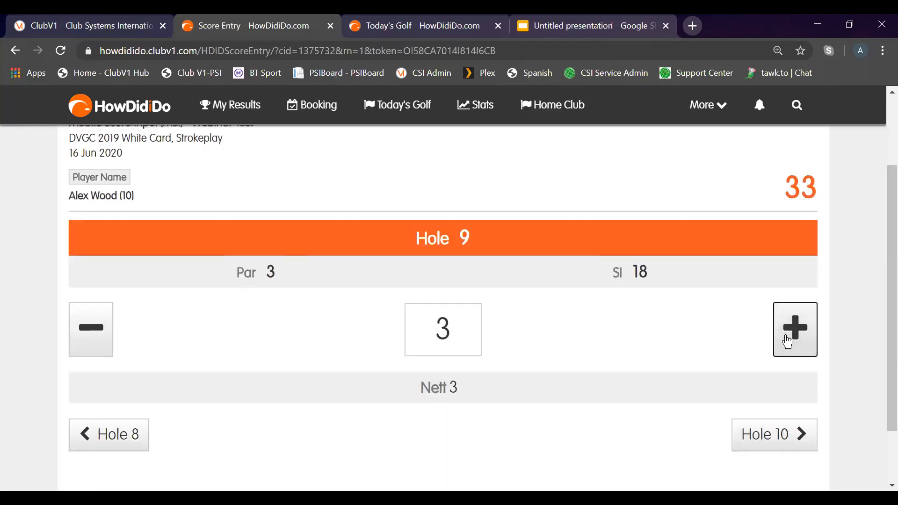
click(794, 329)
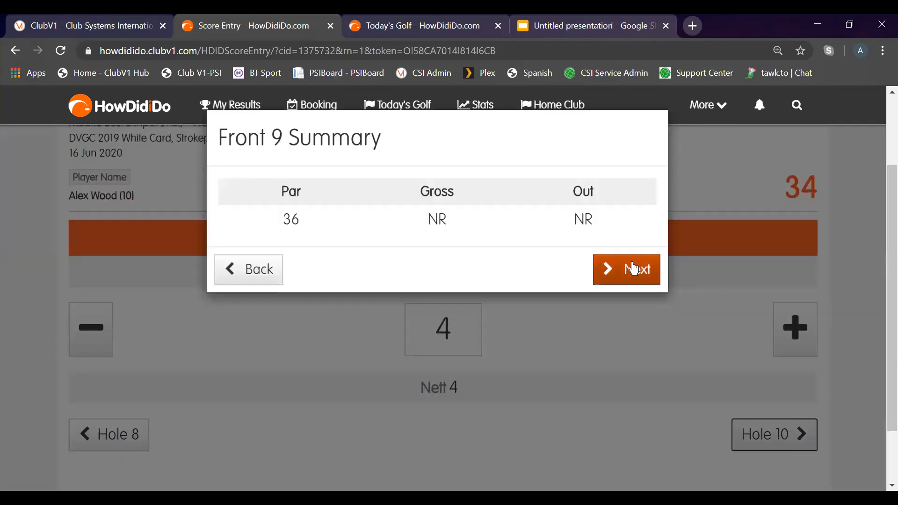
Continue past the Front 9 Summary and enter strokes for holes 10 to 12
click(626, 269)
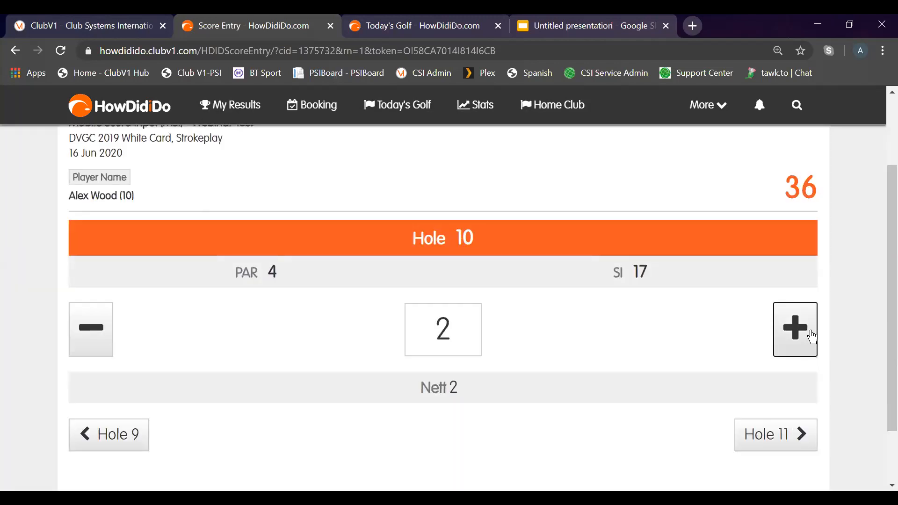
click(775, 433)
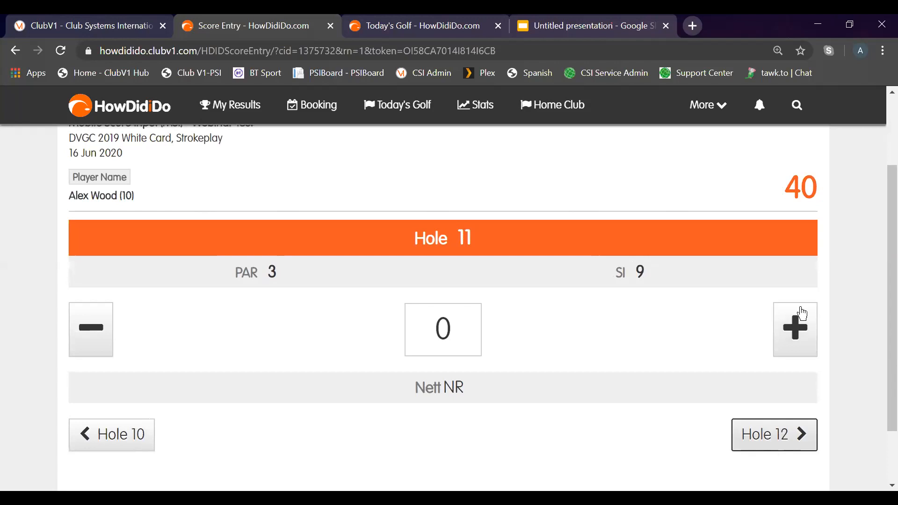
click(794, 329)
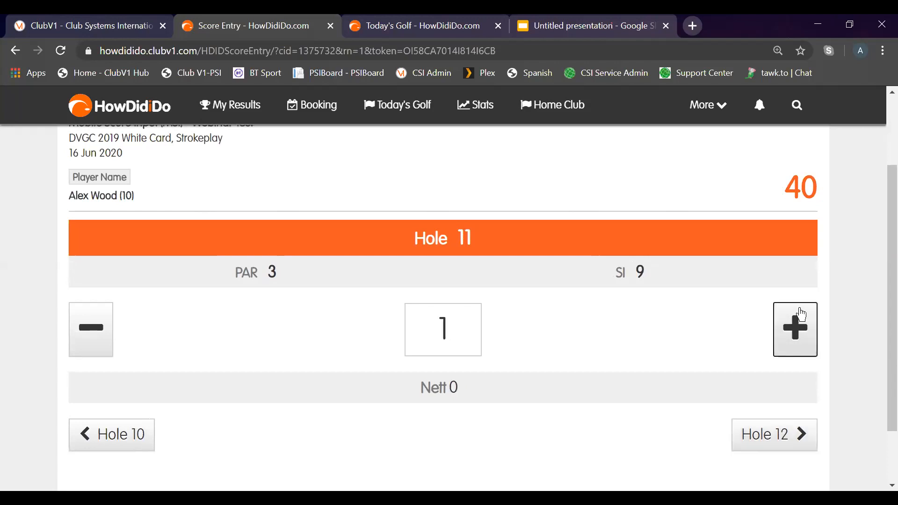
click(795, 330)
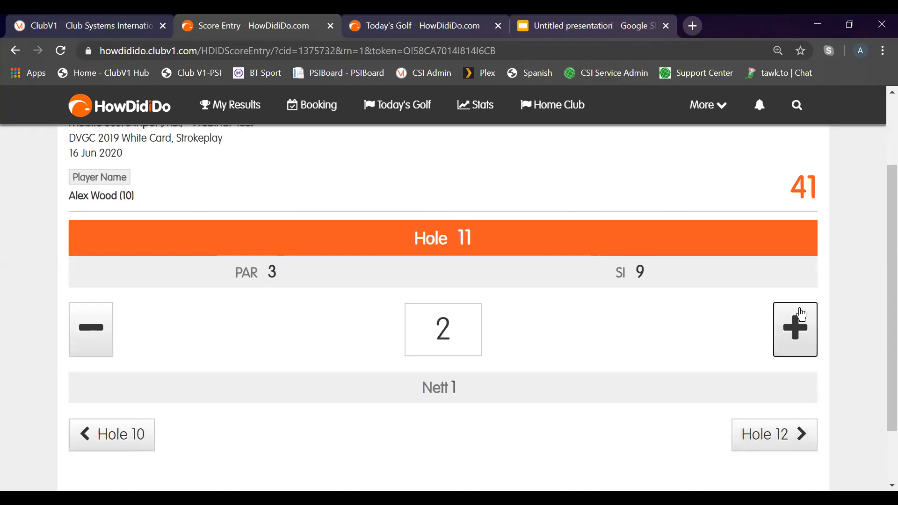
click(773, 434)
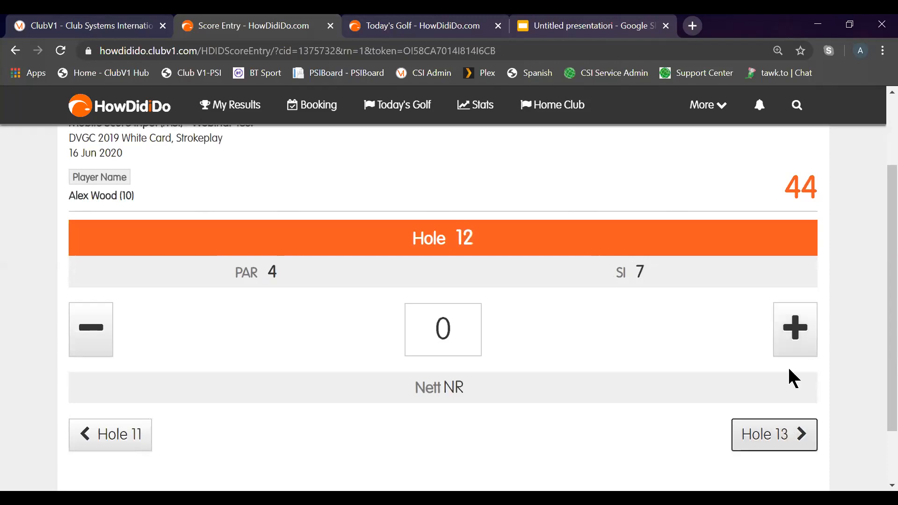
click(794, 329)
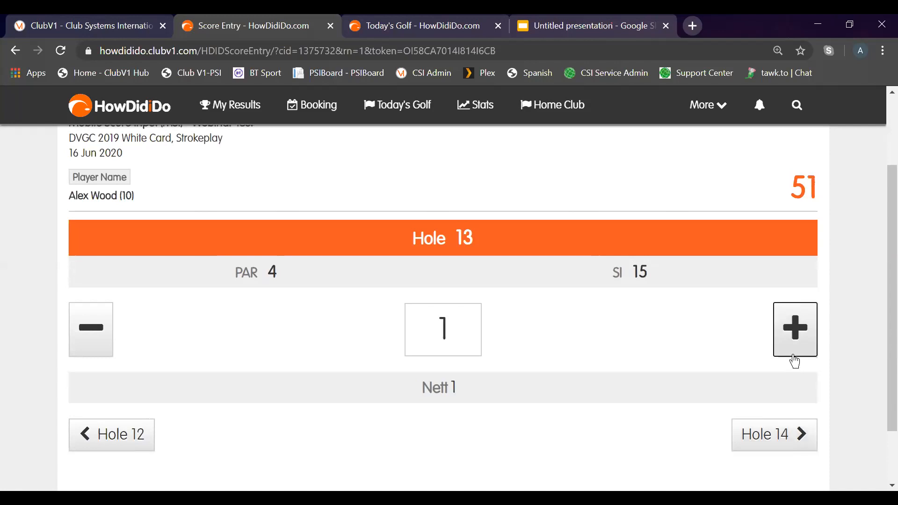
Enter strokes for holes 13 to 18, with hole 18 at 6 and total 77
click(774, 434)
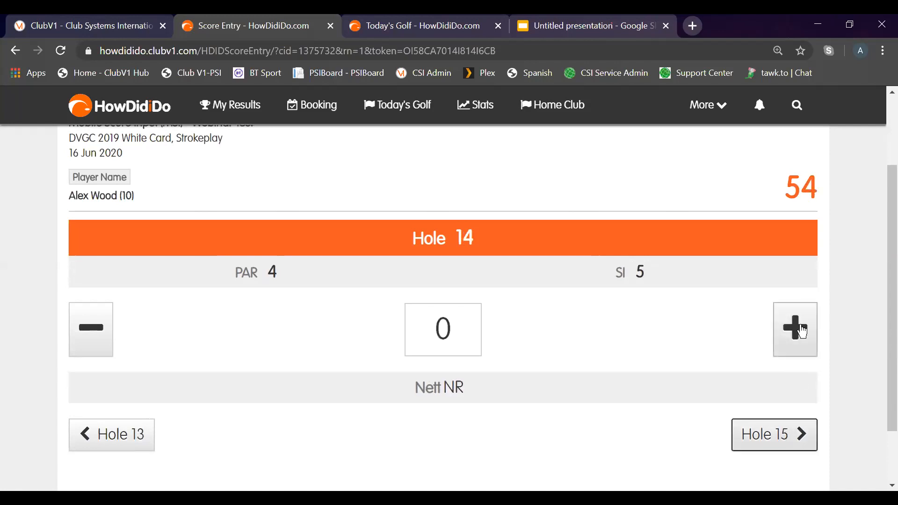
click(773, 434)
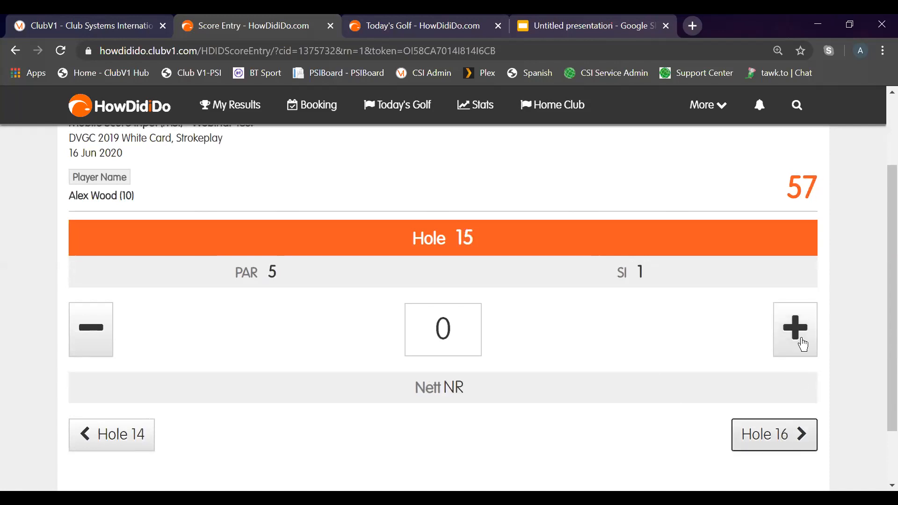
click(772, 434)
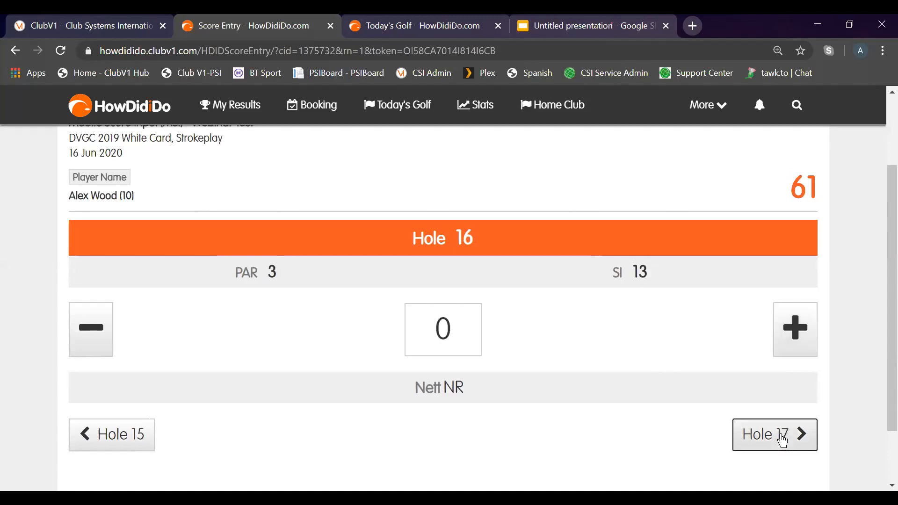
click(794, 329)
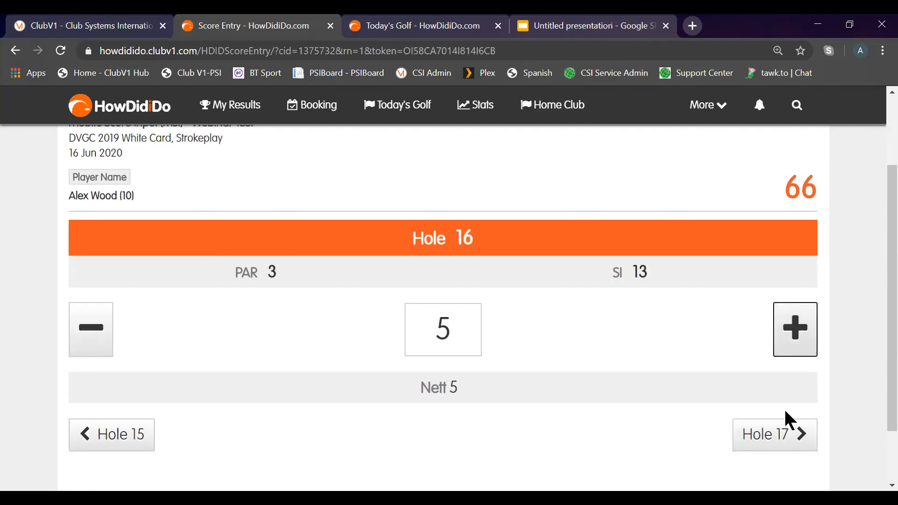
click(774, 433)
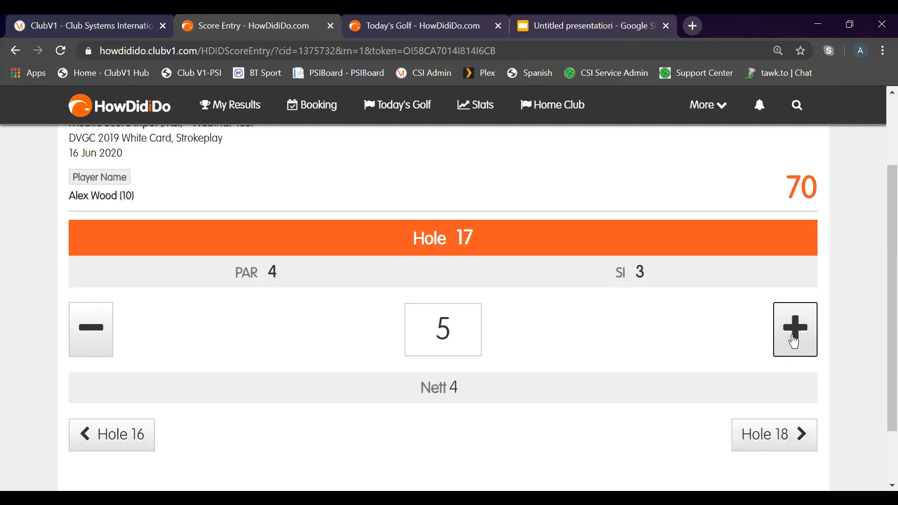
click(773, 434)
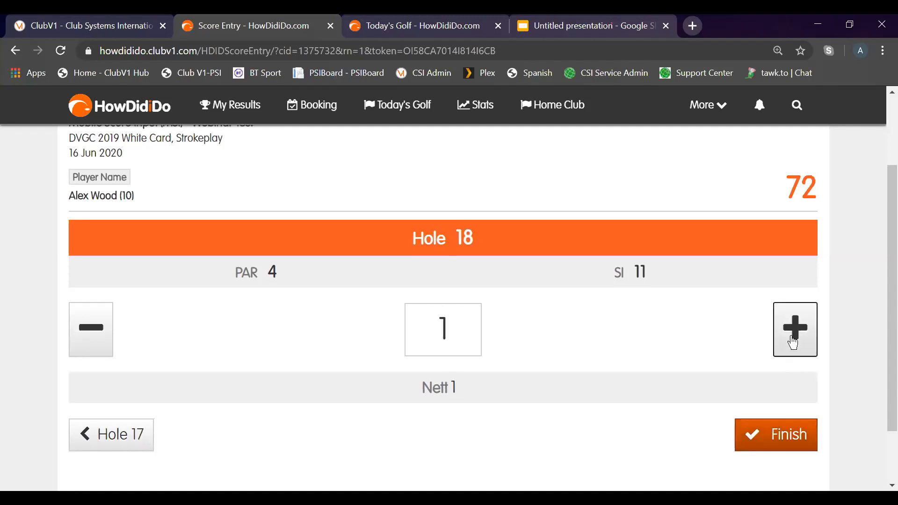
click(795, 330)
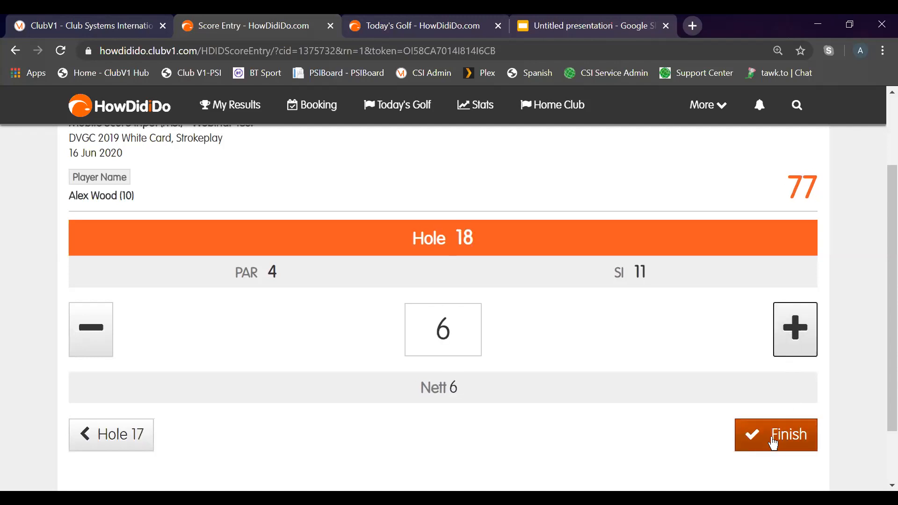
Finish and confirm the Webinar Test scorecard totalling 77, returning to Today's Golf
click(775, 435)
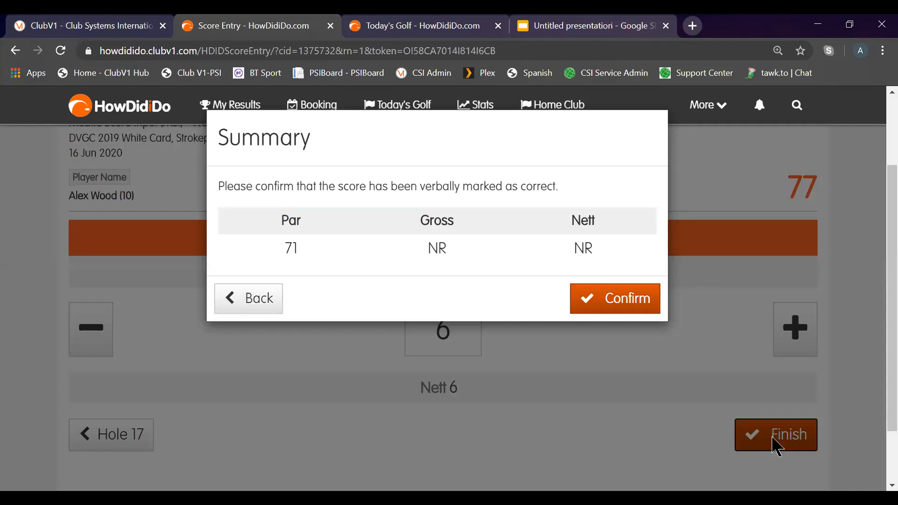
mouse_move(718, 394)
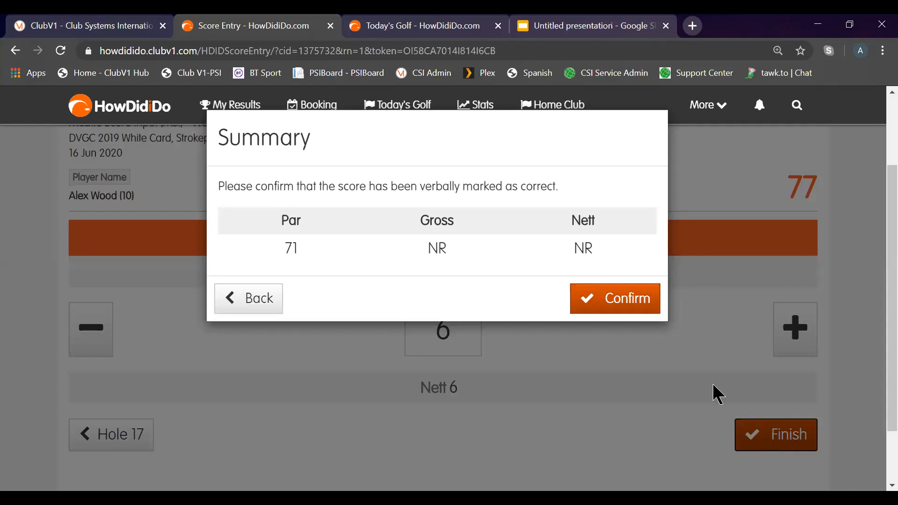
click(614, 298)
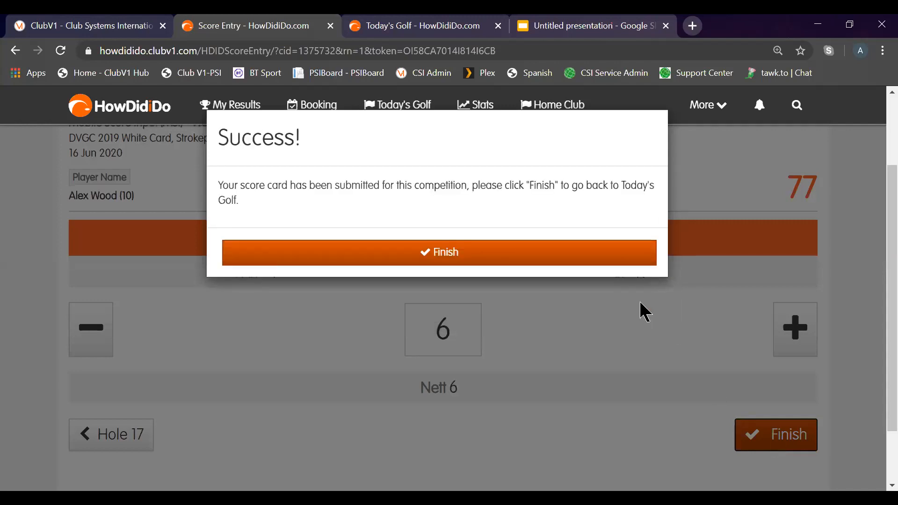
mouse_move(638, 296)
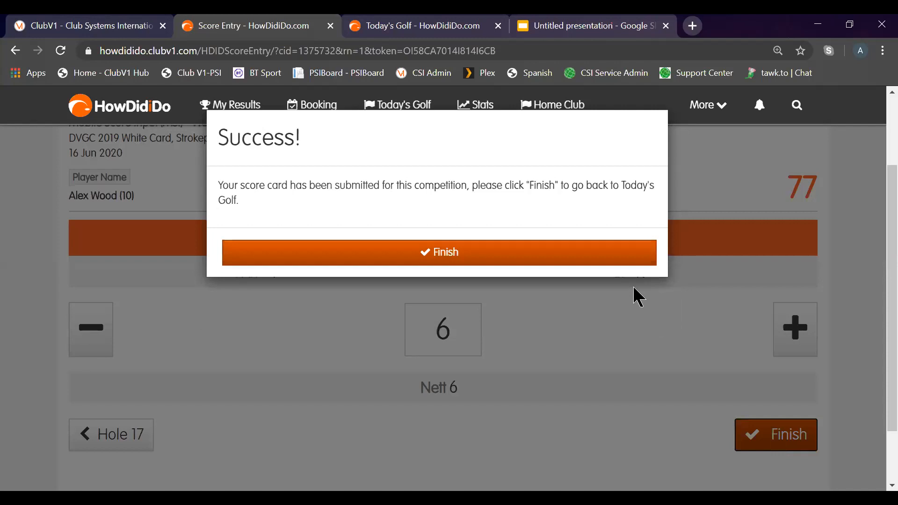
click(438, 252)
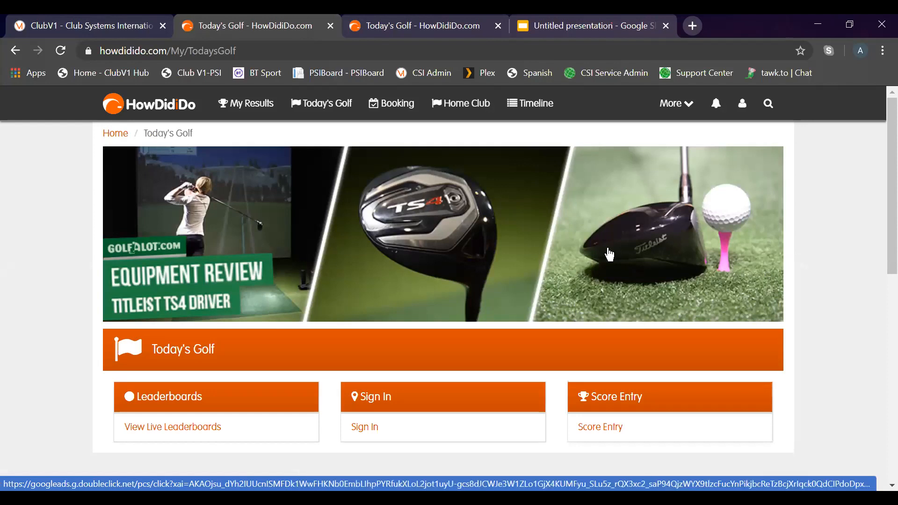
mouse_move(405, 177)
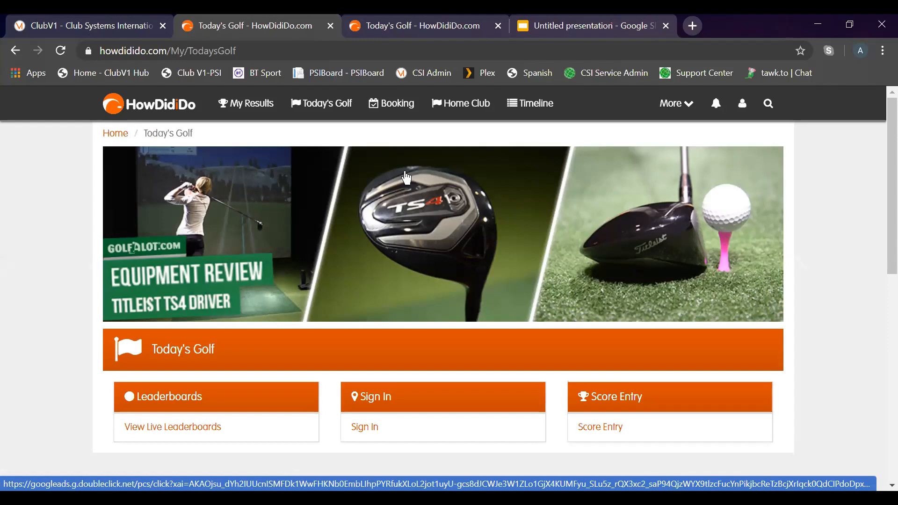
mouse_move(284, 129)
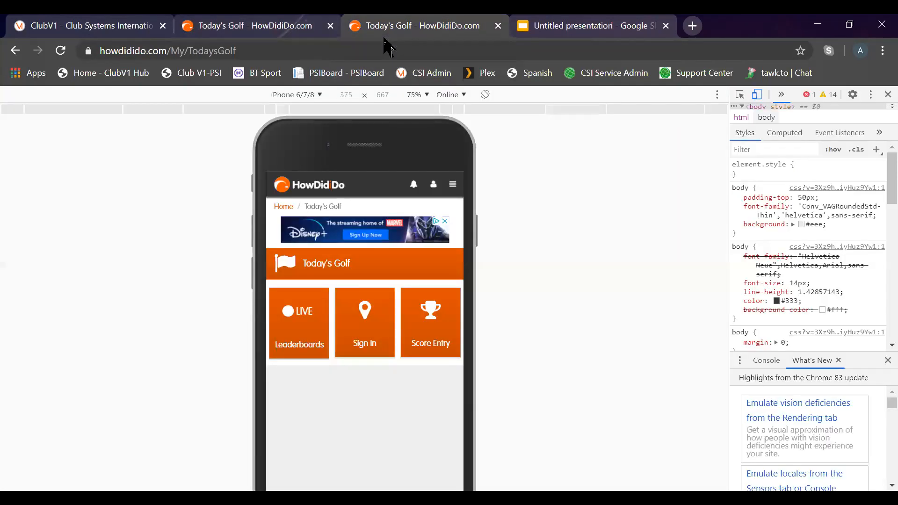
mouse_move(657, 270)
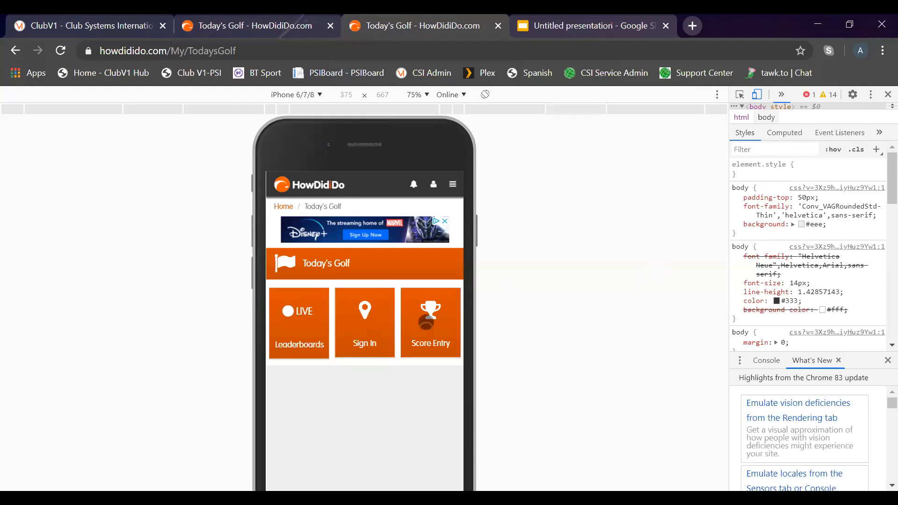
click(452, 184)
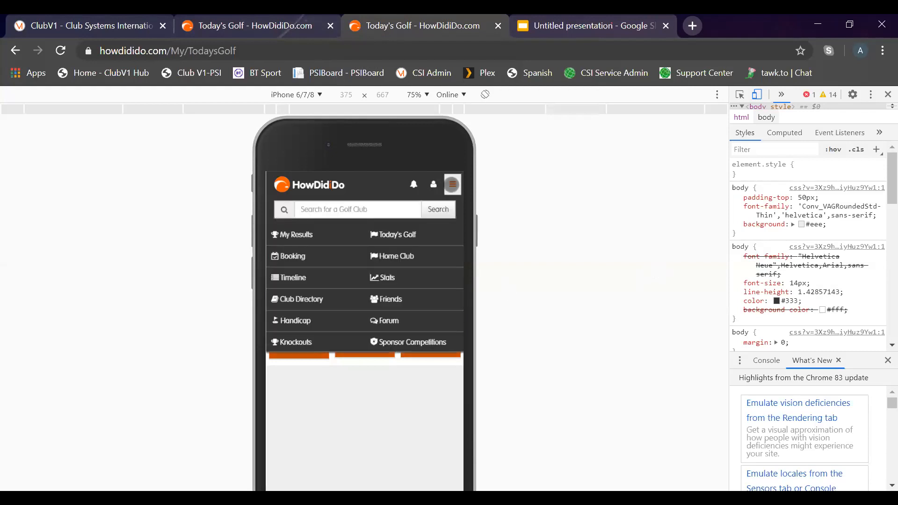
click(451, 184)
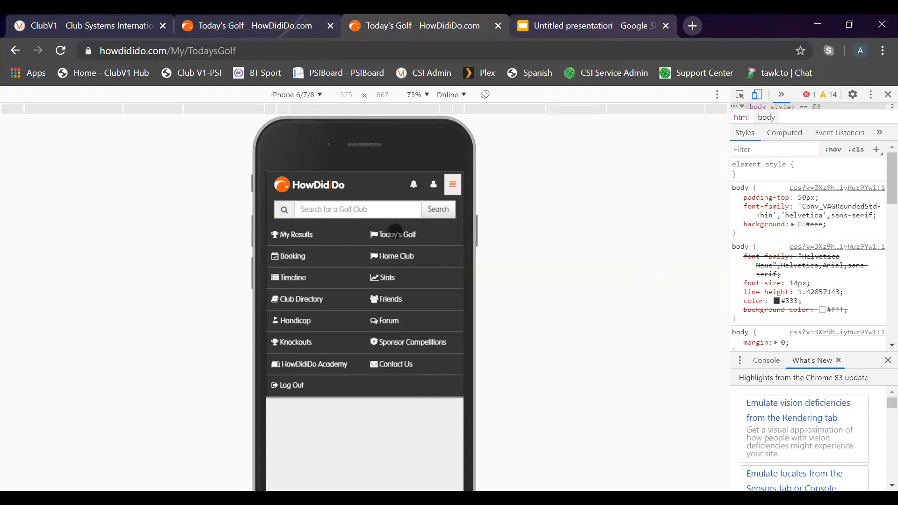
mouse_move(401, 234)
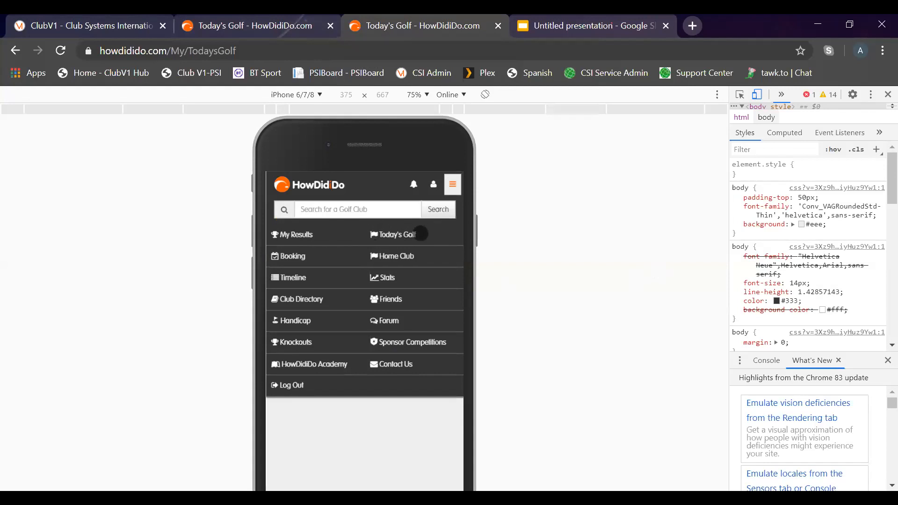
click(397, 235)
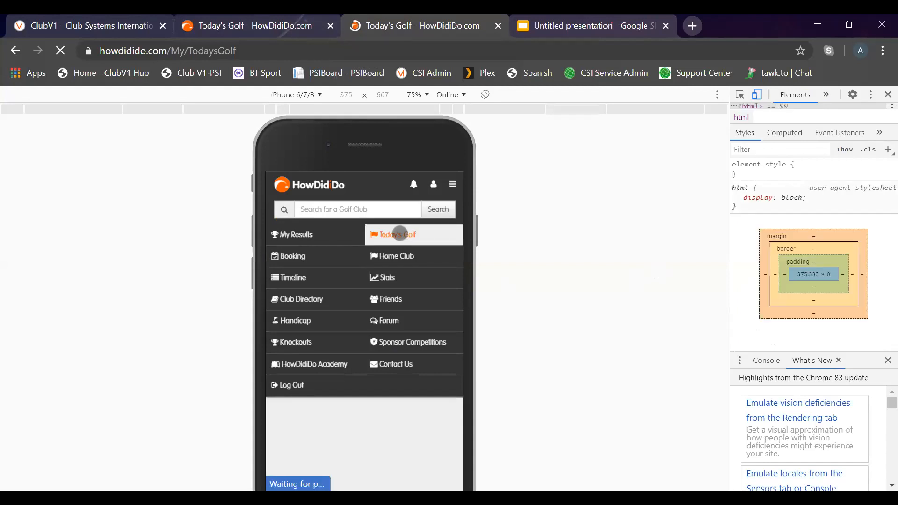
click(397, 235)
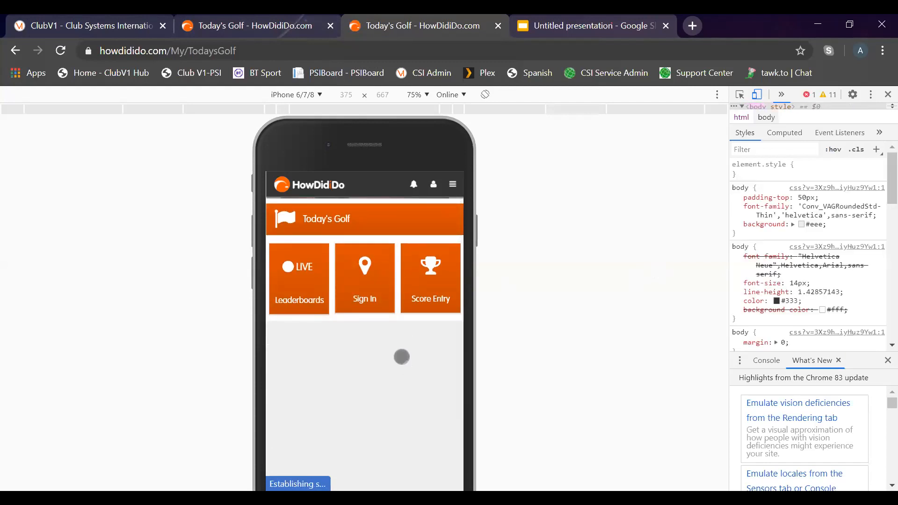
click(364, 278)
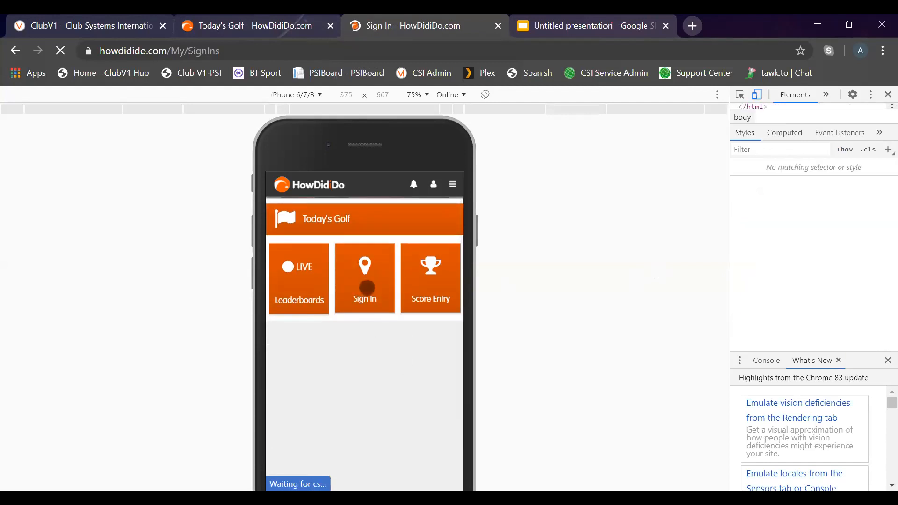
click(365, 278)
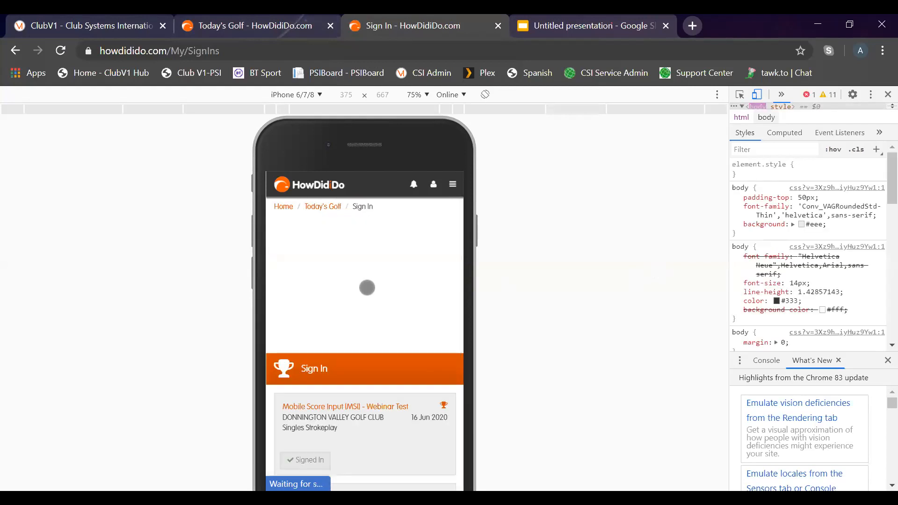
scroll(down, 3)
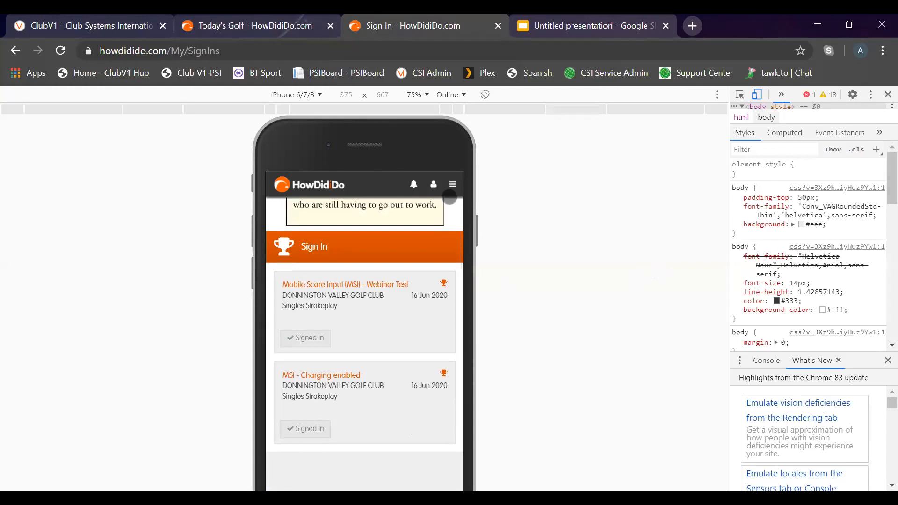
scroll(up, 3)
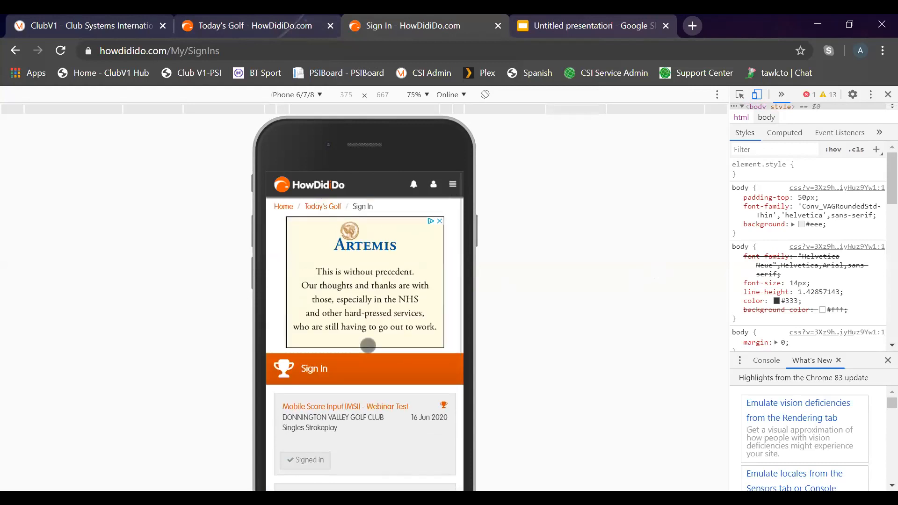
click(322, 207)
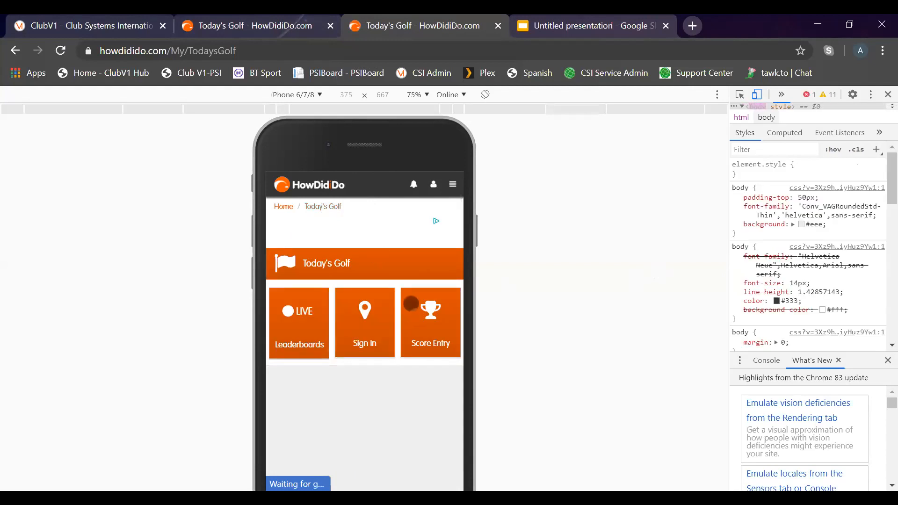
Browse Score Entries, showing Webinar Test as Score Submitted, and start MSI Test (no sign-in)
click(429, 322)
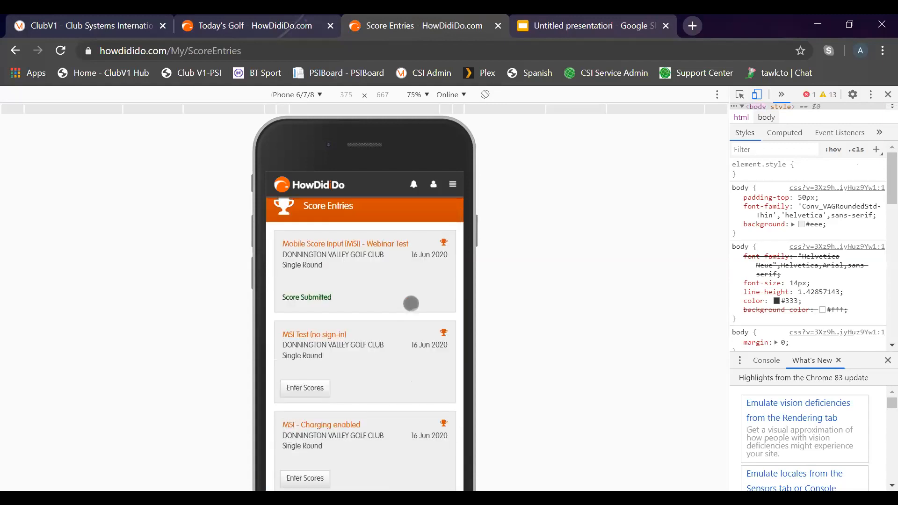
scroll(down, 3)
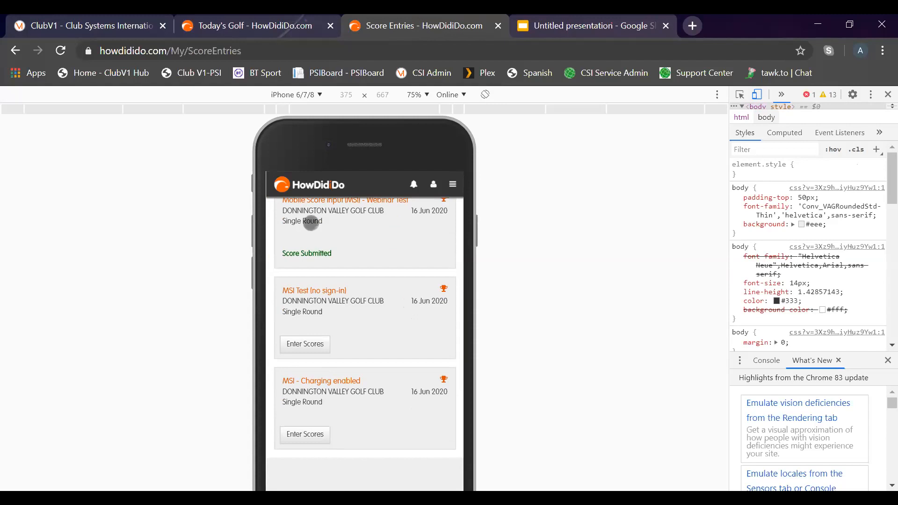
scroll(up, 3)
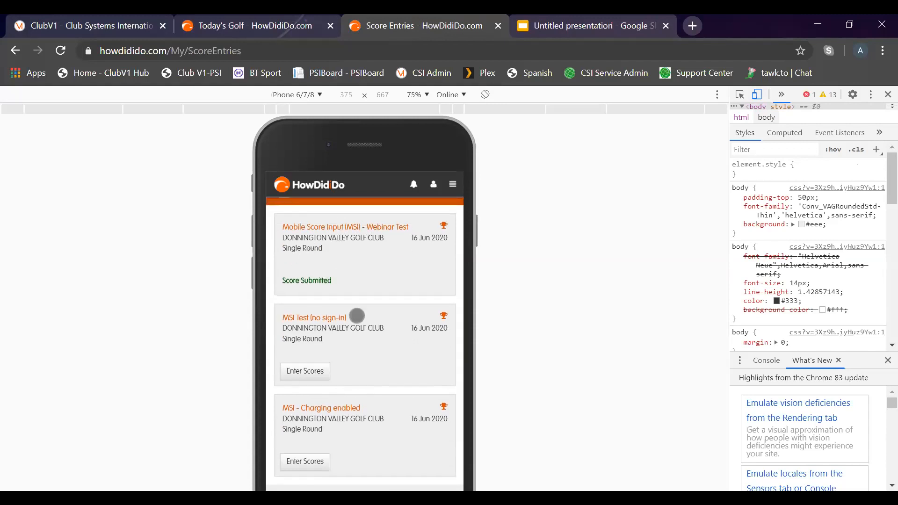
mouse_move(331, 250)
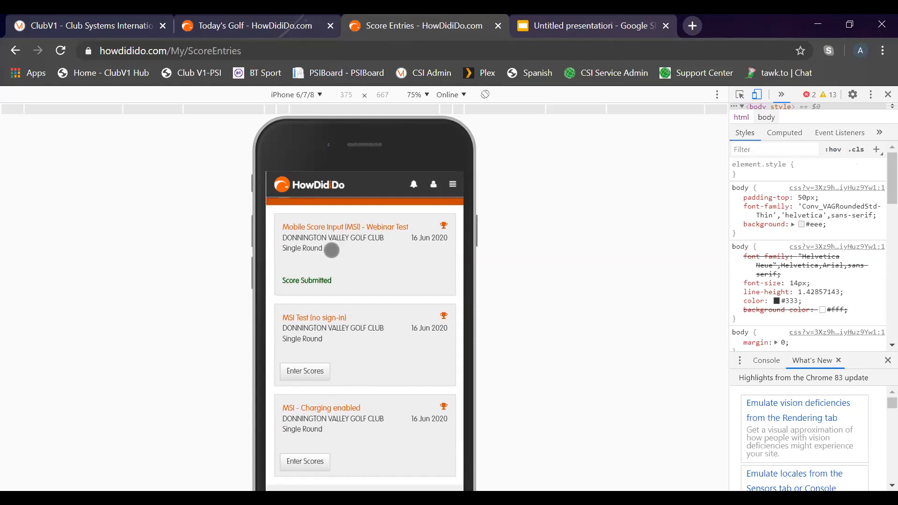
click(304, 371)
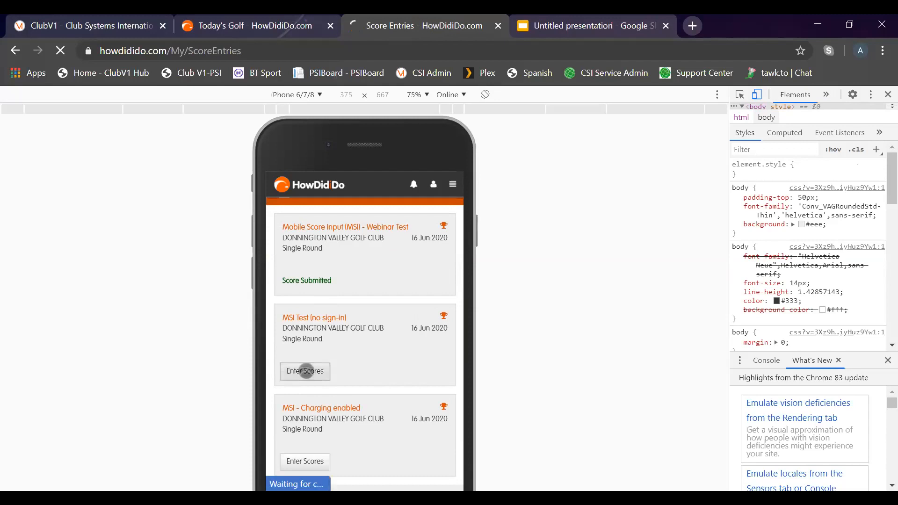
Enter strokes for the opening holes of the MSI Test (no sign-in) card
click(305, 371)
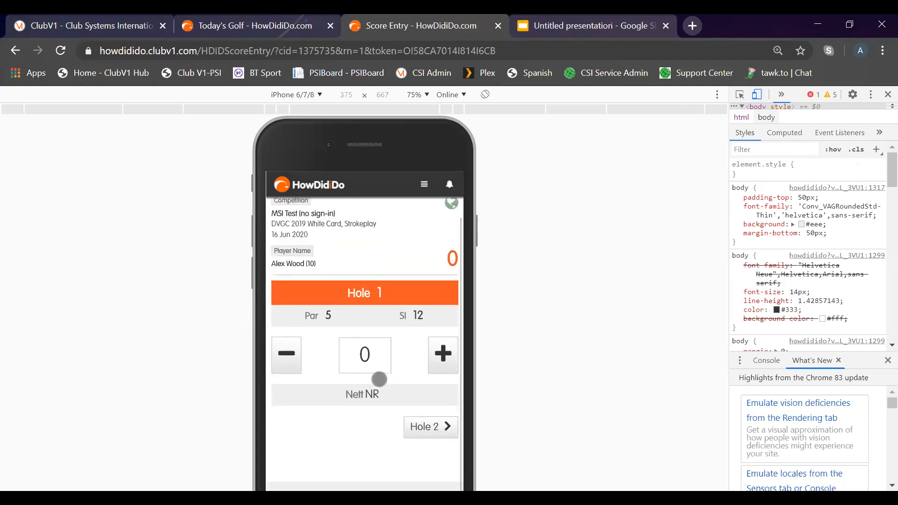
click(442, 355)
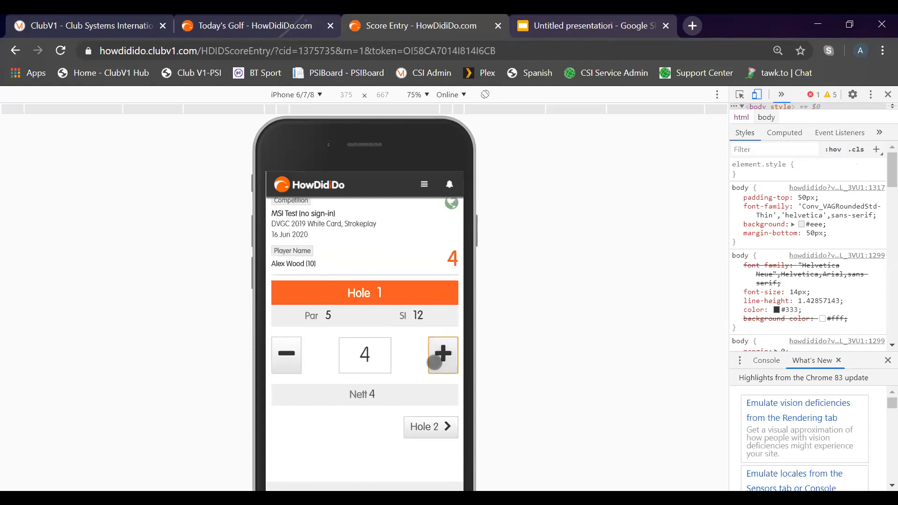
click(430, 427)
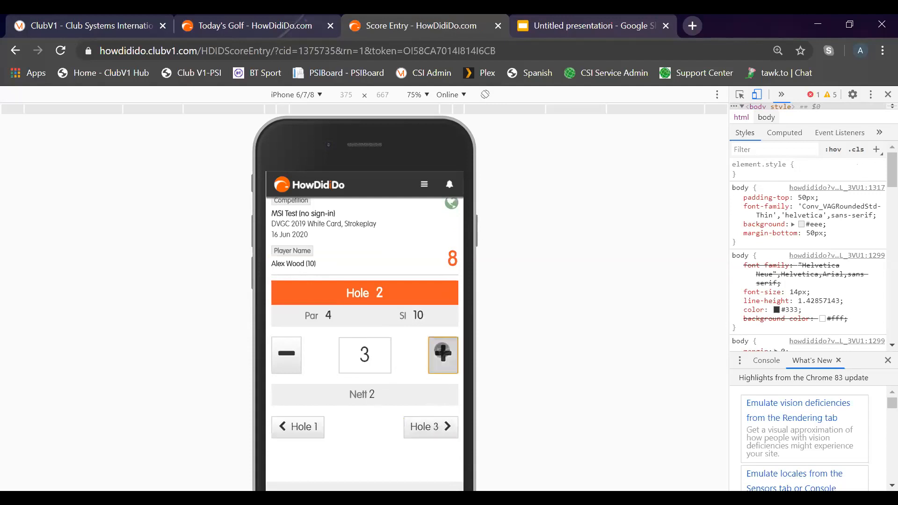
click(430, 427)
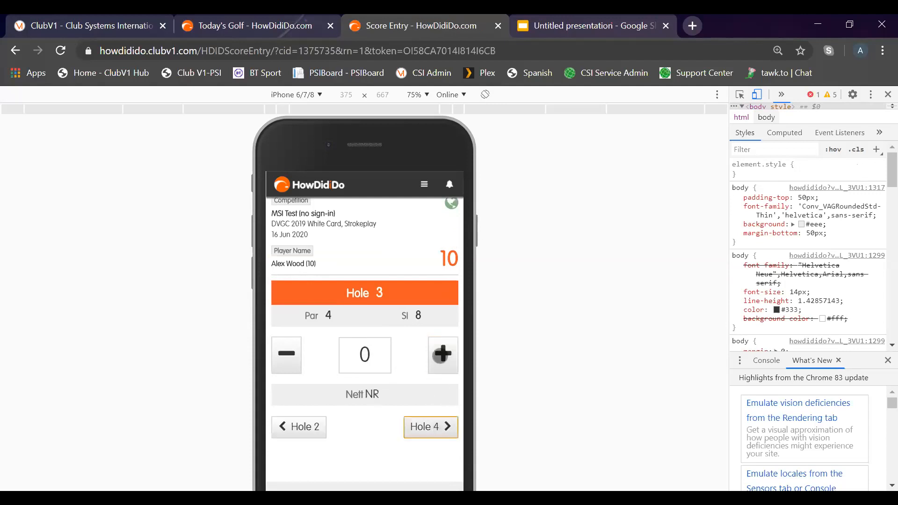
click(430, 426)
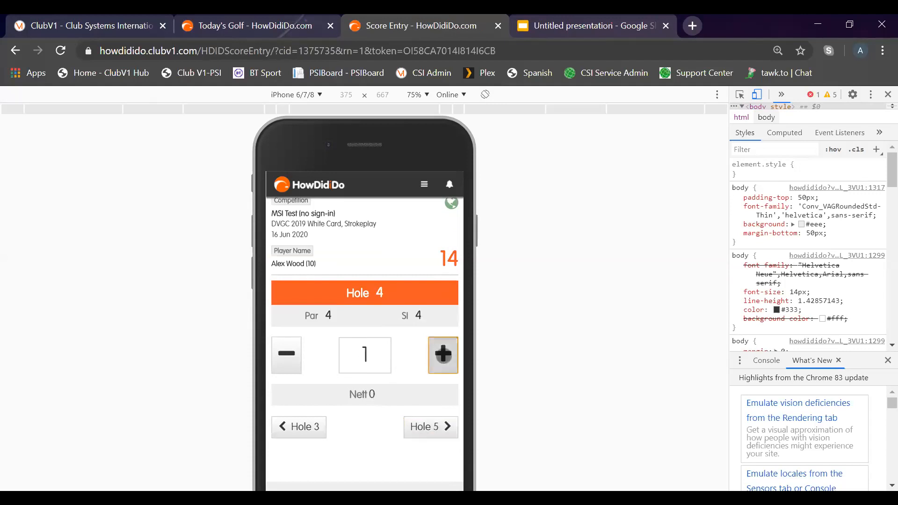
click(430, 426)
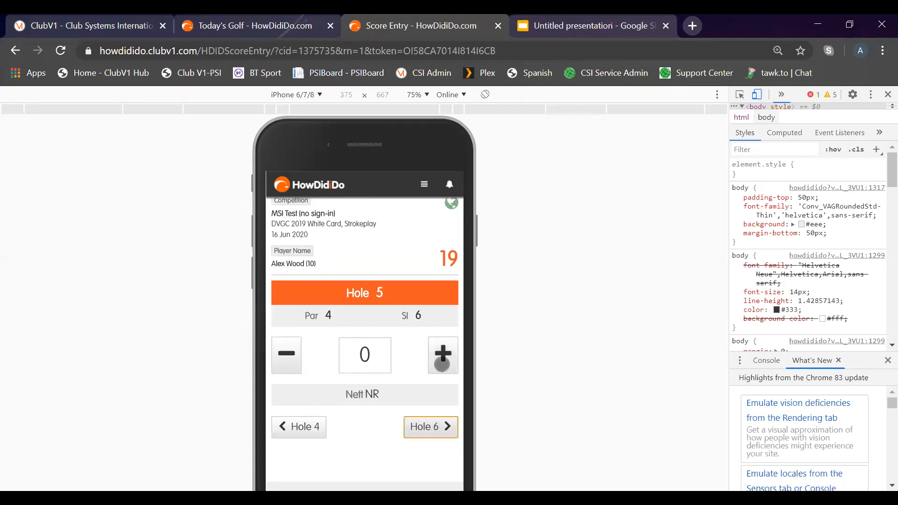
click(431, 426)
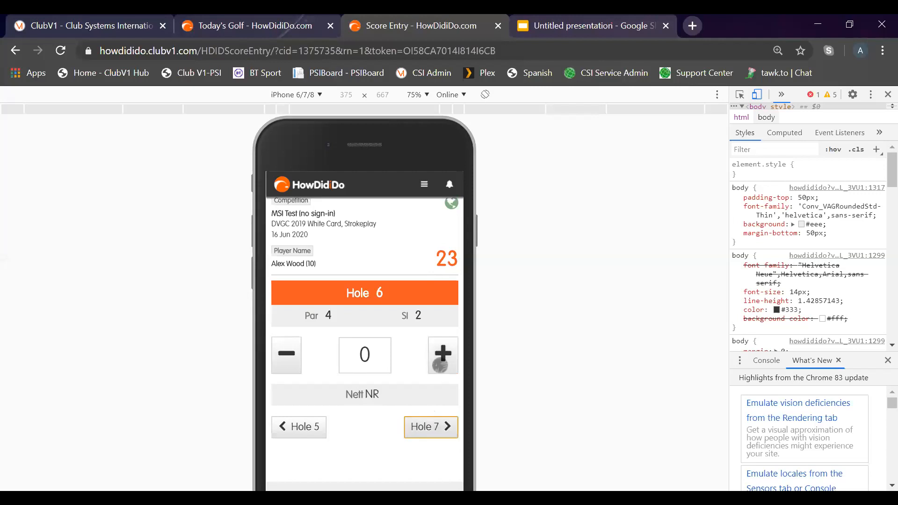
Score holes 7 to 9 and continue past the Front 9 Summary to hole 10
click(431, 426)
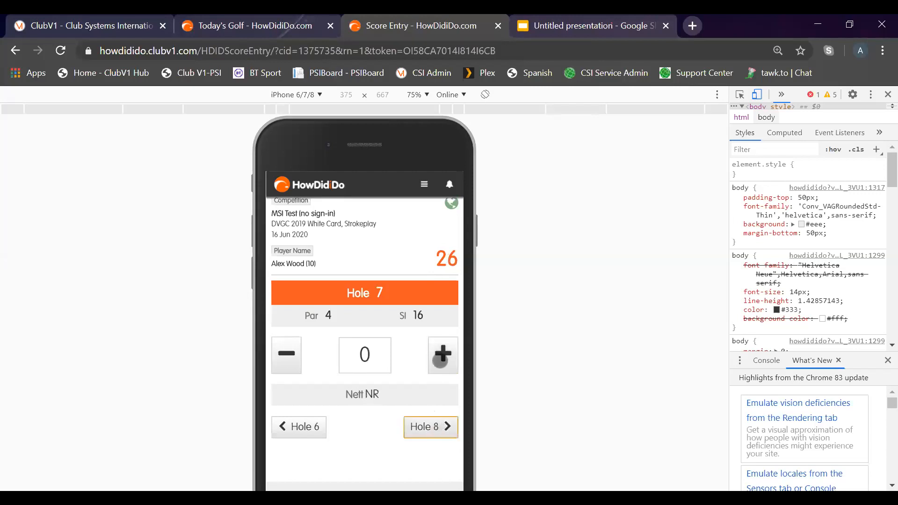
click(430, 426)
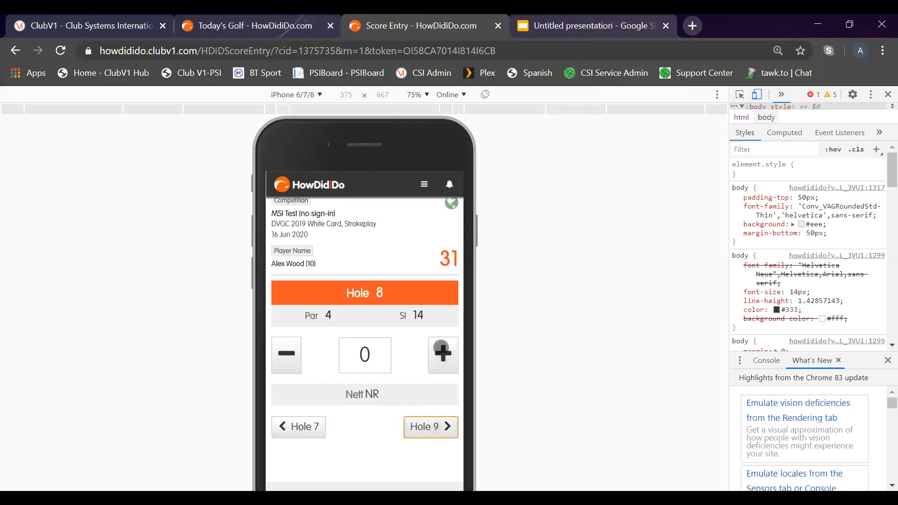
click(429, 426)
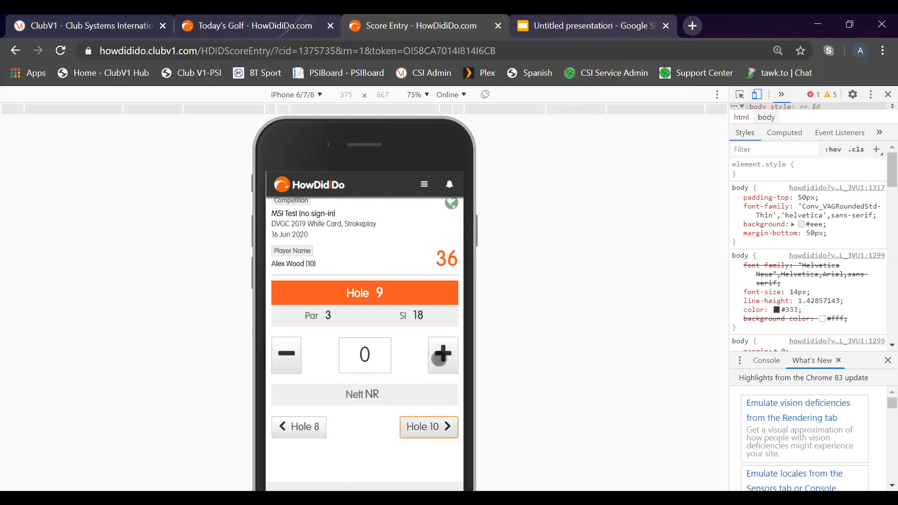
click(428, 427)
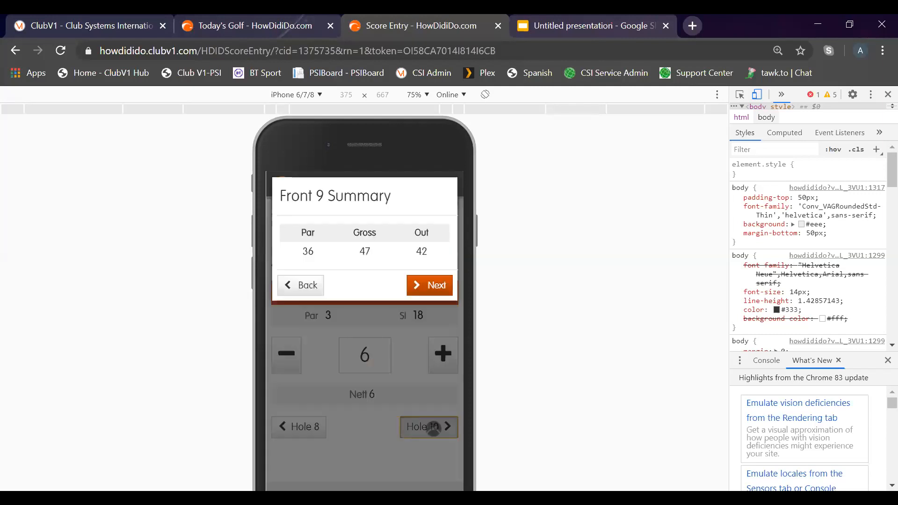
click(429, 285)
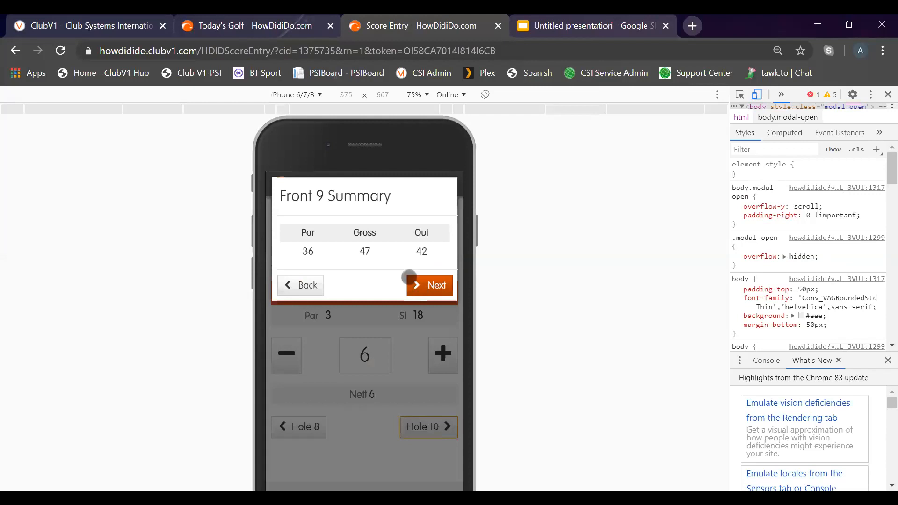
click(429, 285)
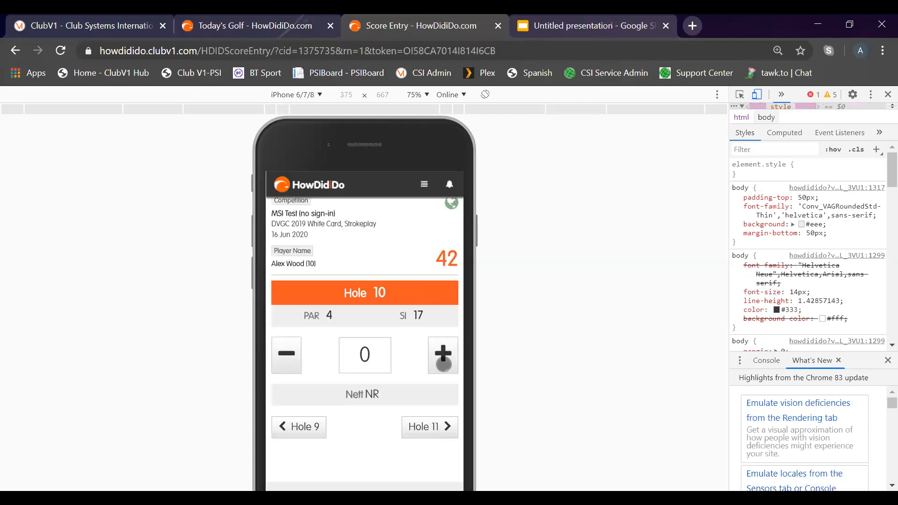
Enter strokes for holes 10 to 17, reaching a running total of 78
click(443, 355)
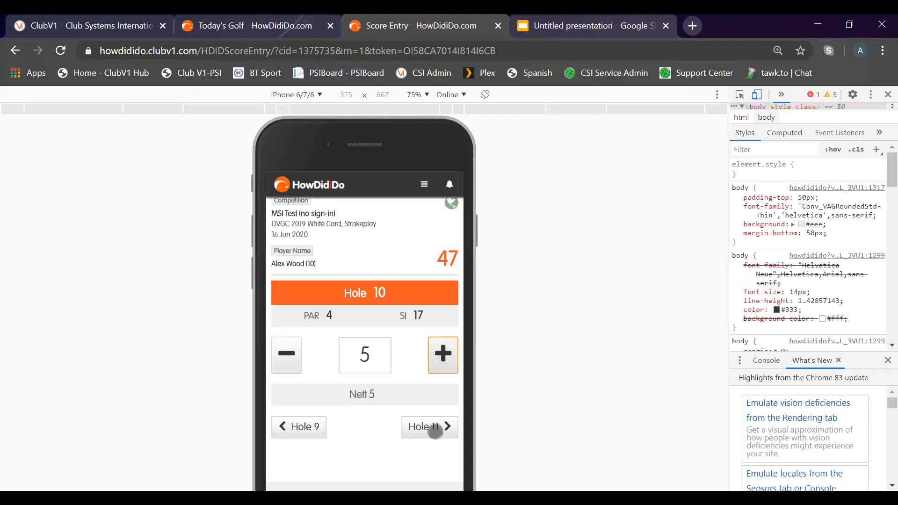
click(449, 426)
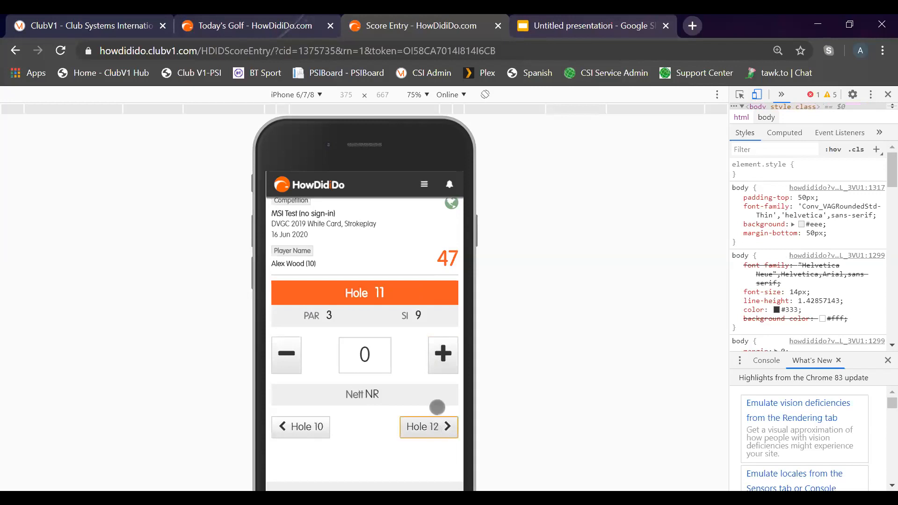
click(442, 355)
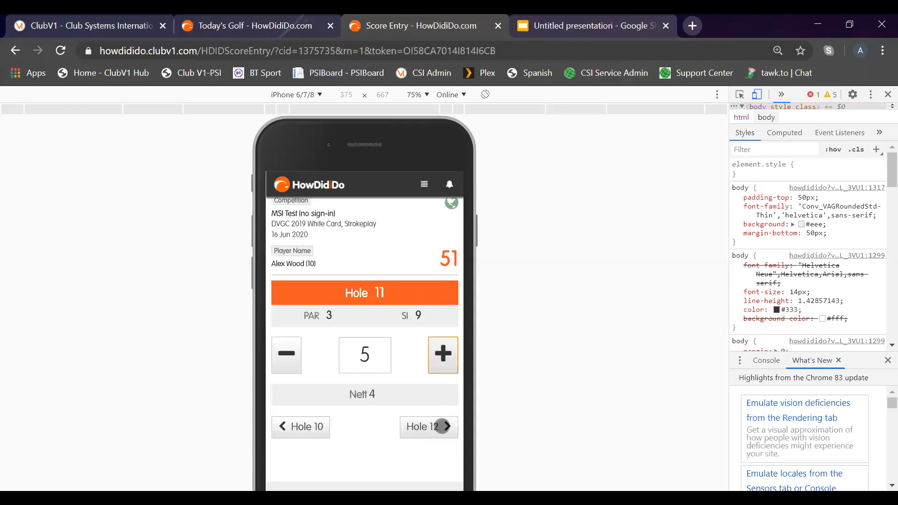
click(428, 426)
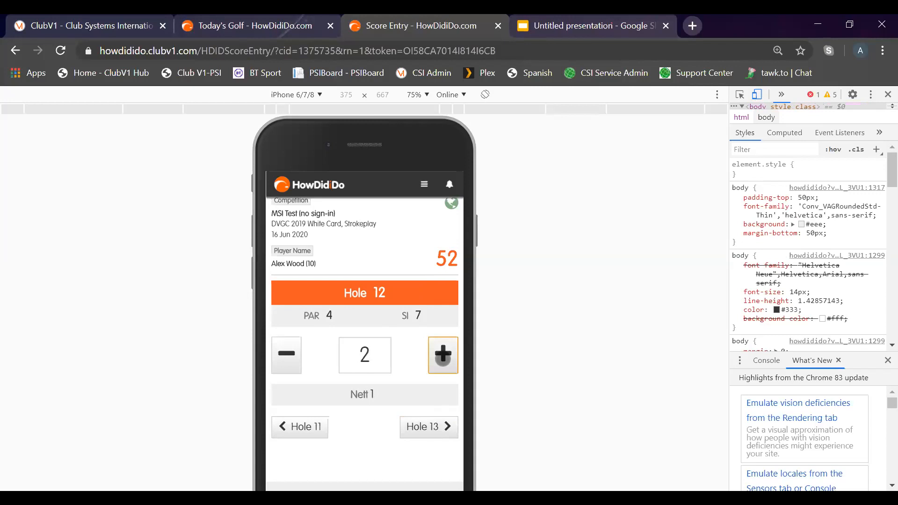
click(429, 426)
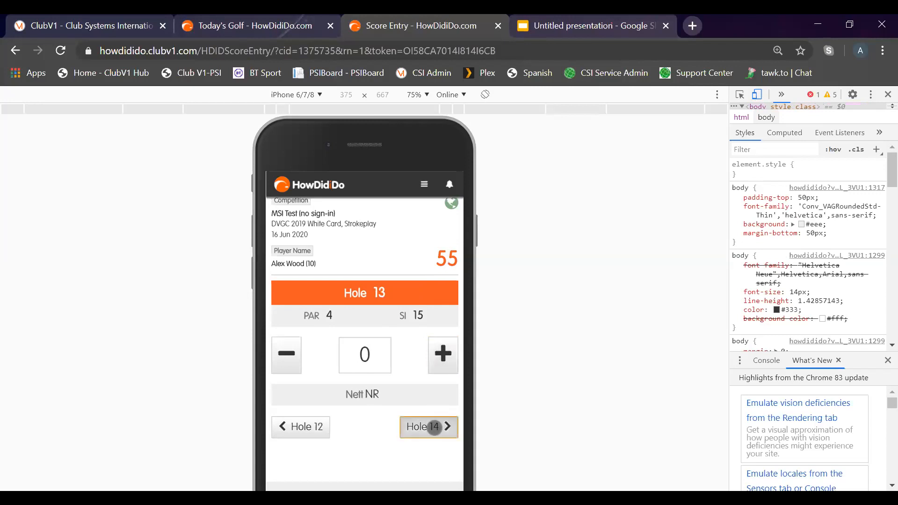
click(441, 355)
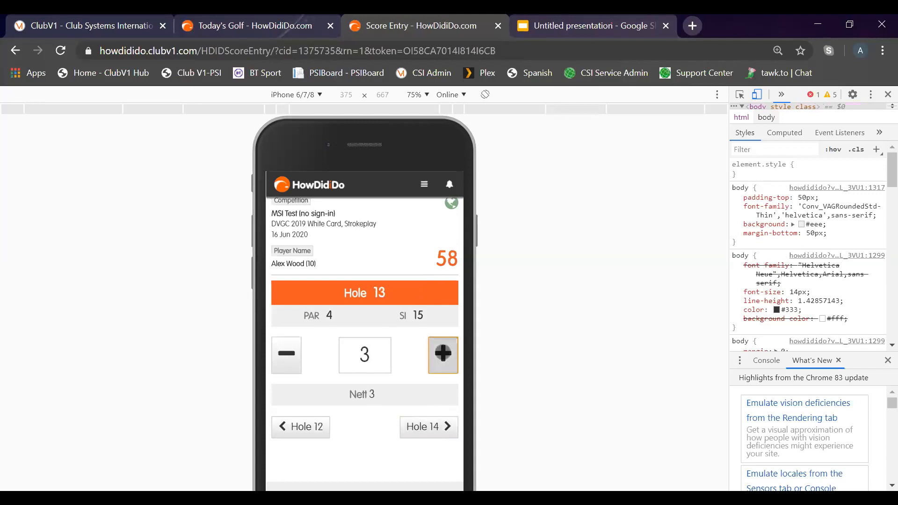
click(428, 427)
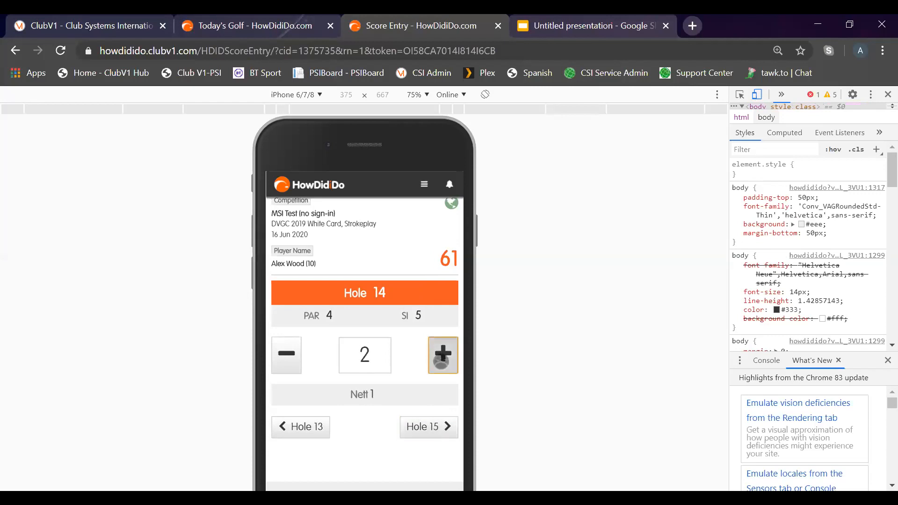
click(429, 427)
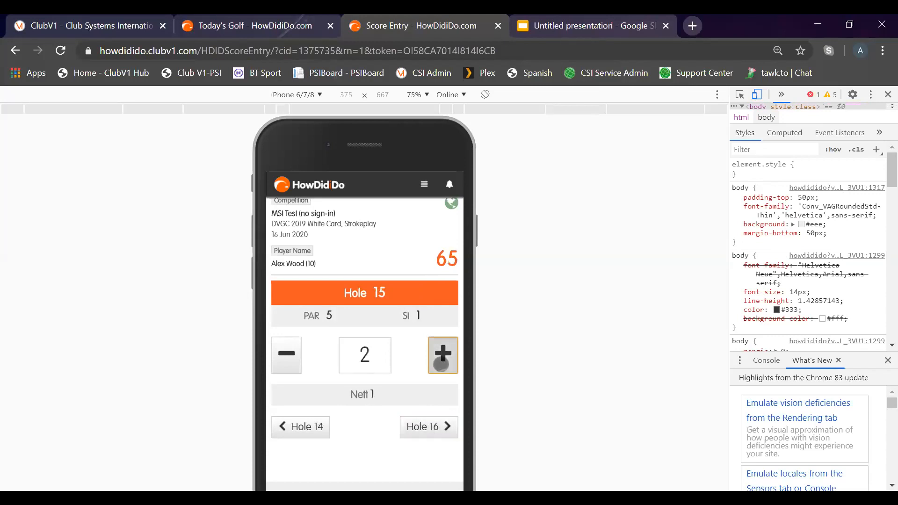
click(428, 426)
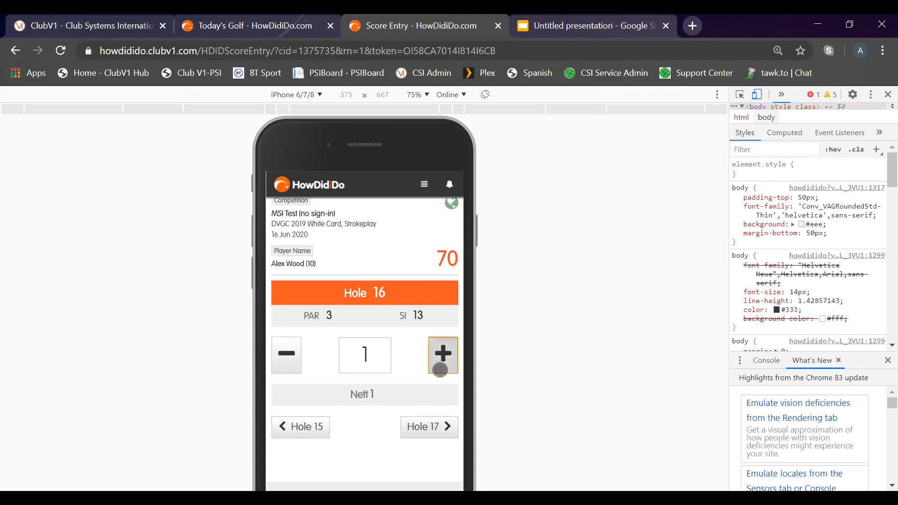
click(429, 427)
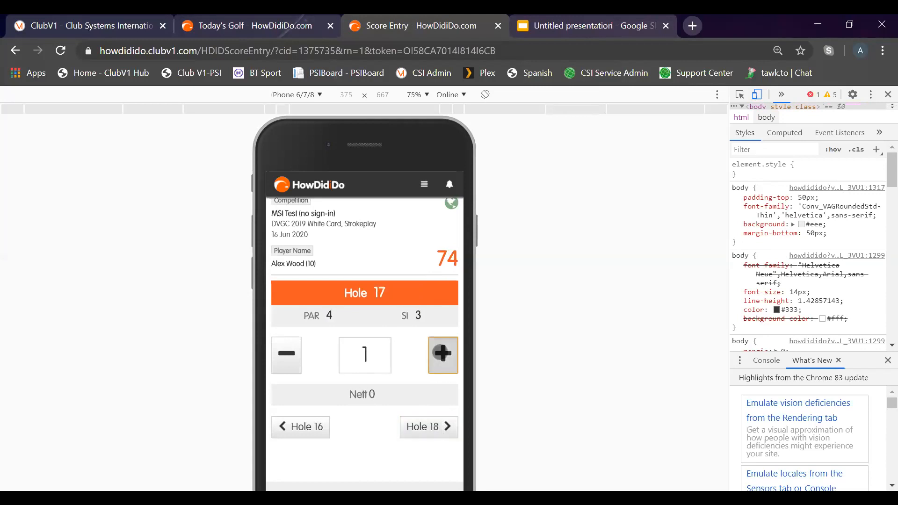
click(428, 427)
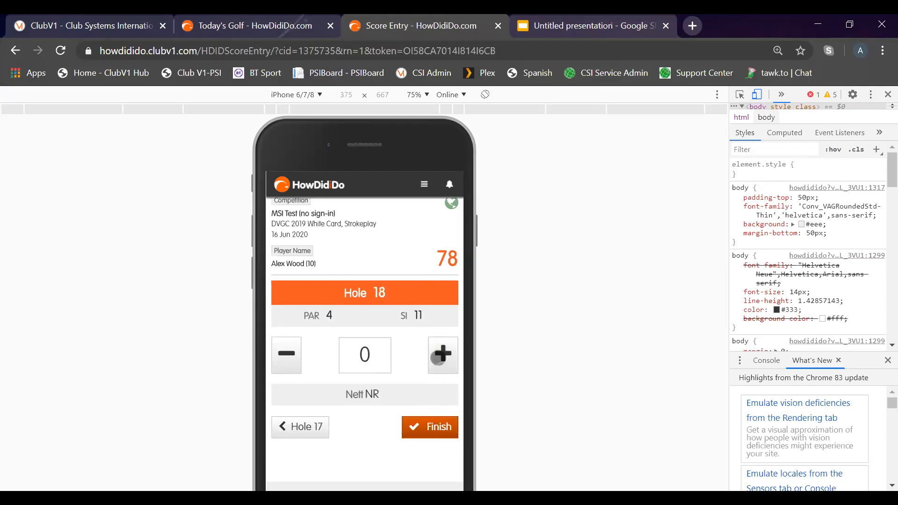
Finish and confirm the MSI Test (no sign-in) card at Gross 94, Nett 84
click(429, 426)
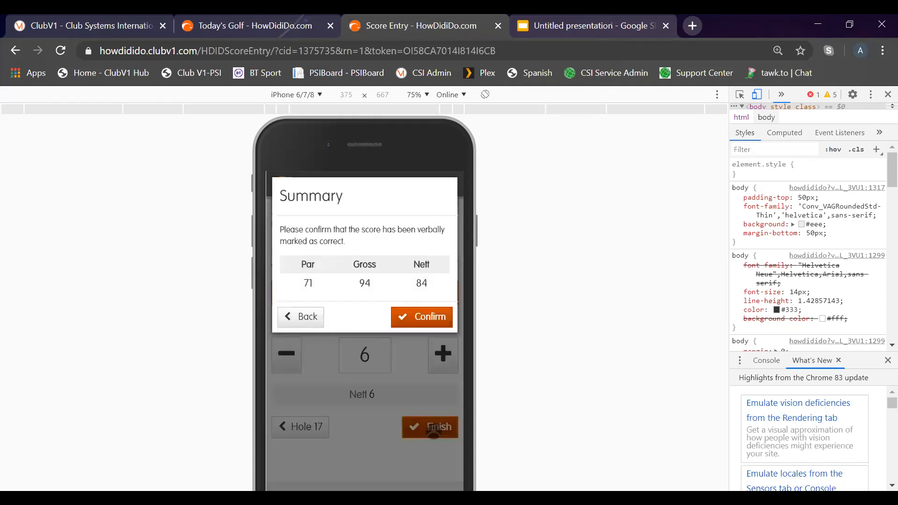
click(421, 317)
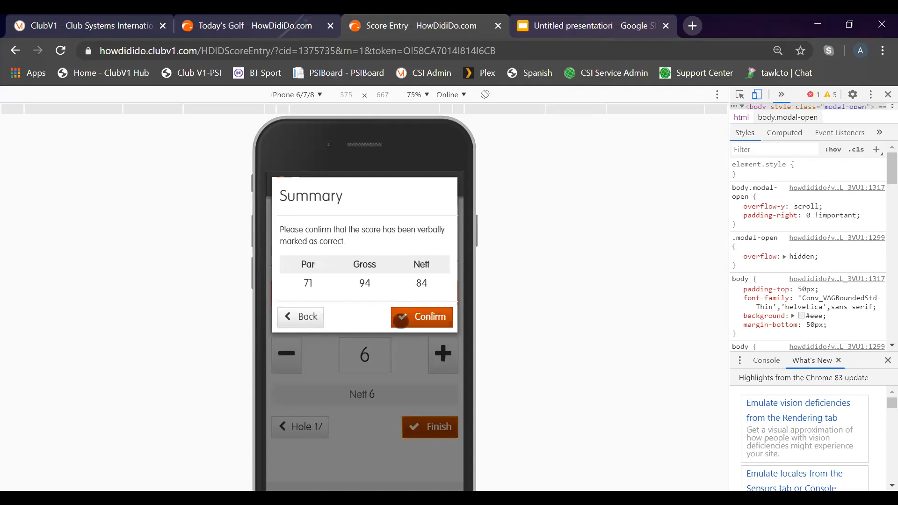
click(422, 317)
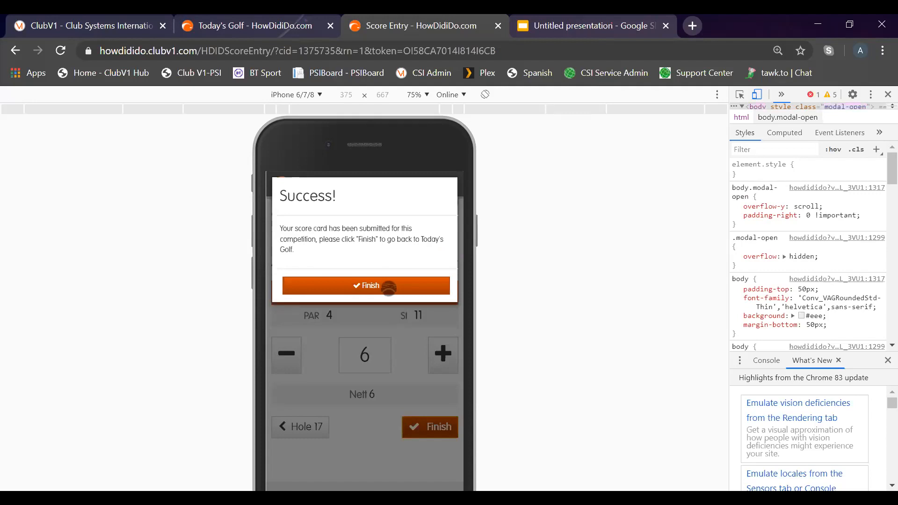
click(365, 285)
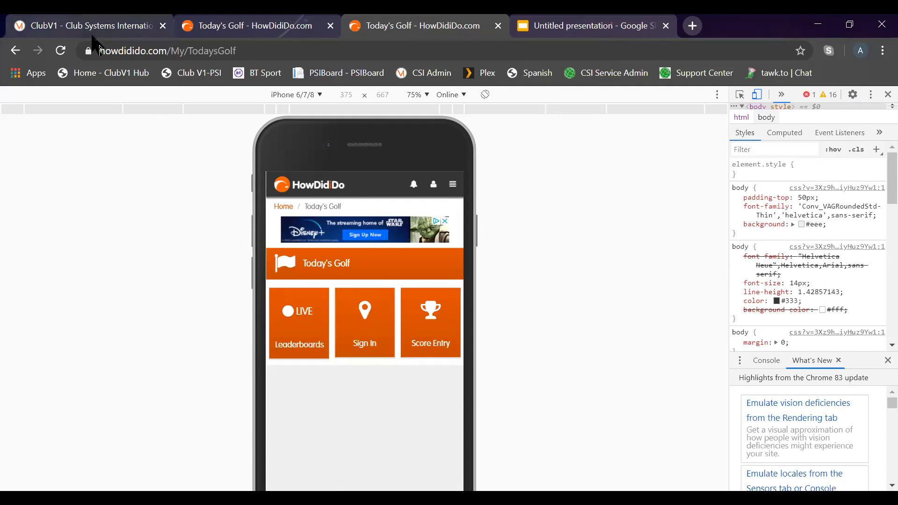
click(87, 26)
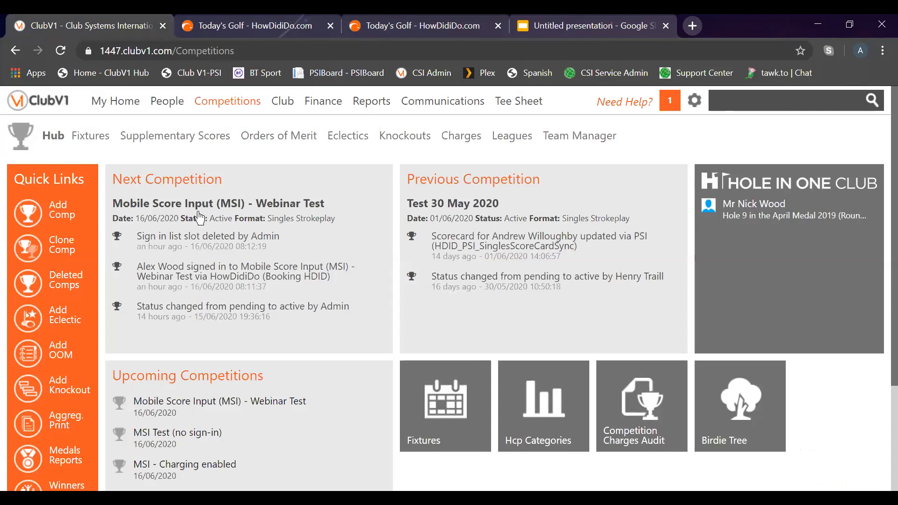
click(218, 203)
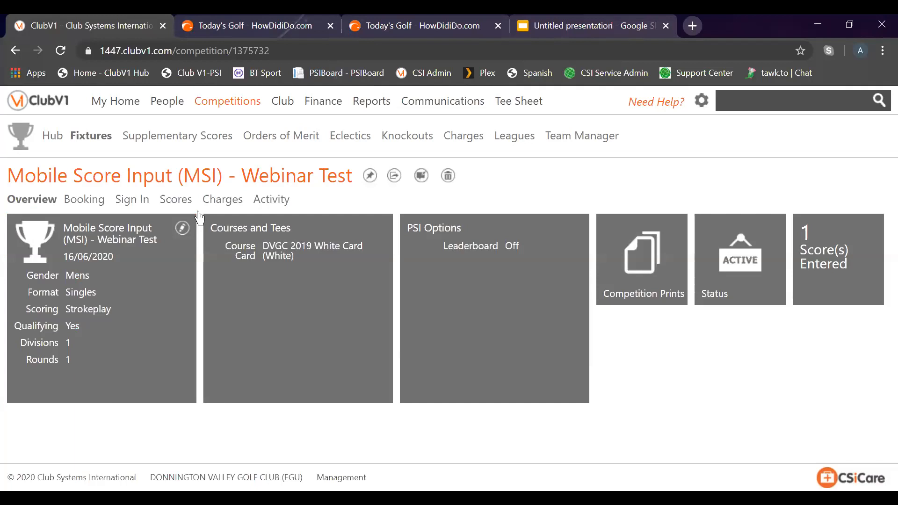
mouse_move(131, 199)
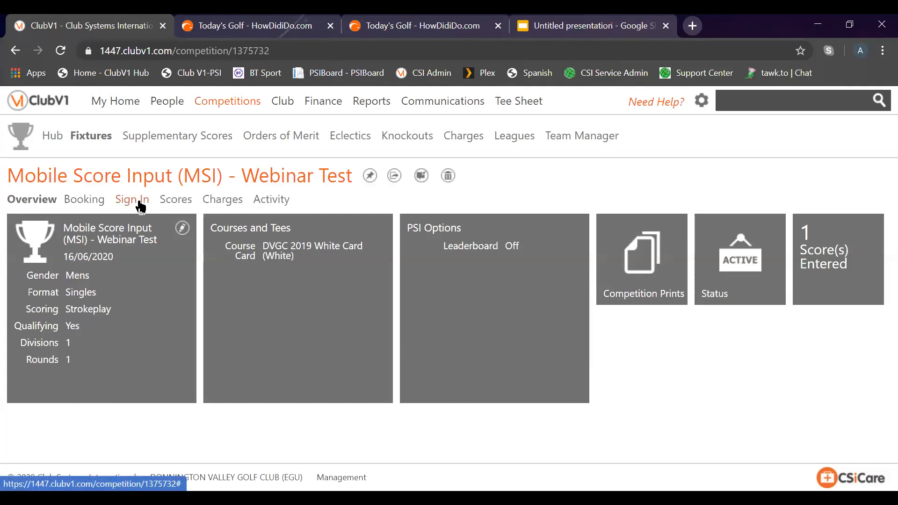
click(132, 199)
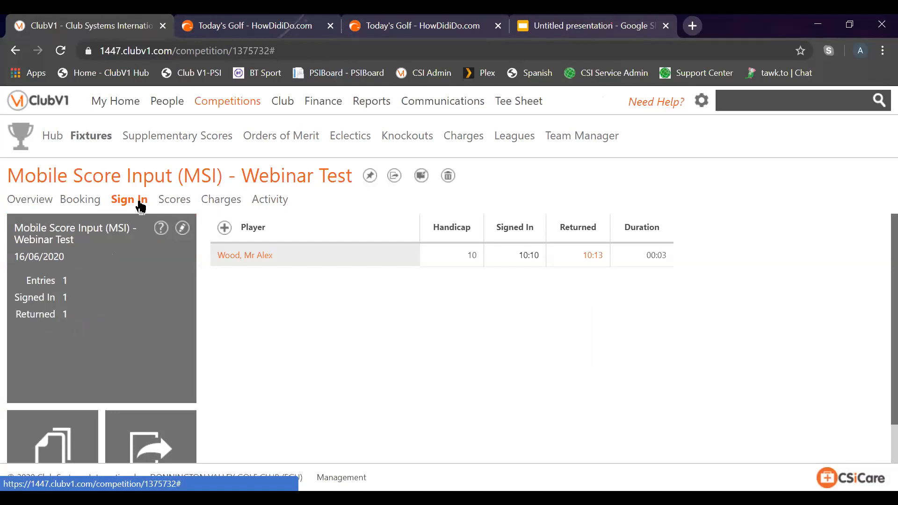
mouse_move(174, 199)
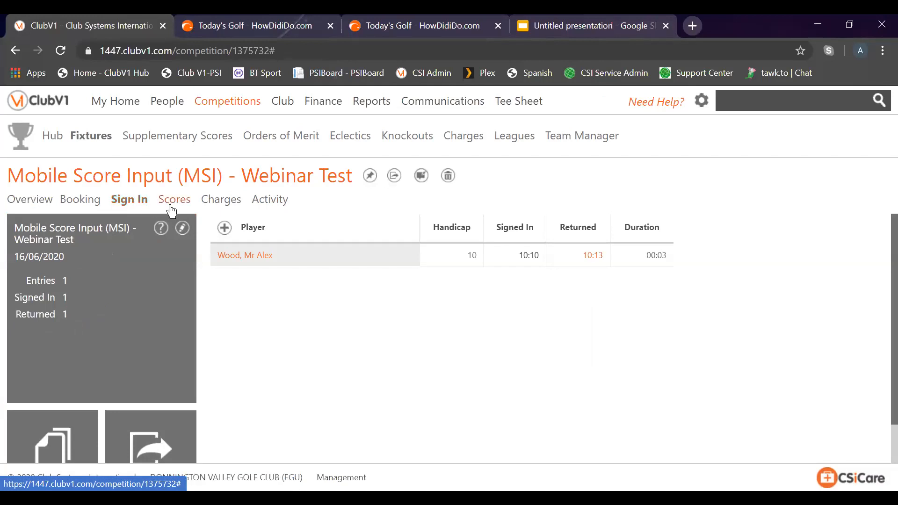
click(173, 199)
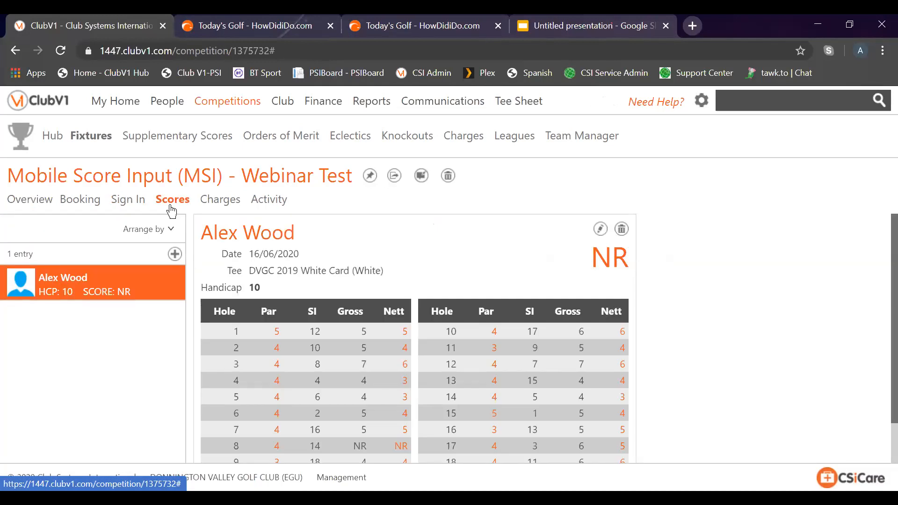
scroll(down, 3)
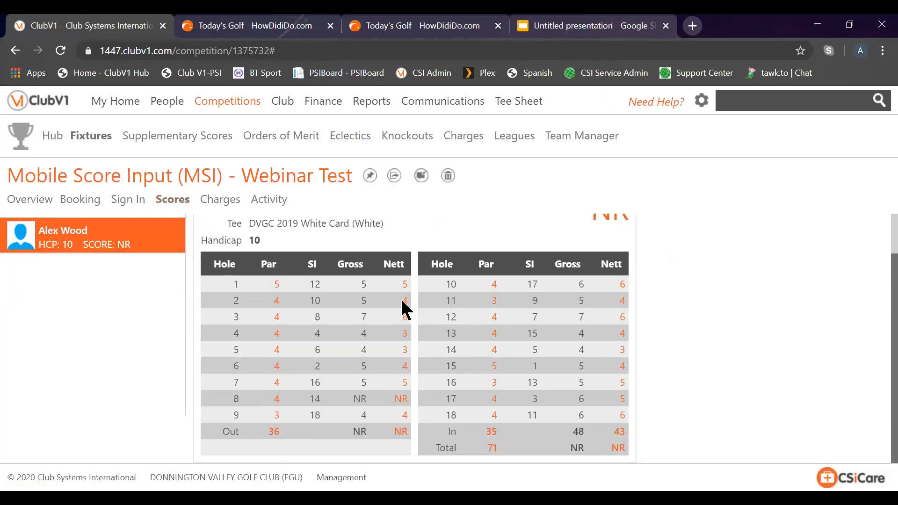
click(94, 235)
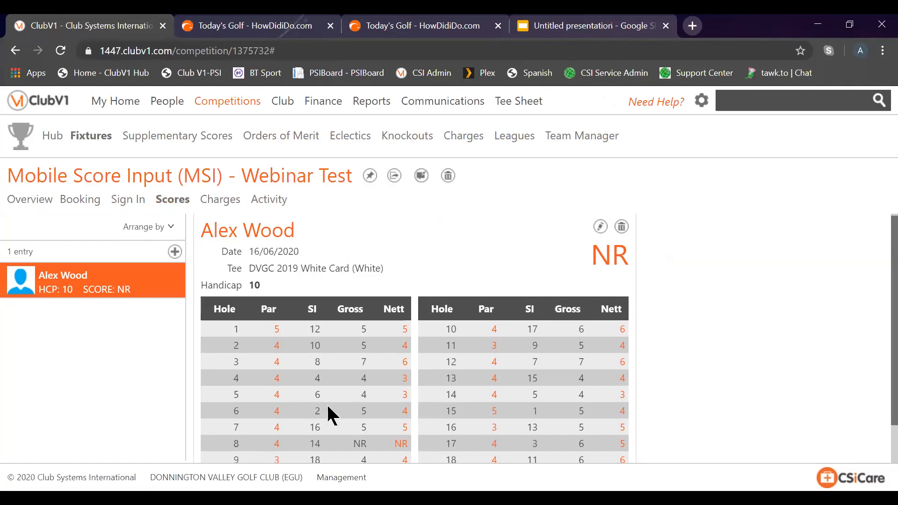
mouse_move(29, 199)
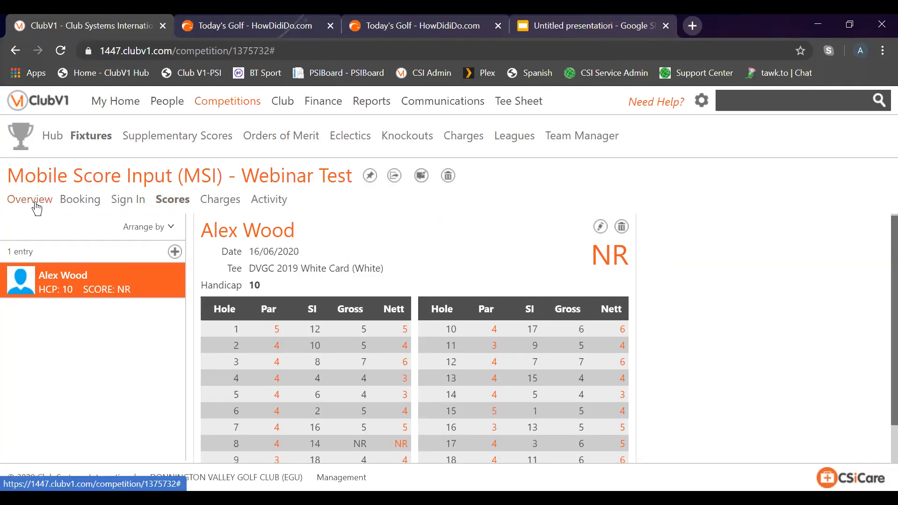
click(29, 199)
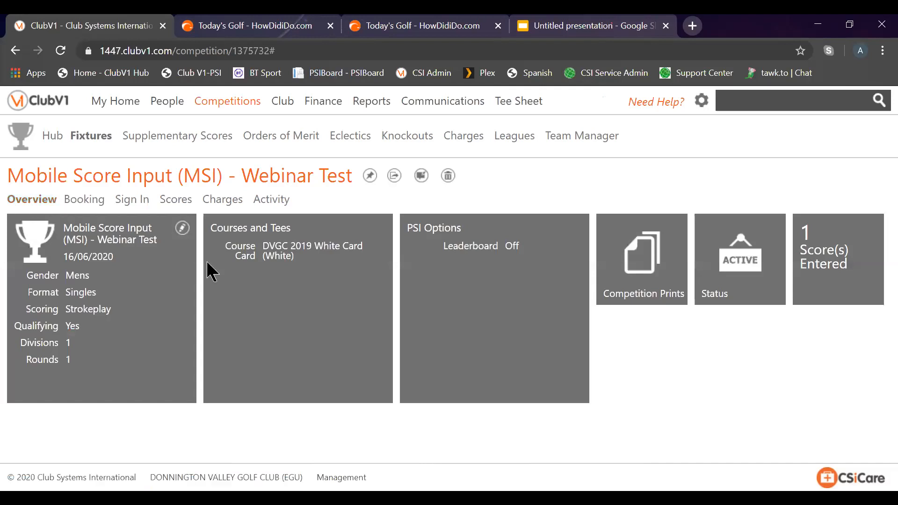
mouse_move(228, 101)
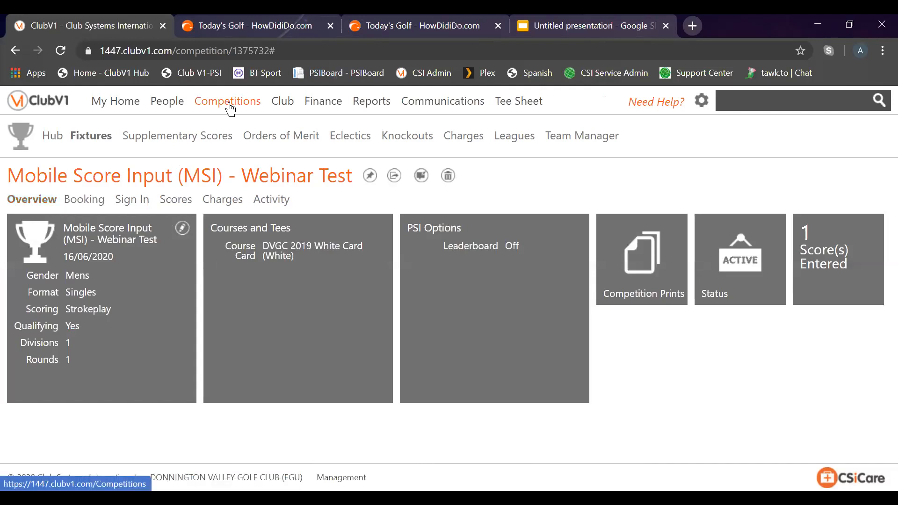
click(227, 101)
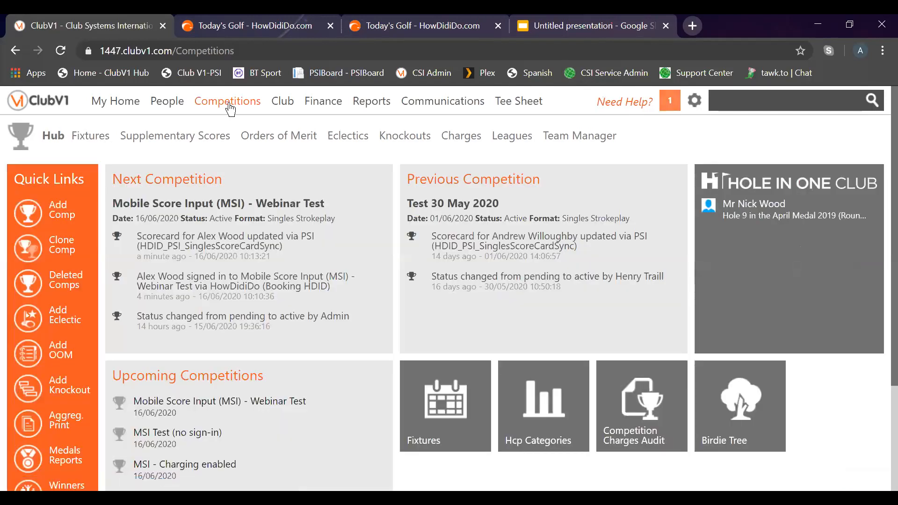
scroll(down, 3)
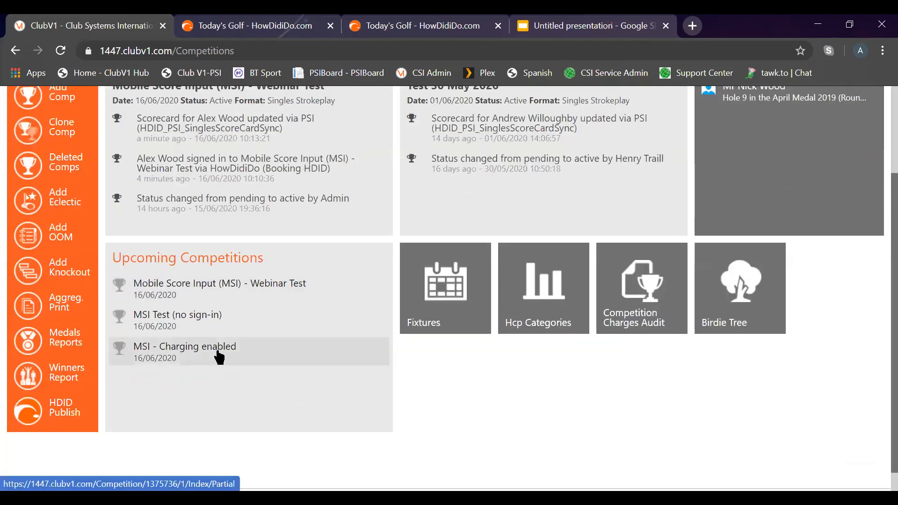
click(183, 347)
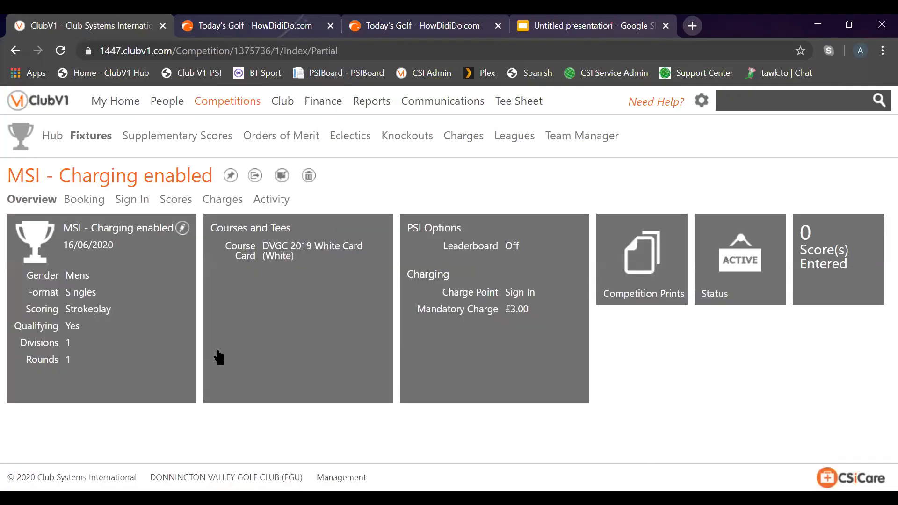
mouse_move(801, 301)
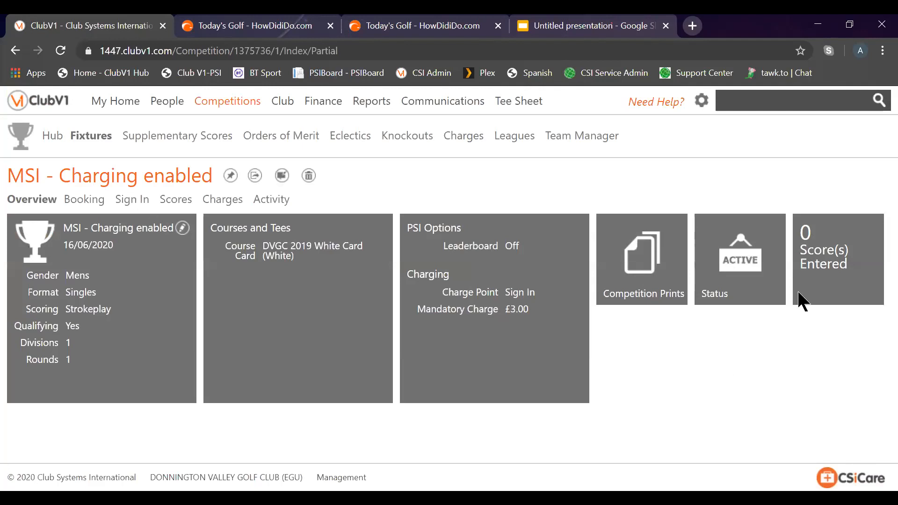
mouse_move(836, 257)
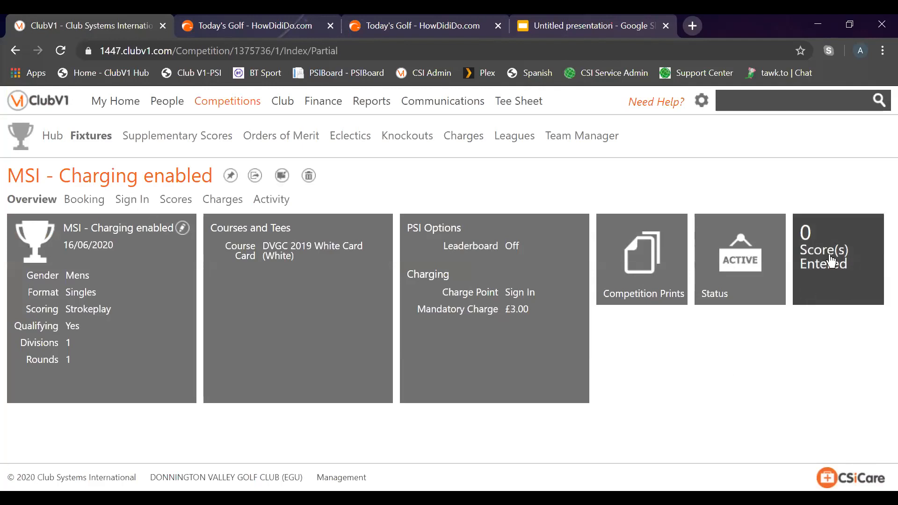
click(132, 199)
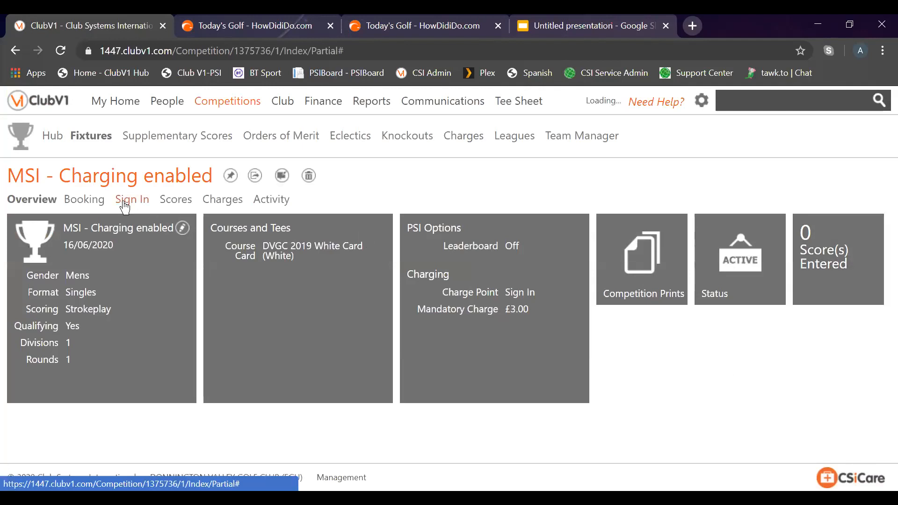
click(132, 198)
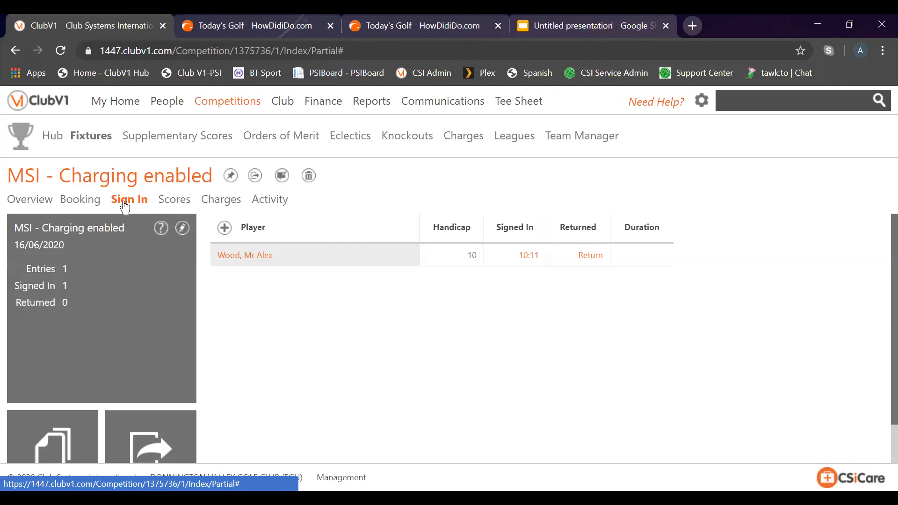
mouse_move(343, 246)
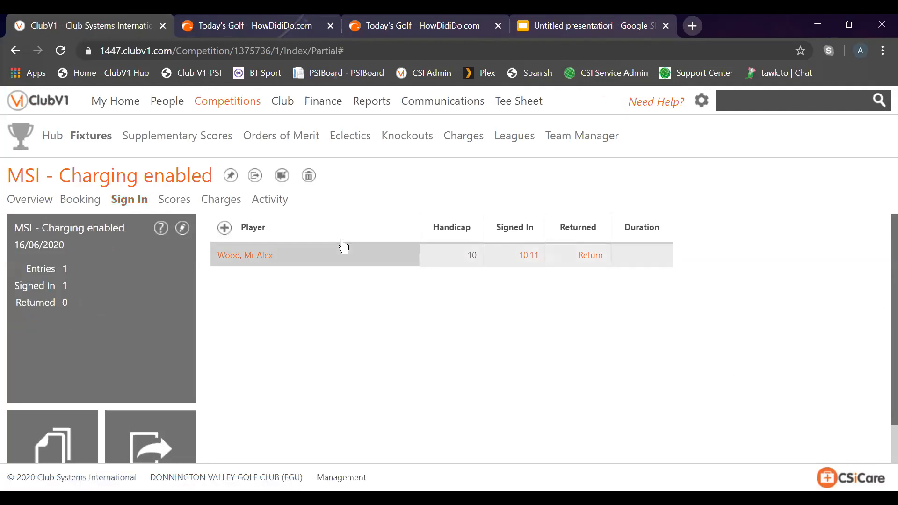
click(220, 198)
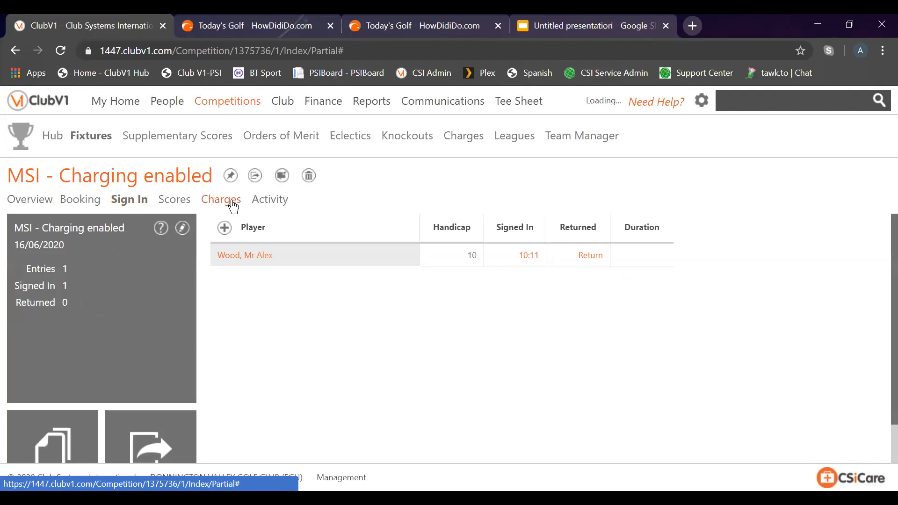
click(219, 199)
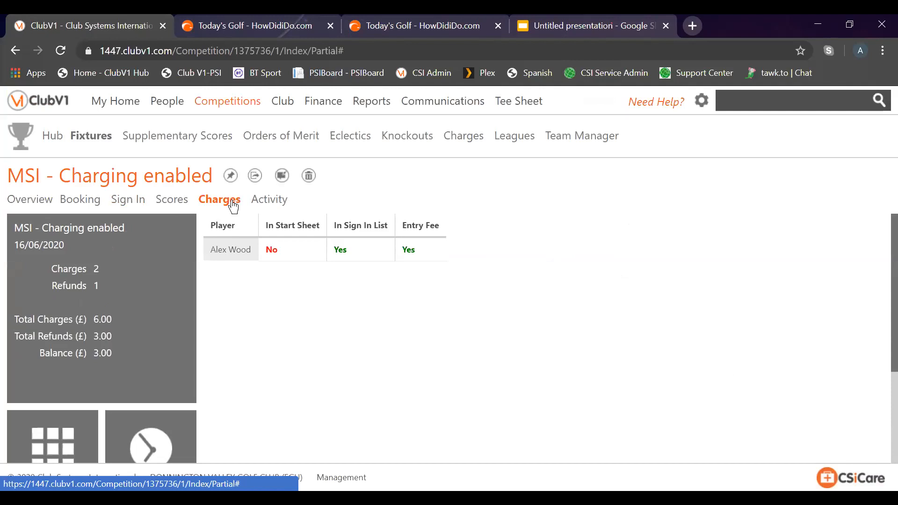
mouse_move(232, 308)
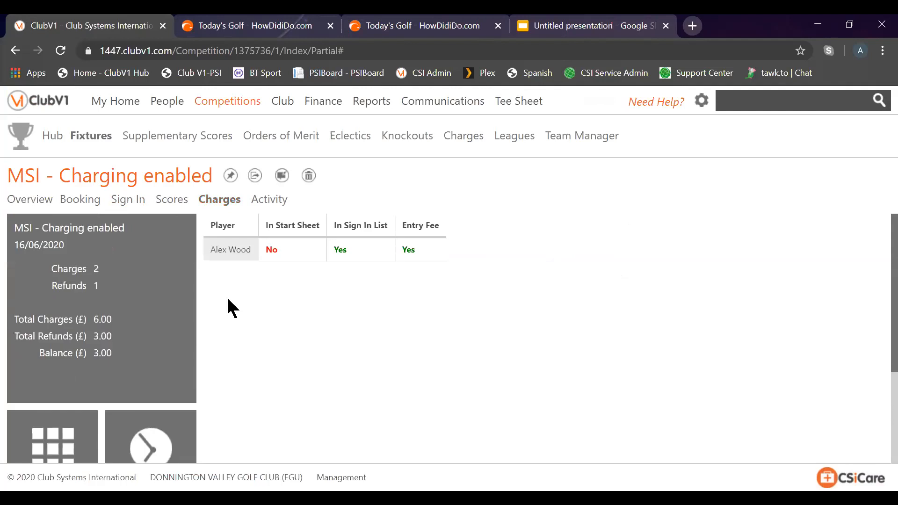
mouse_move(249, 25)
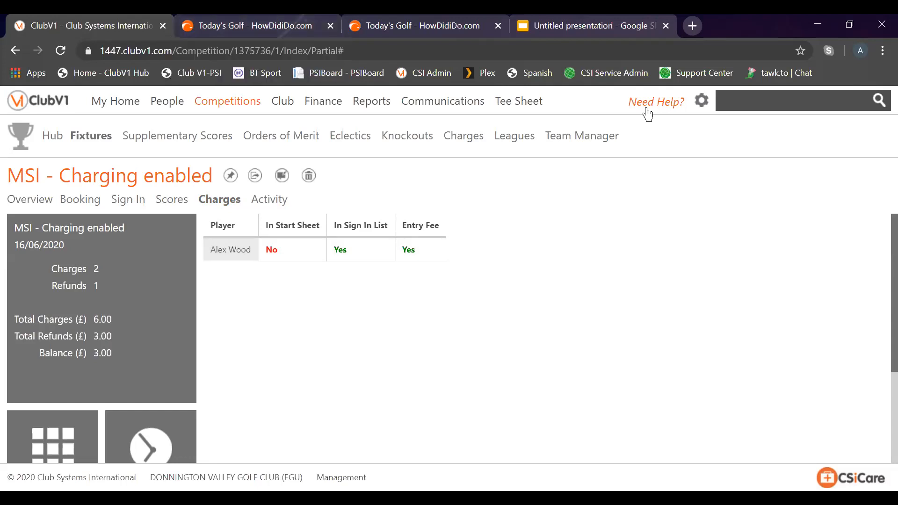
Present the MSI webinar agenda slide full screen in Google Slides
click(584, 26)
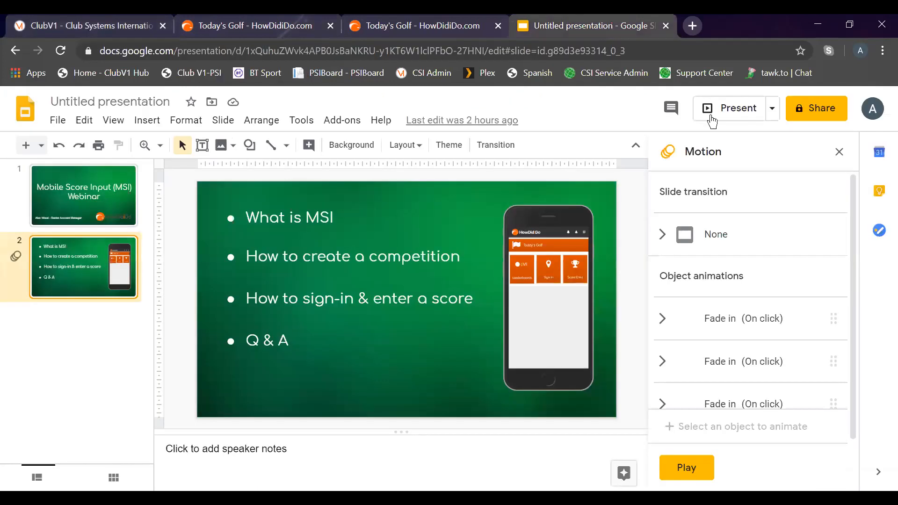
click(737, 108)
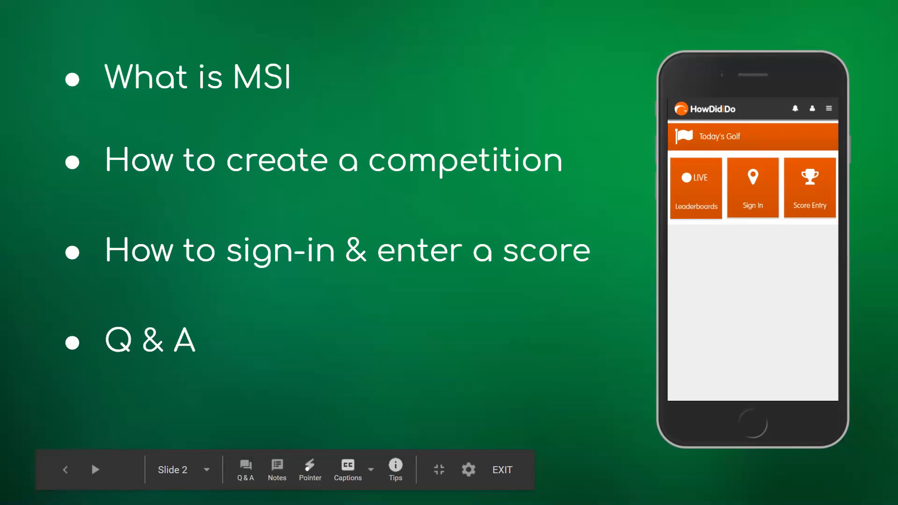
click(501, 469)
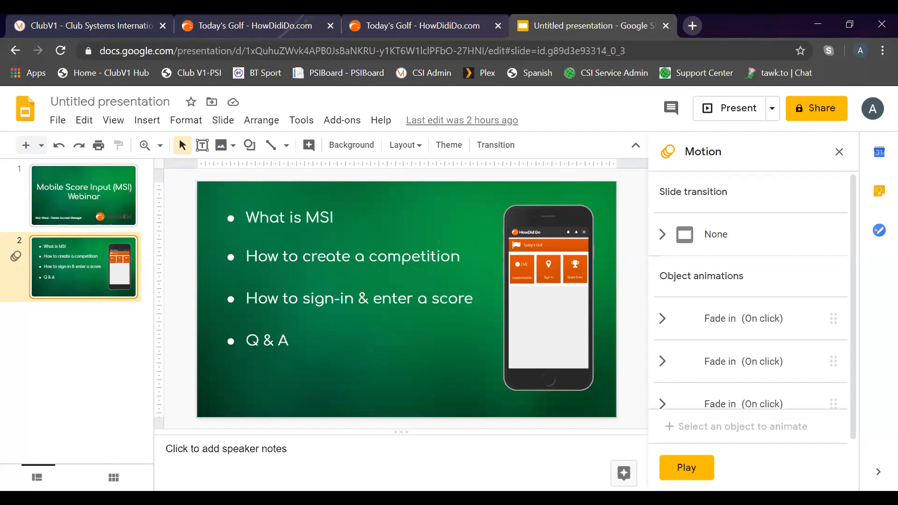
mouse_move(554, 213)
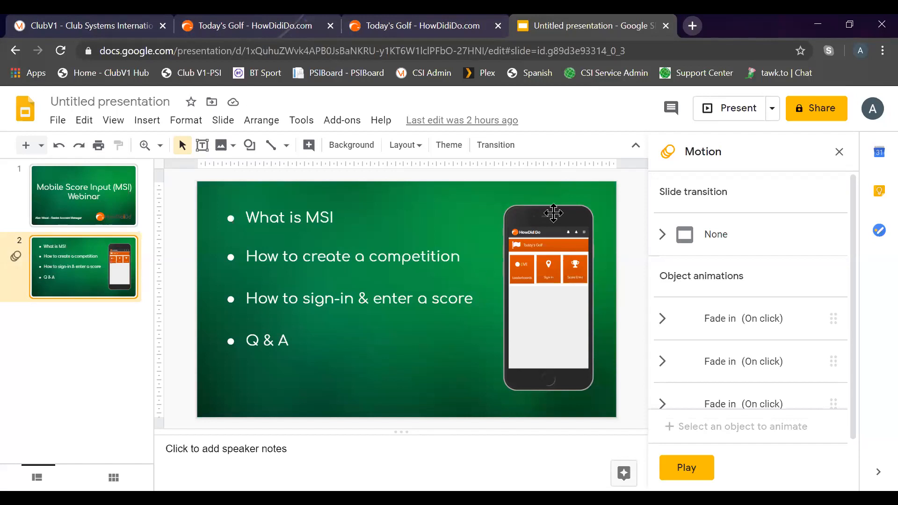